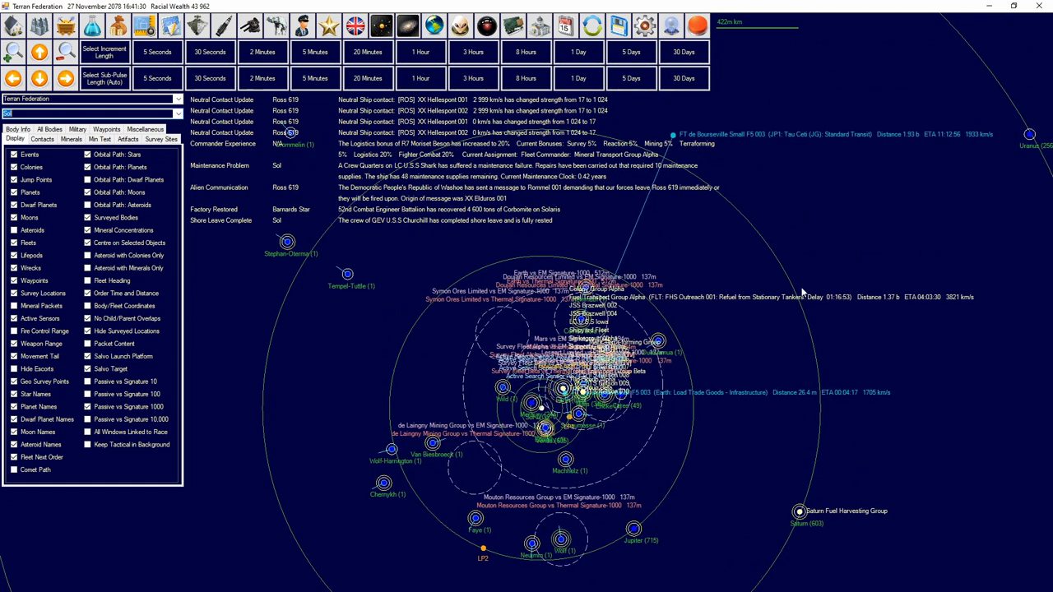
mouse_move(301, 250)
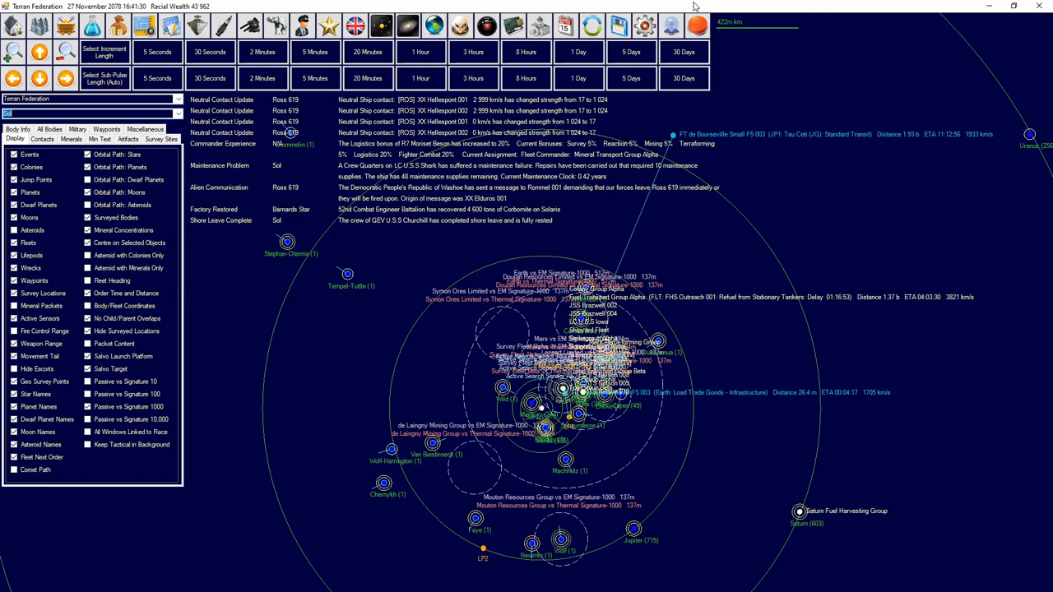
Step: Load the Player Race game from Game Information, starting on 1 January 2025
click(645, 26)
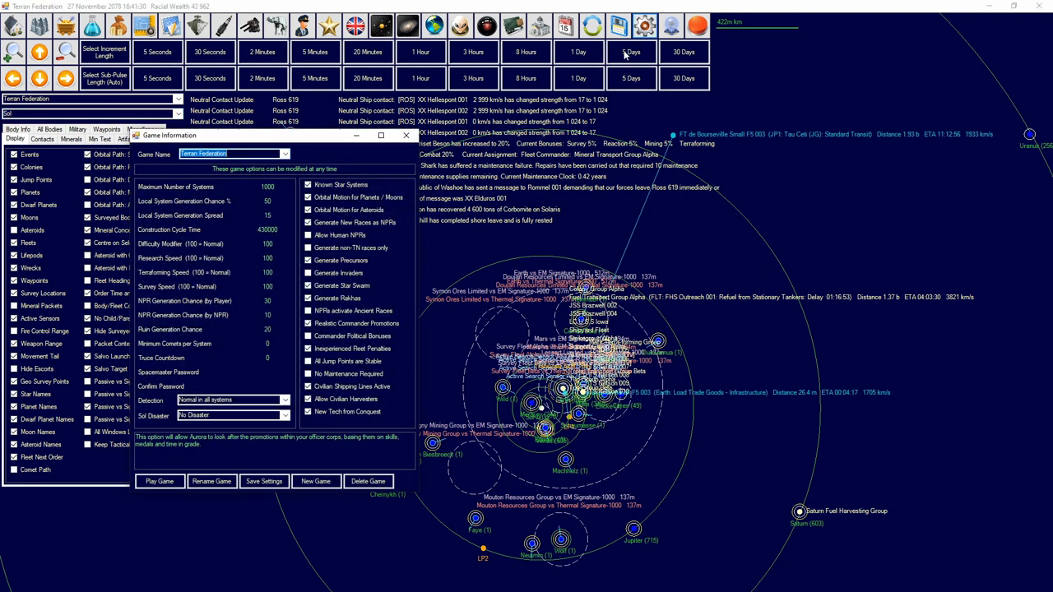
click(284, 154)
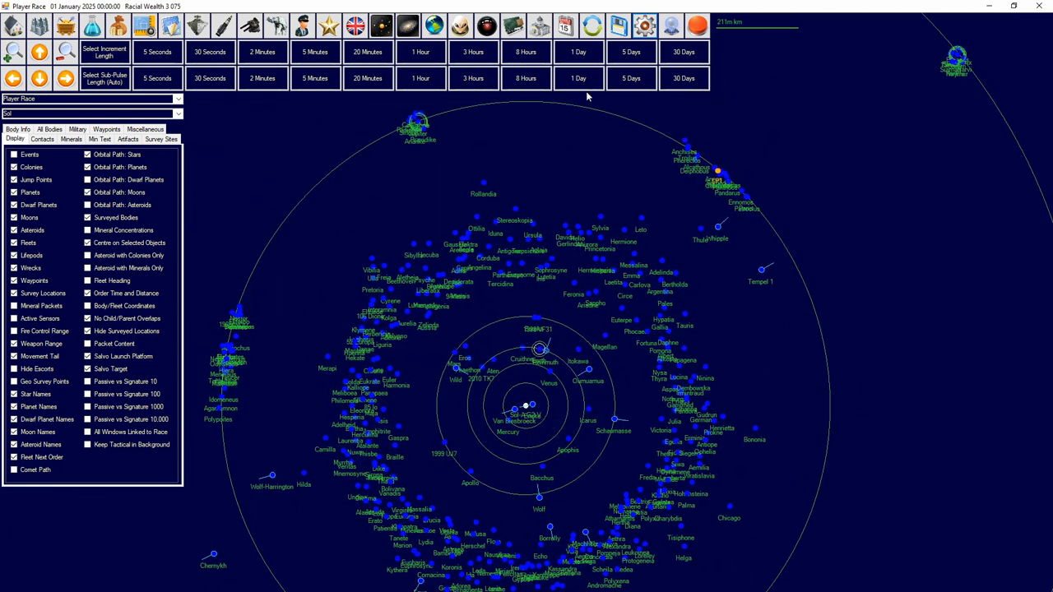
mouse_move(532, 390)
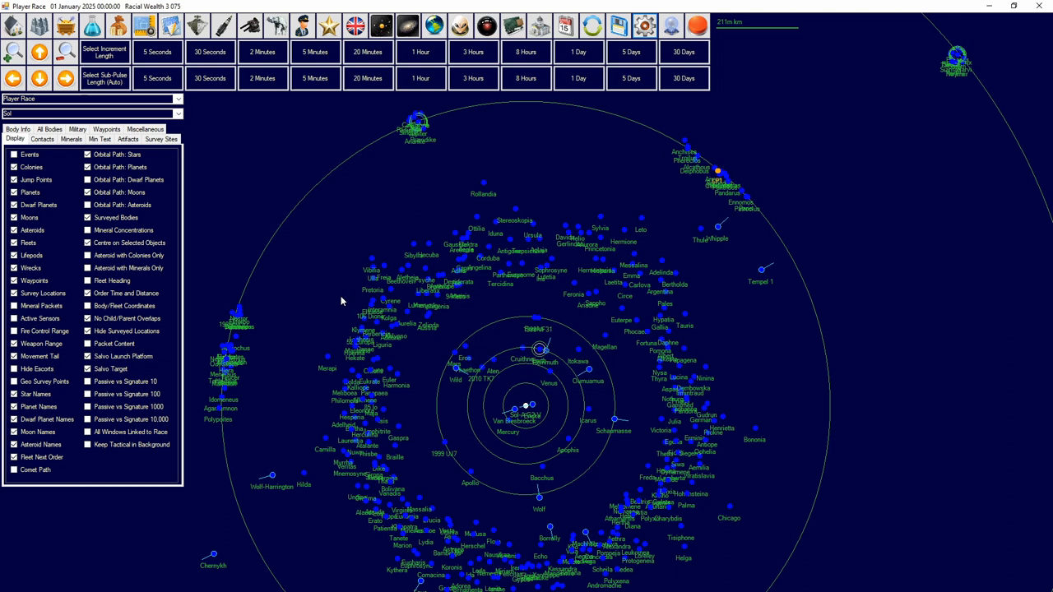
mouse_move(335, 345)
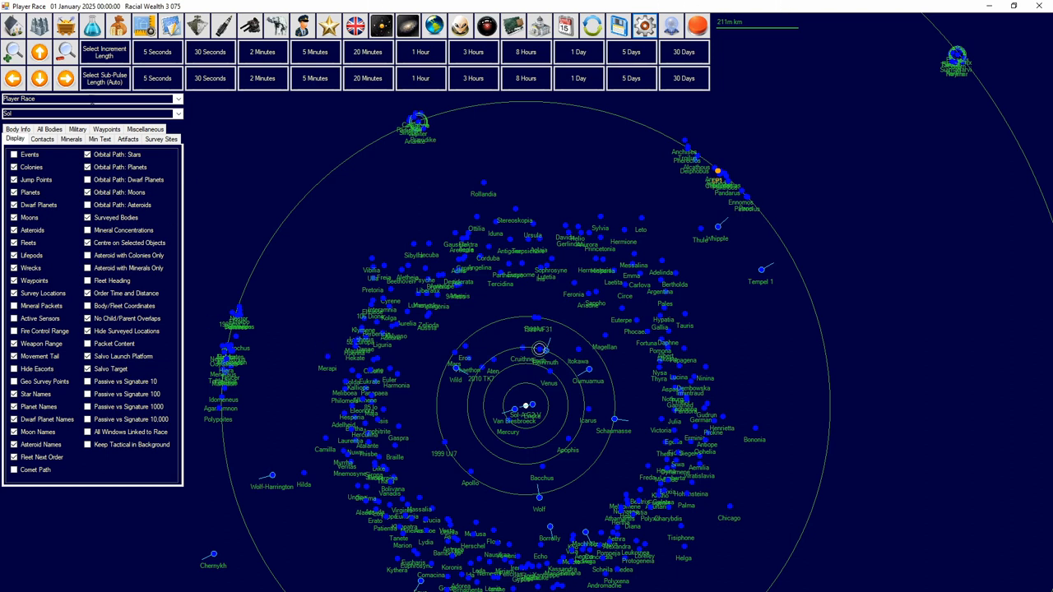
mouse_move(220, 510)
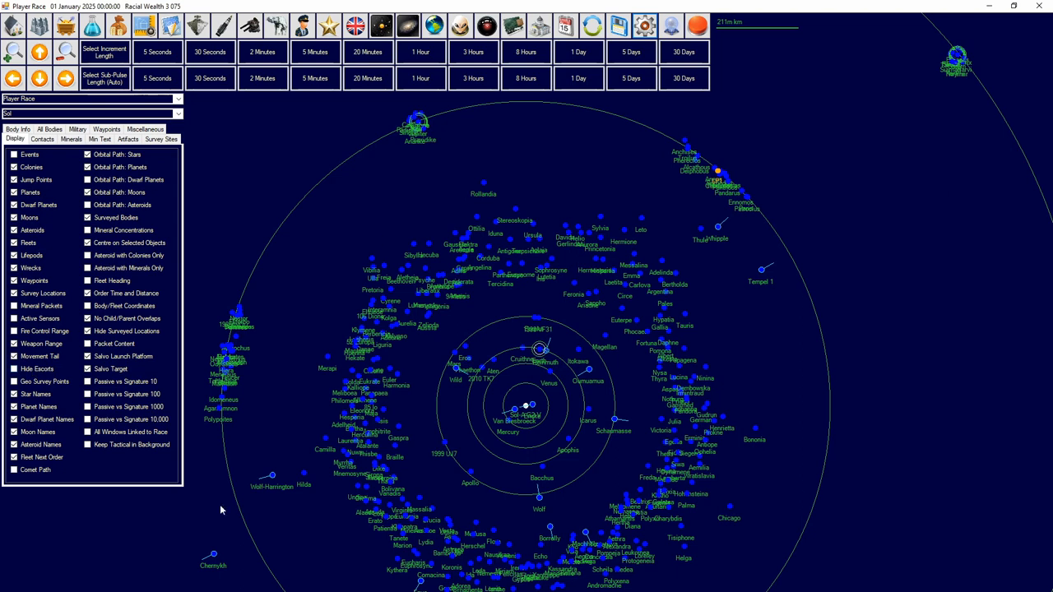
mouse_move(713, 546)
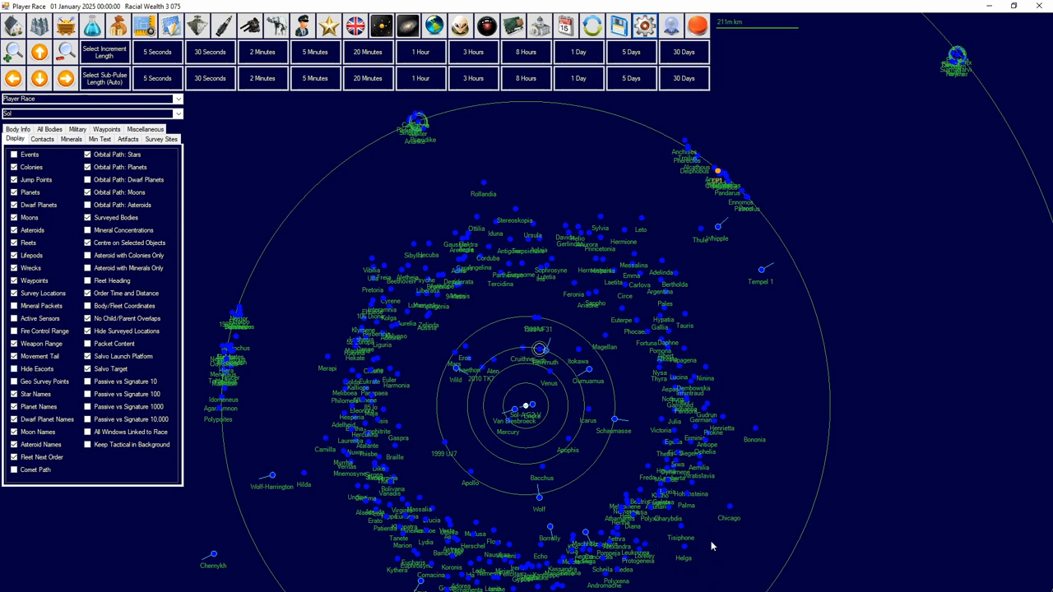
mouse_move(520, 407)
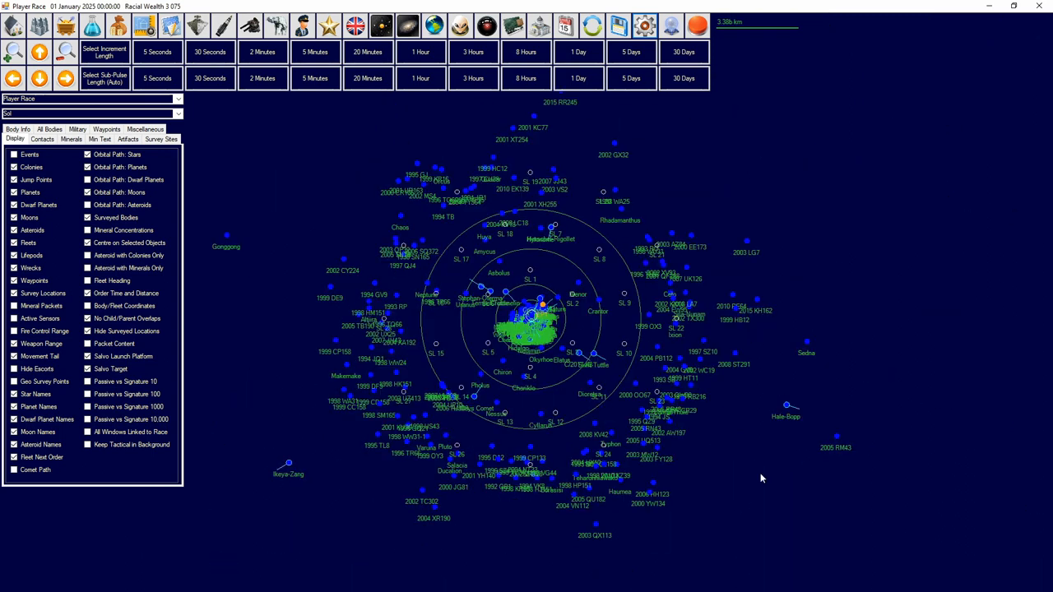
mouse_move(651, 360)
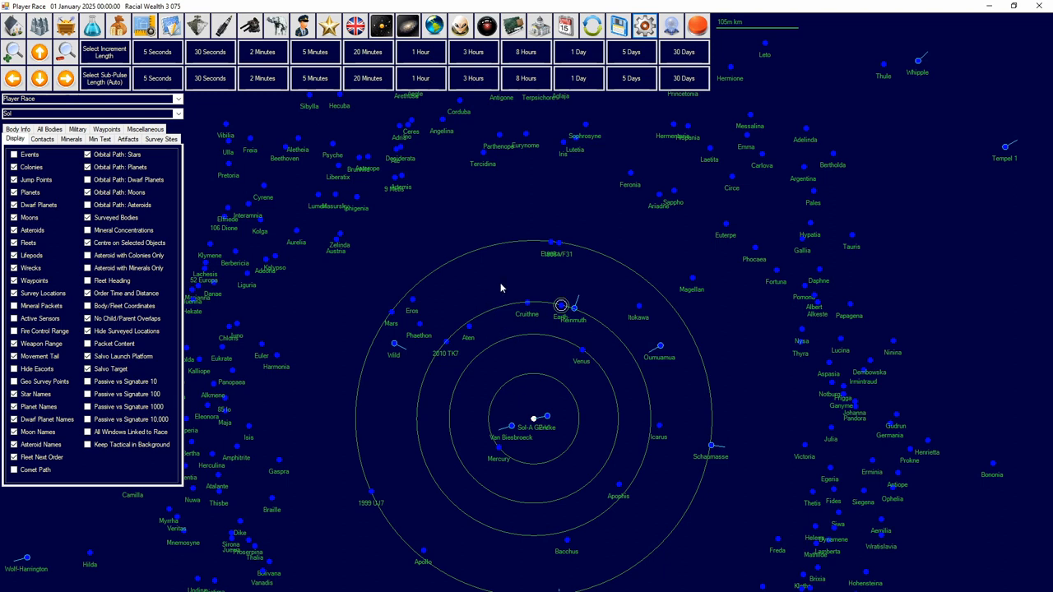
mouse_move(387, 358)
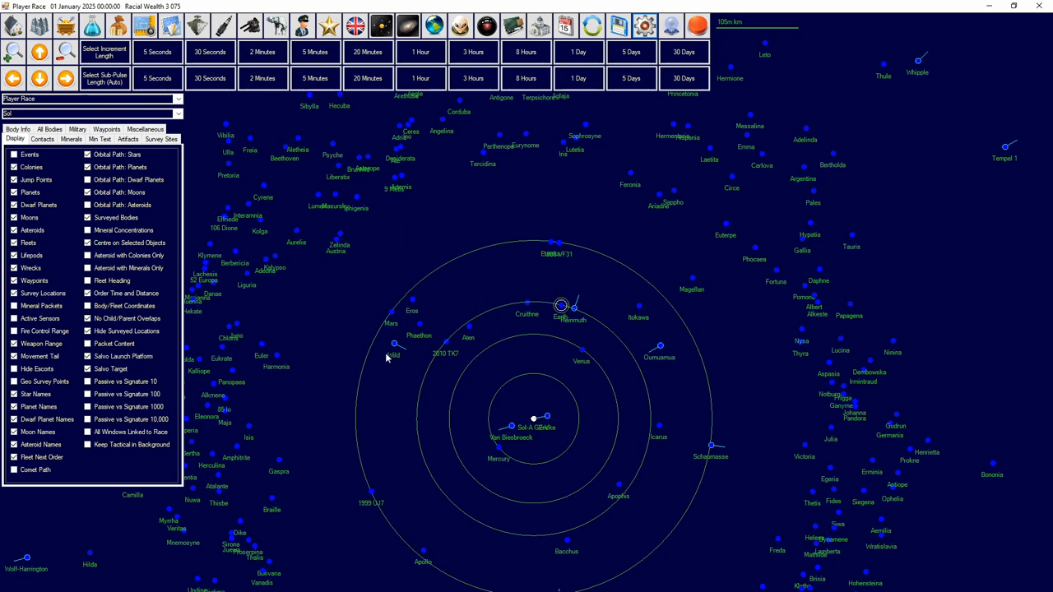
mouse_move(400, 348)
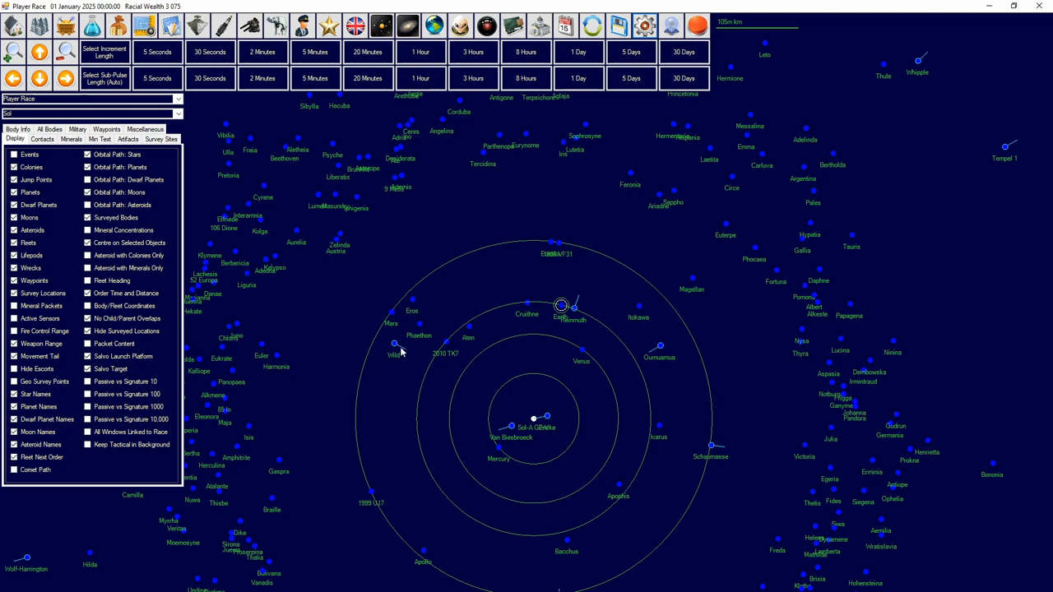
mouse_move(399, 311)
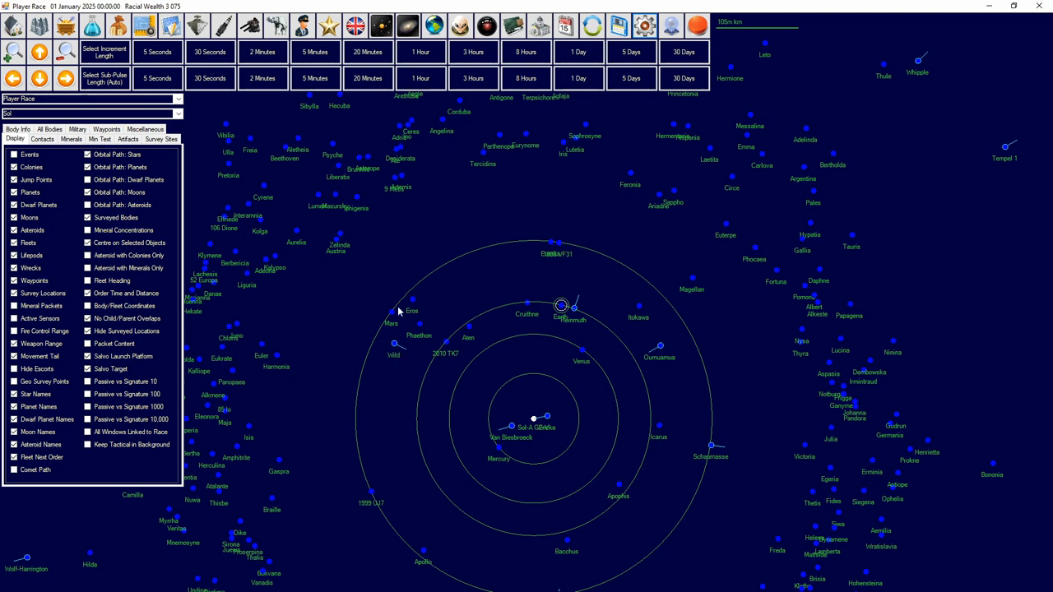
mouse_move(408, 271)
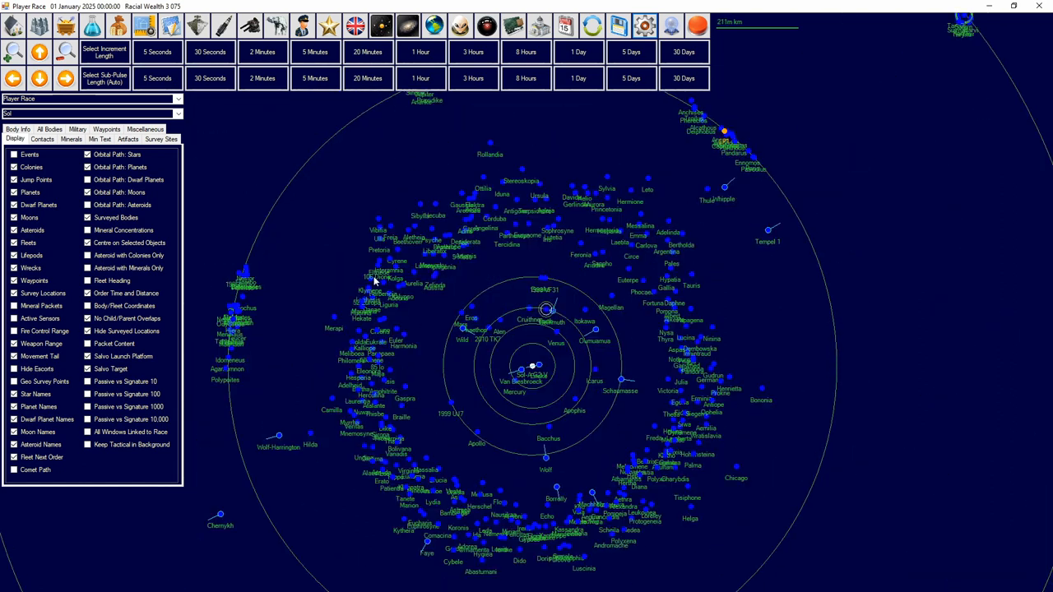
mouse_move(728, 345)
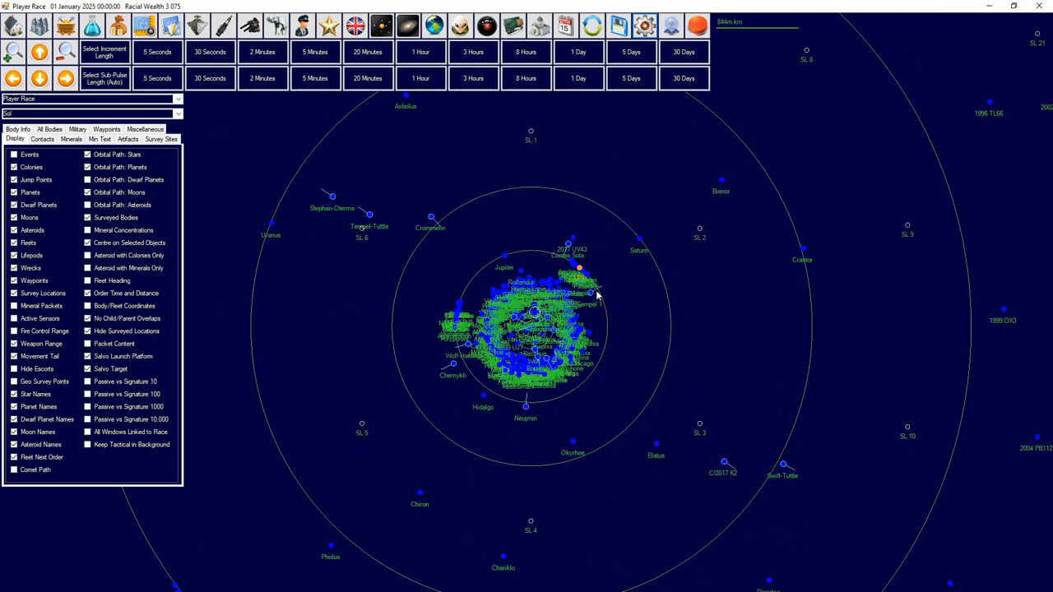
mouse_move(930, 436)
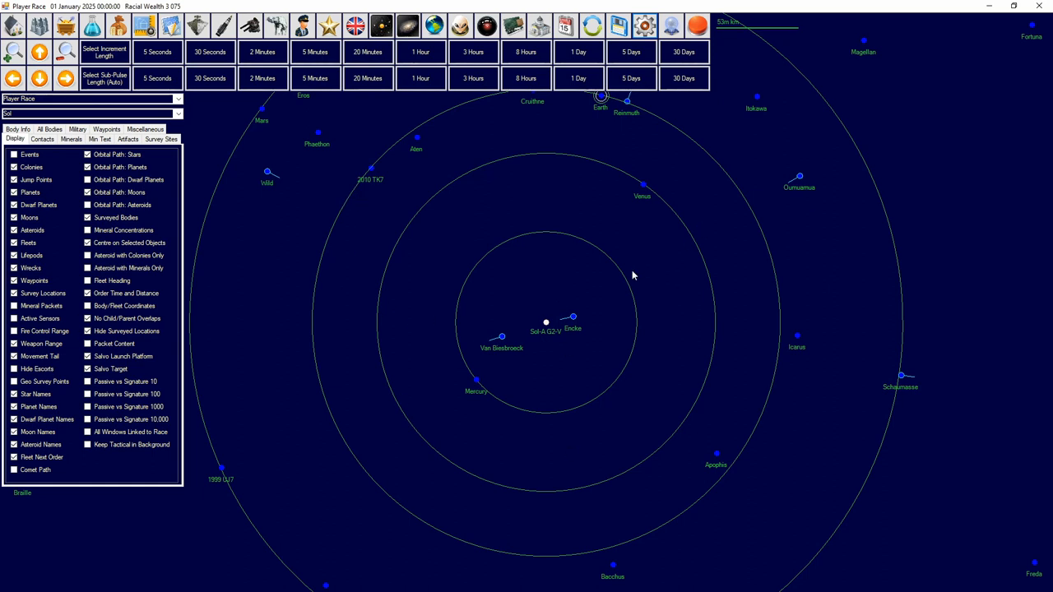
mouse_move(469, 152)
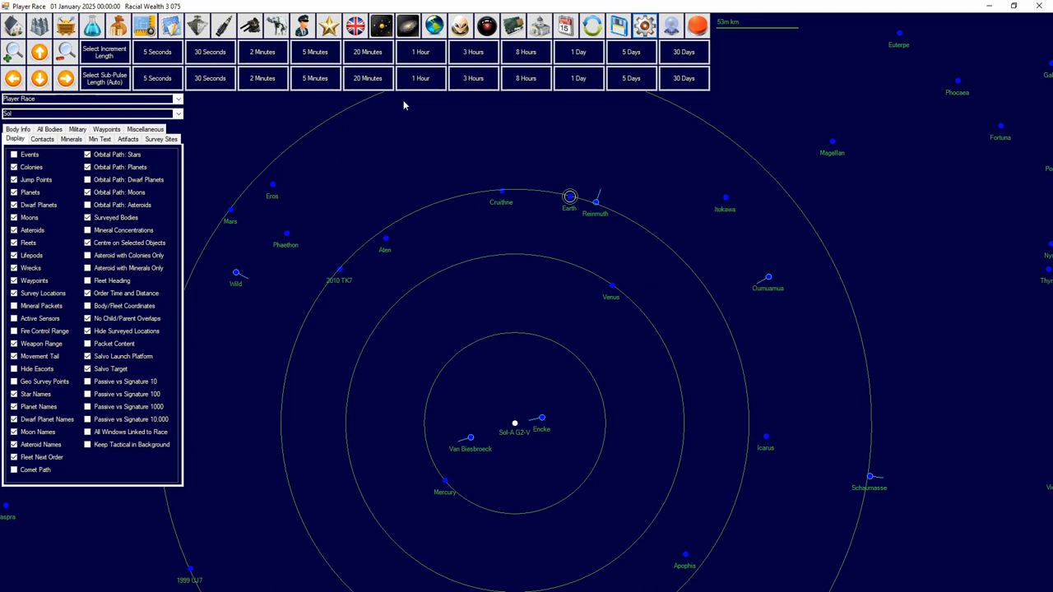
mouse_move(758, 94)
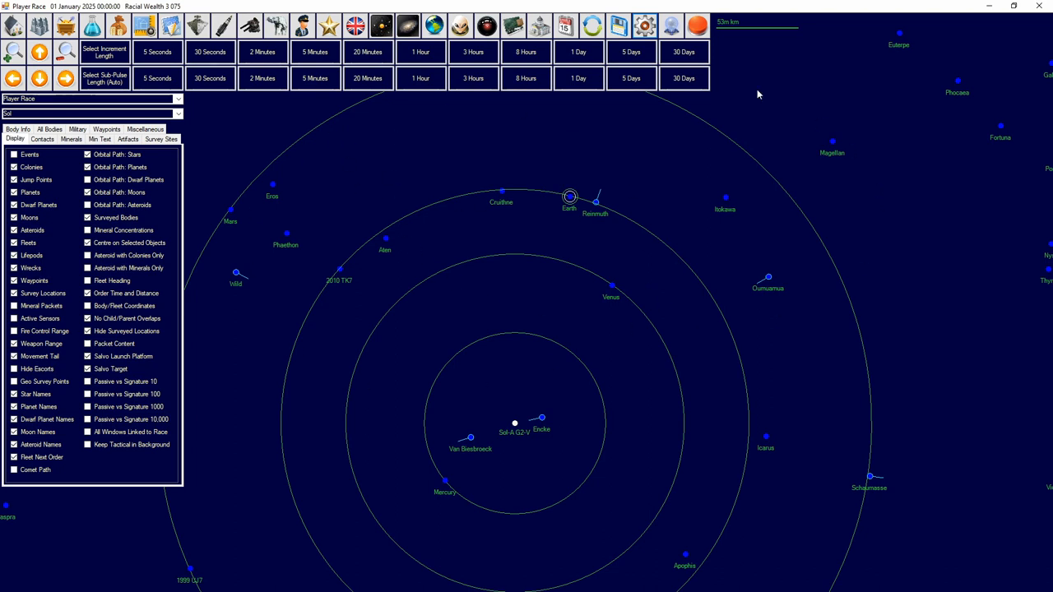
mouse_move(507, 222)
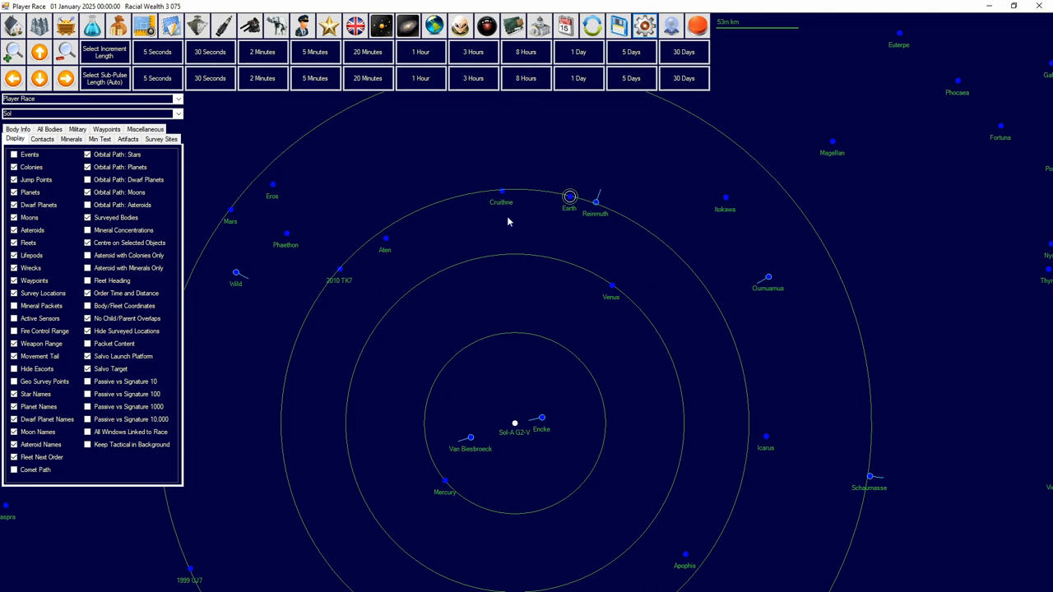
mouse_move(538, 260)
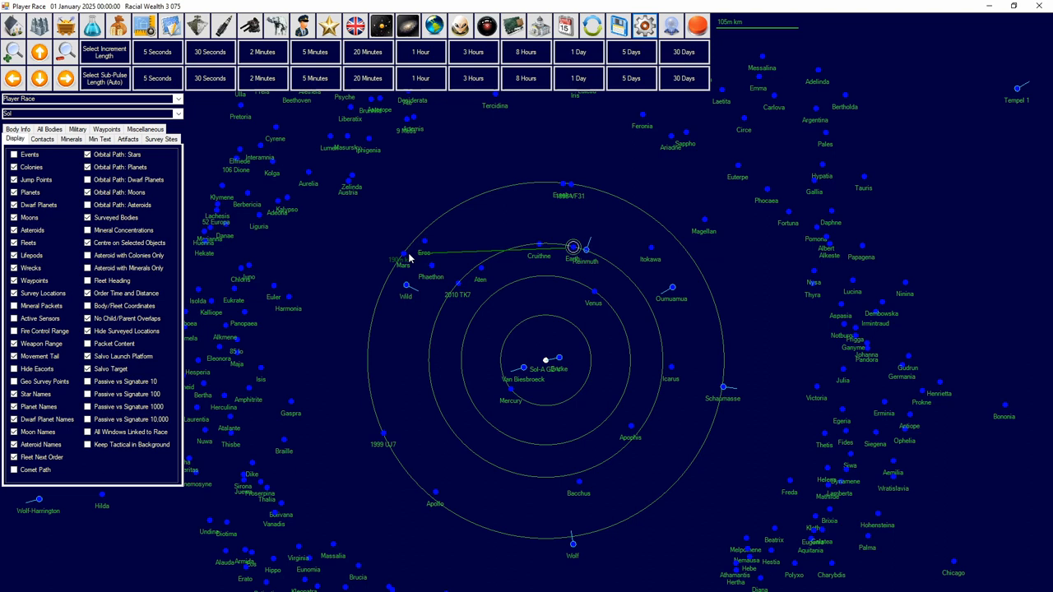
mouse_move(365, 261)
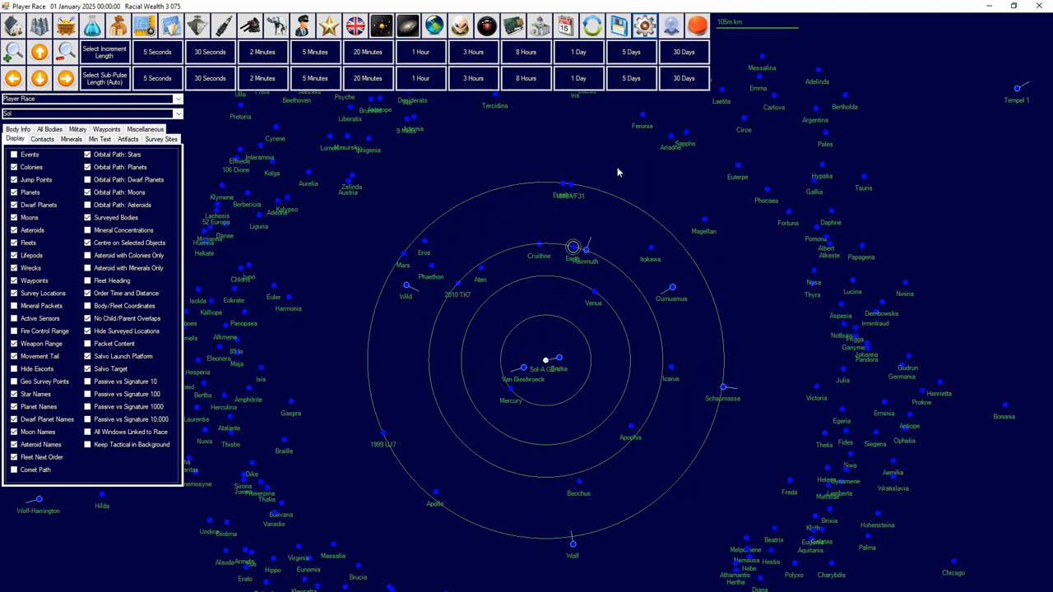
scroll(up, 3)
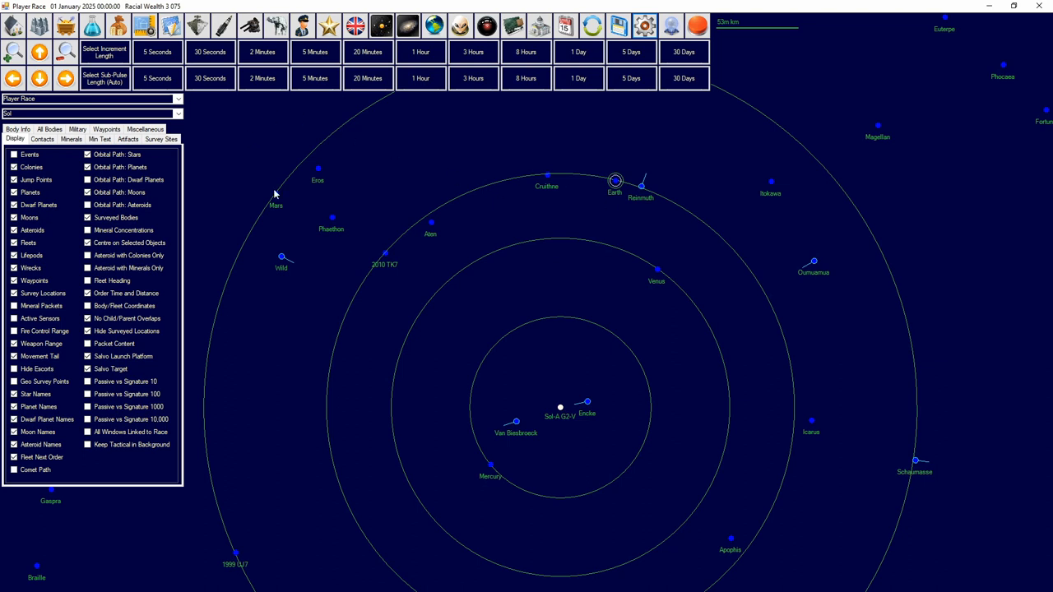
mouse_move(606, 189)
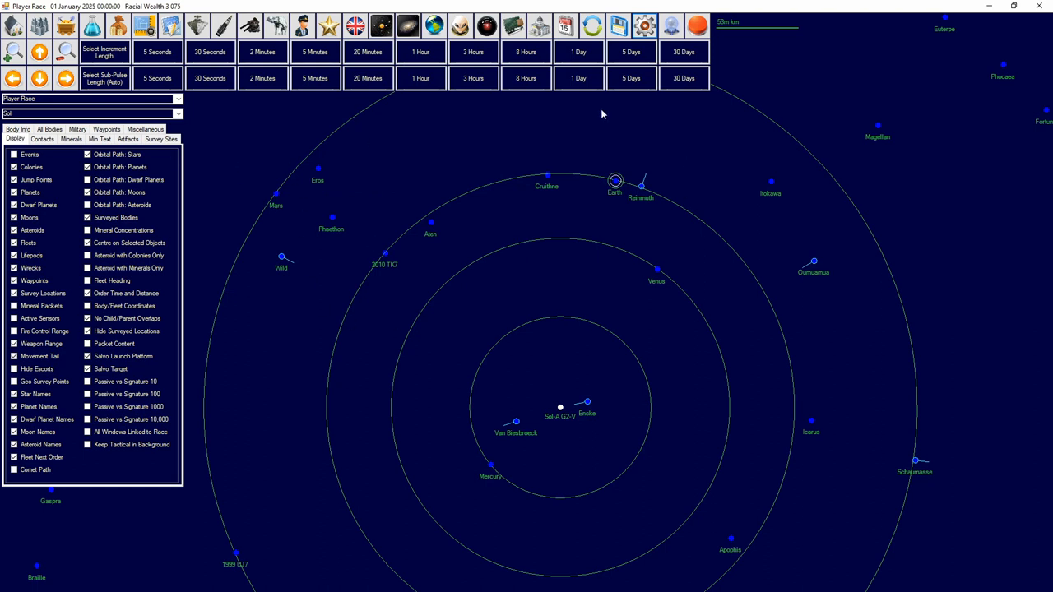
mouse_move(520, 233)
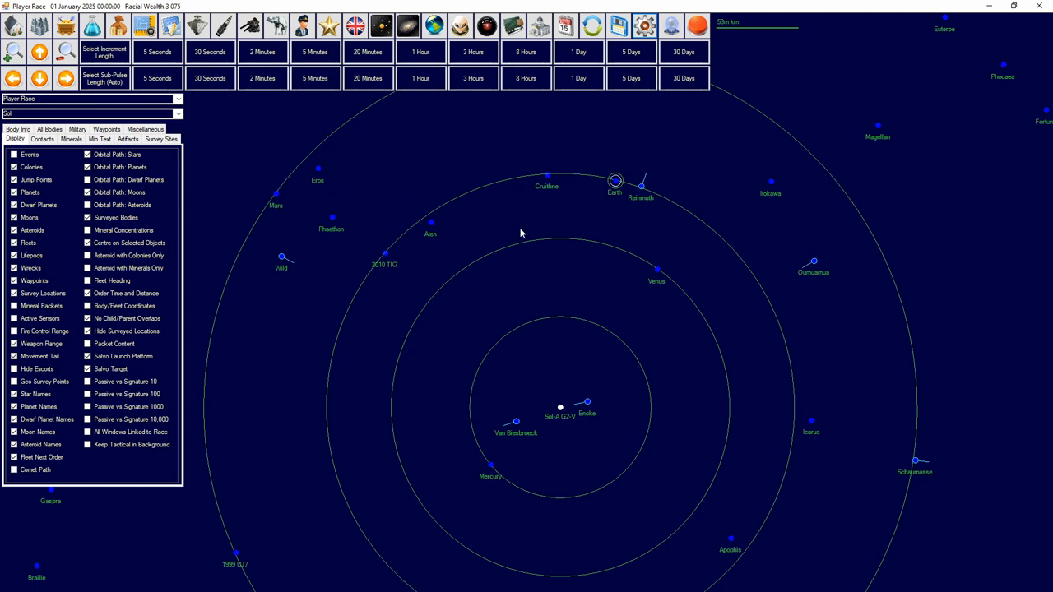
mouse_move(367, 244)
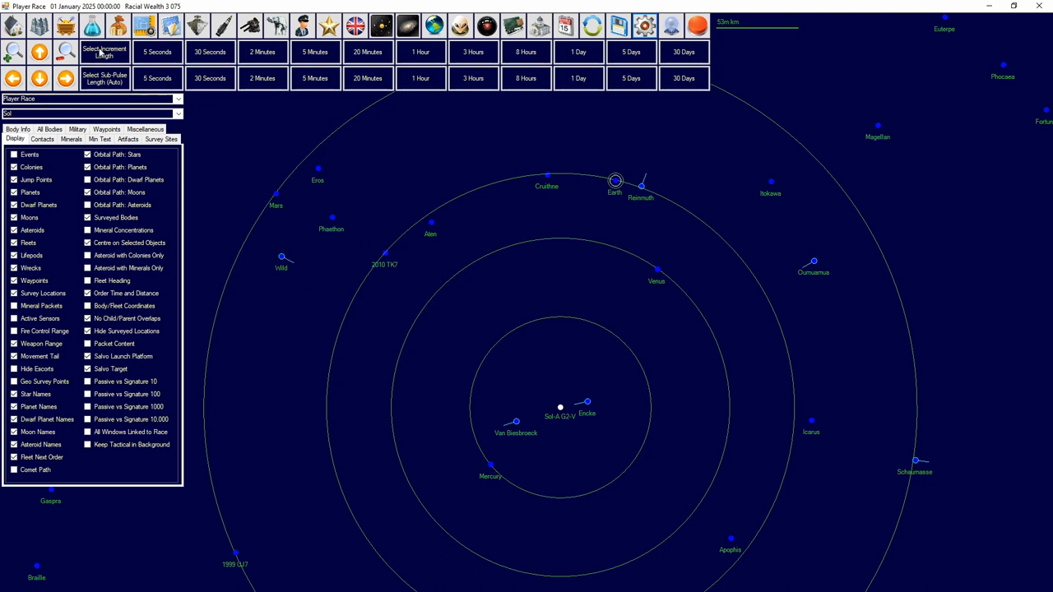
Step: Zoom the Sol map out so the whole system out to Eris is visible
click(88, 205)
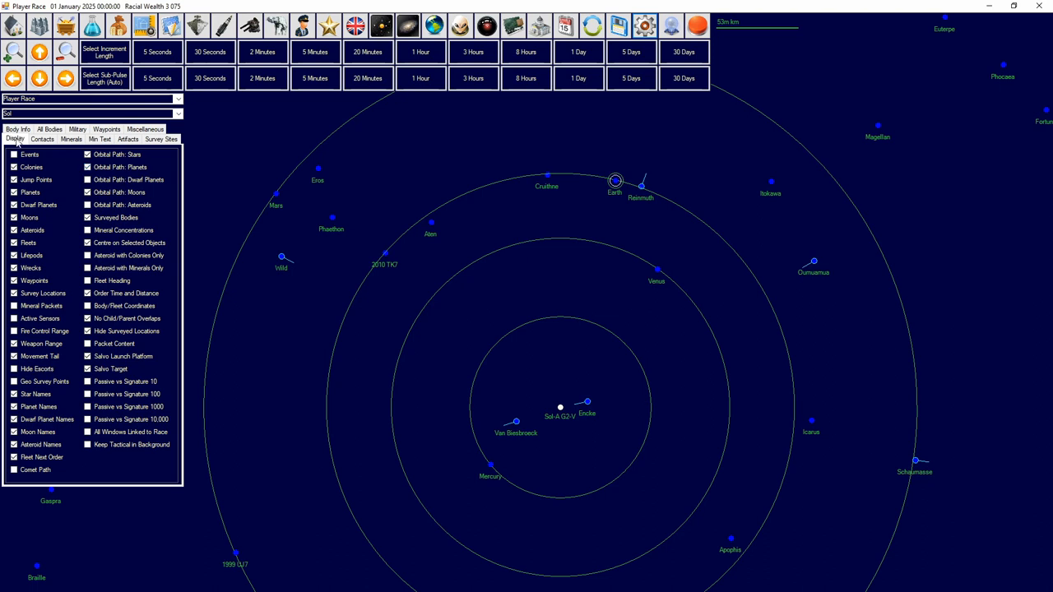
mouse_move(159, 177)
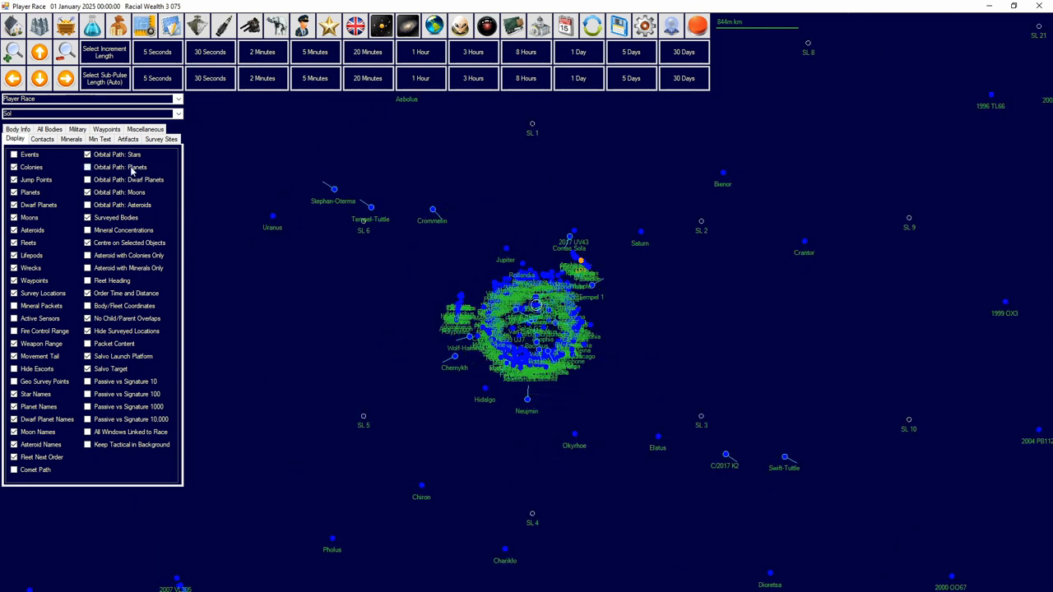
click(88, 167)
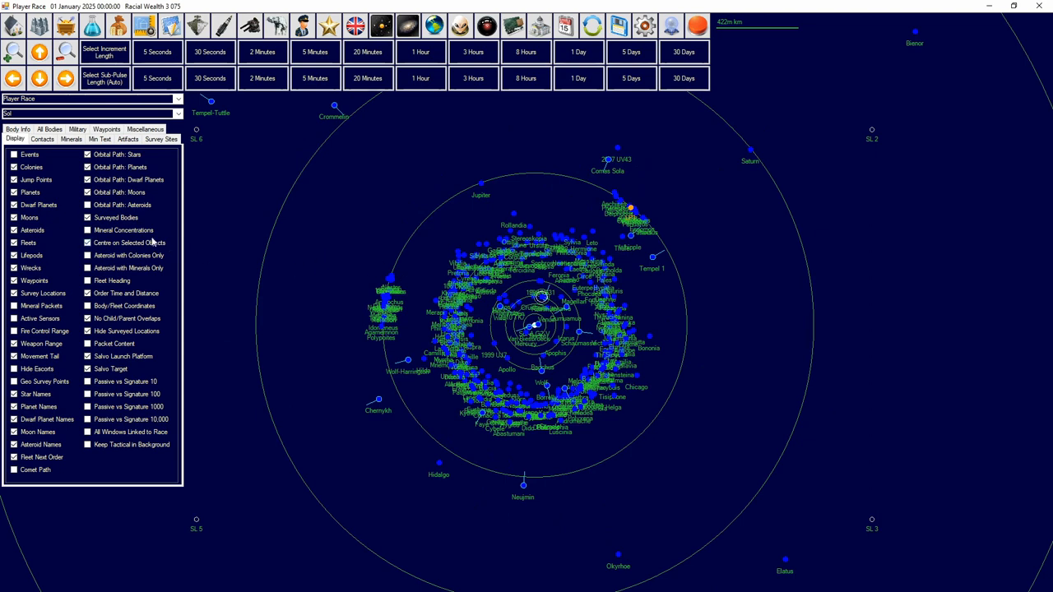
scroll(down, 3)
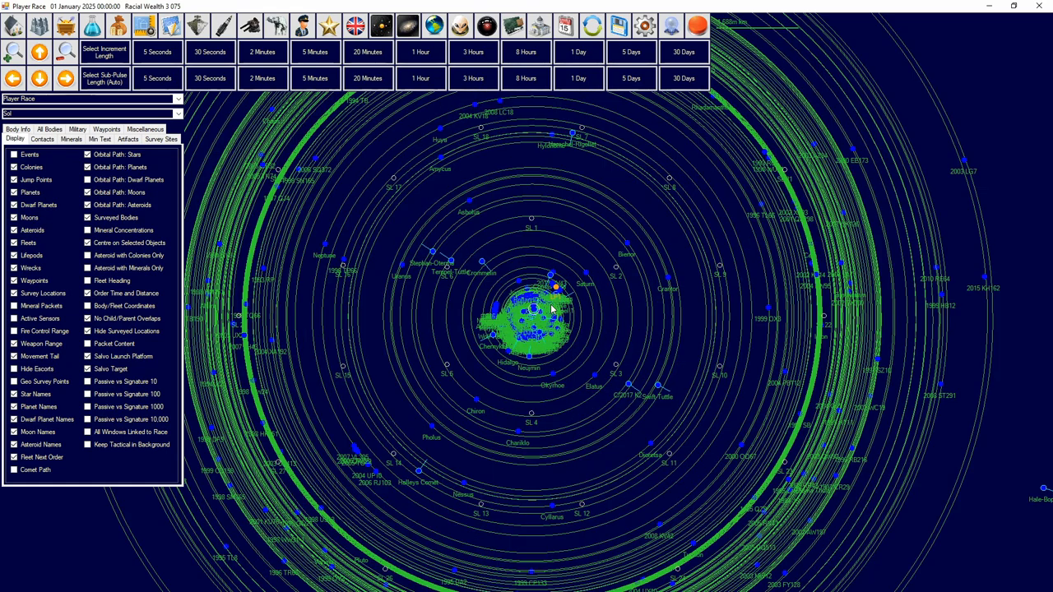
click(87, 205)
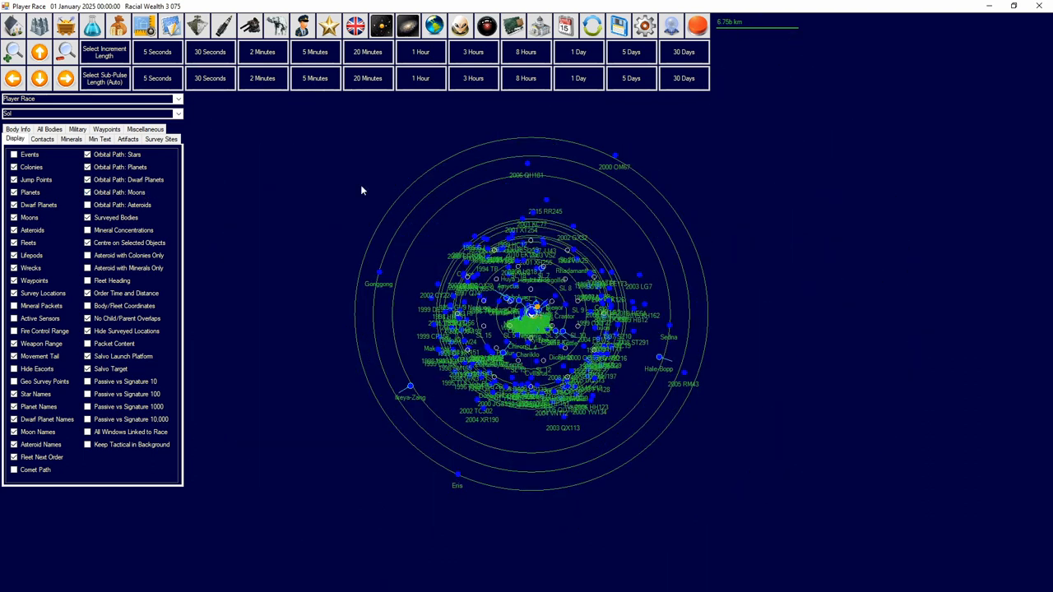
mouse_move(387, 260)
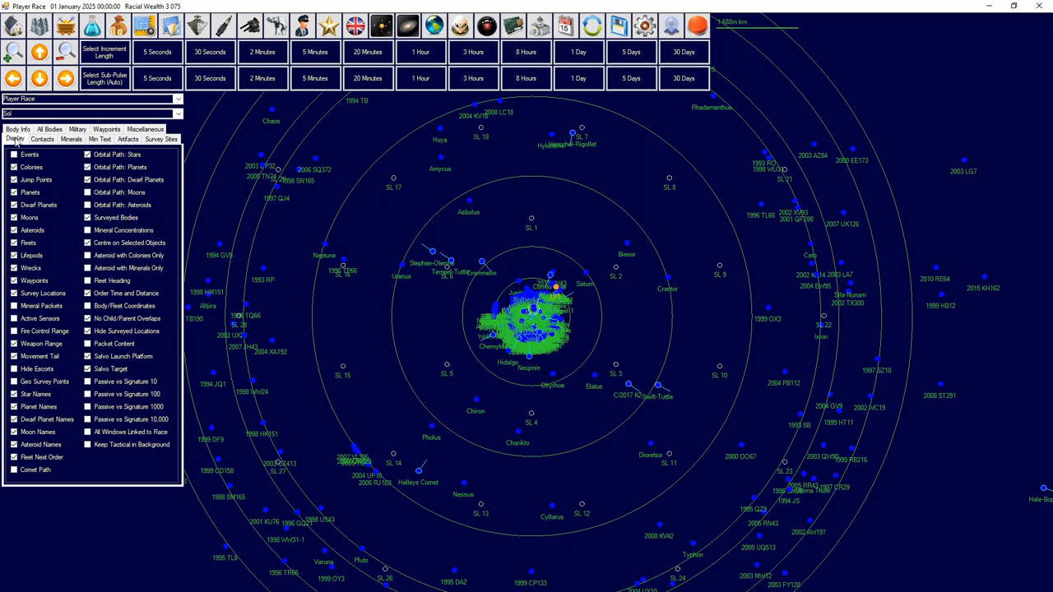
Step: Change the Surveyed Bodies option on the Display tab
click(88, 217)
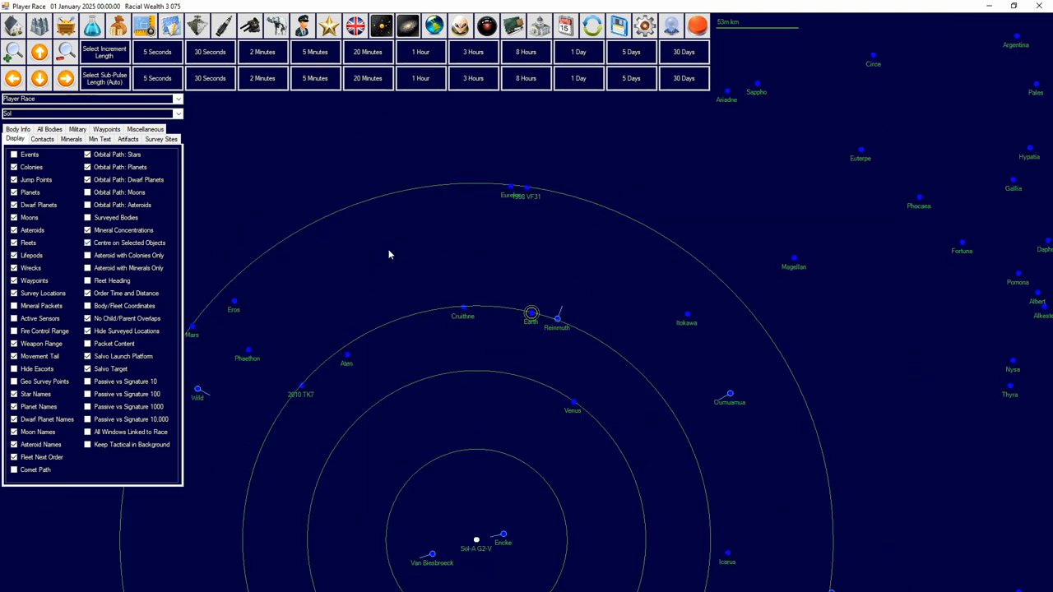
mouse_move(535, 317)
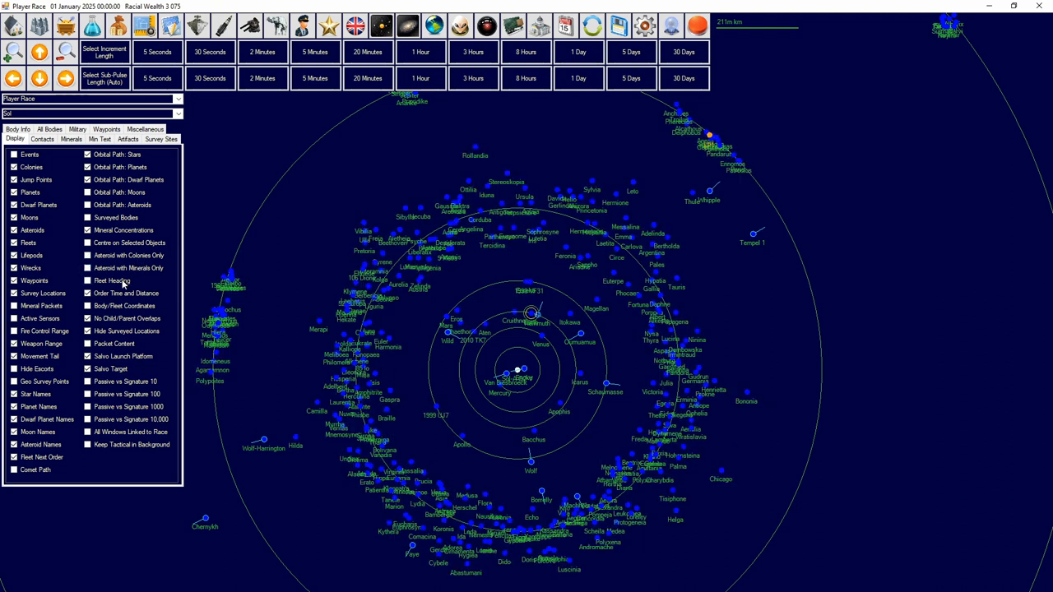
Step: Tick Body/Fleet Coordinates and toggle Order Time and Distance off and back on
click(88, 281)
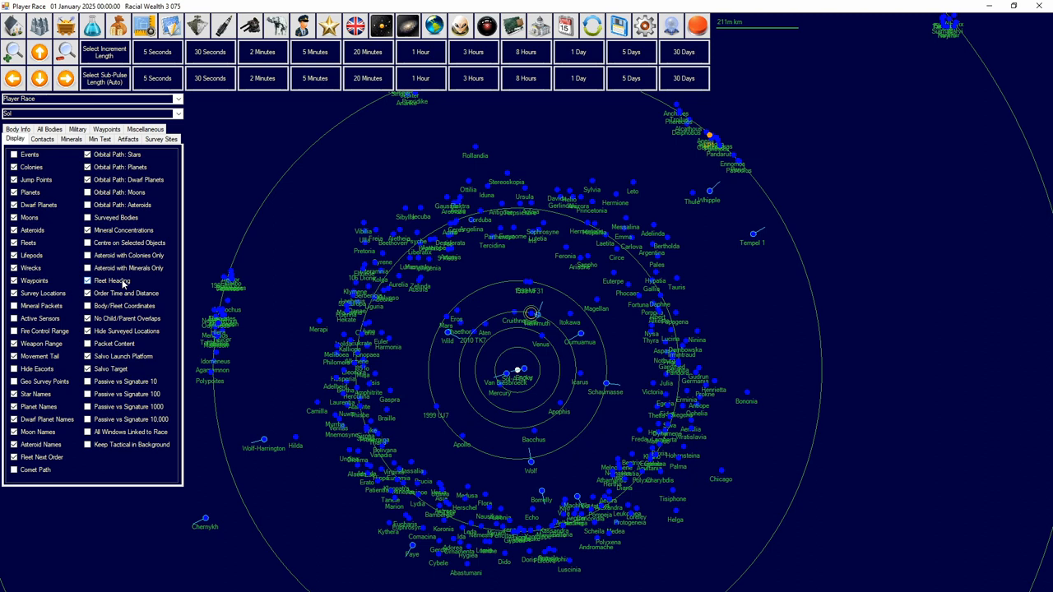
click(88, 281)
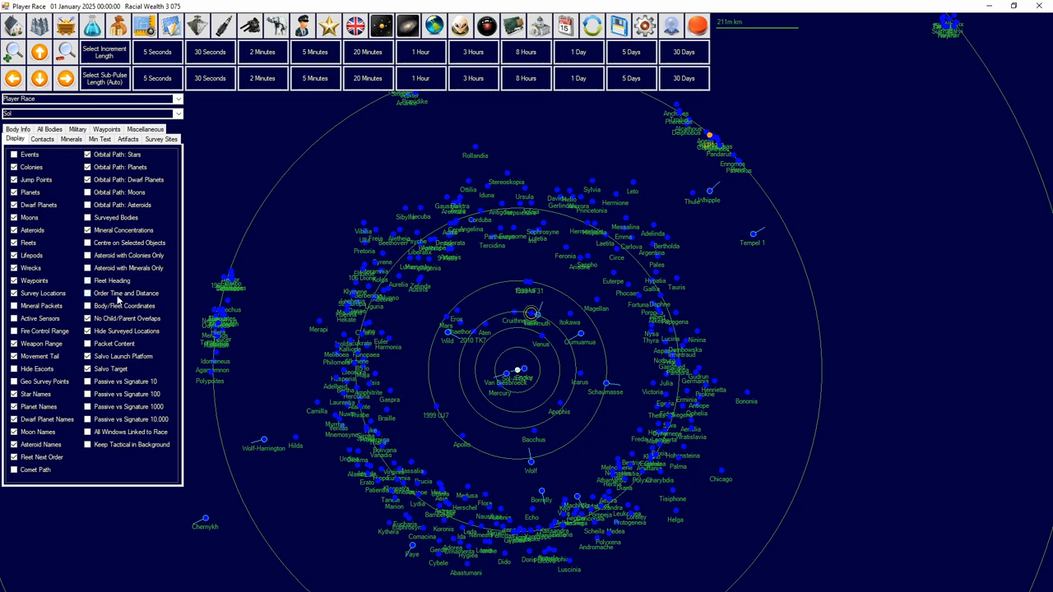
click(88, 293)
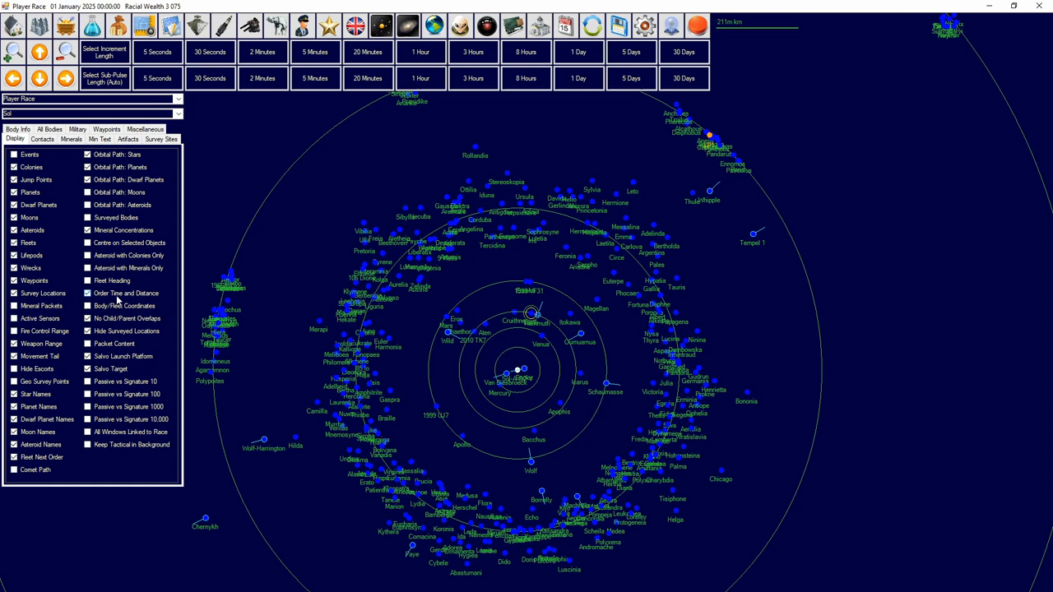
click(88, 305)
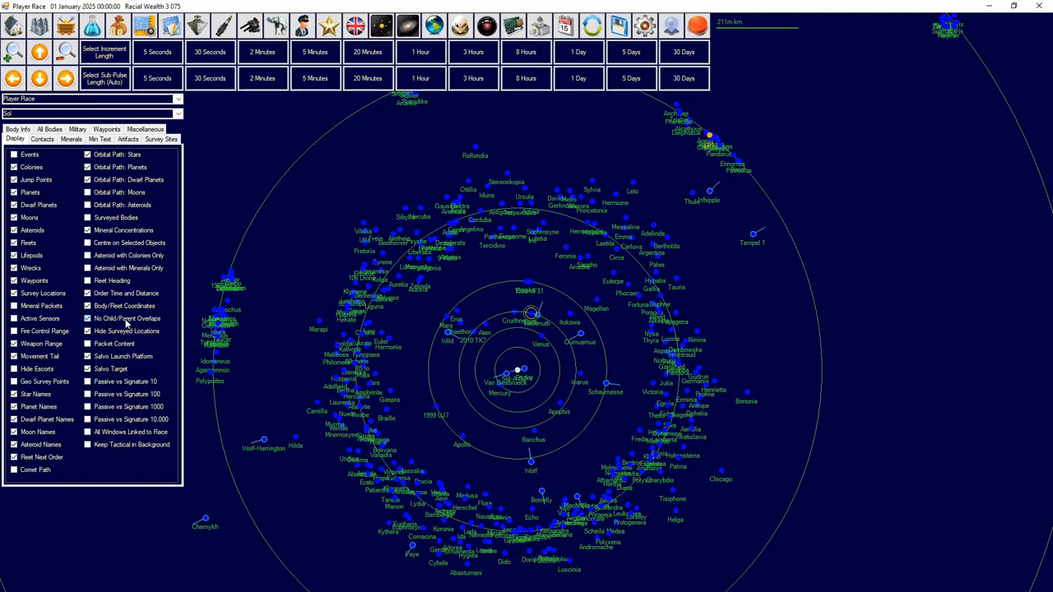
click(87, 319)
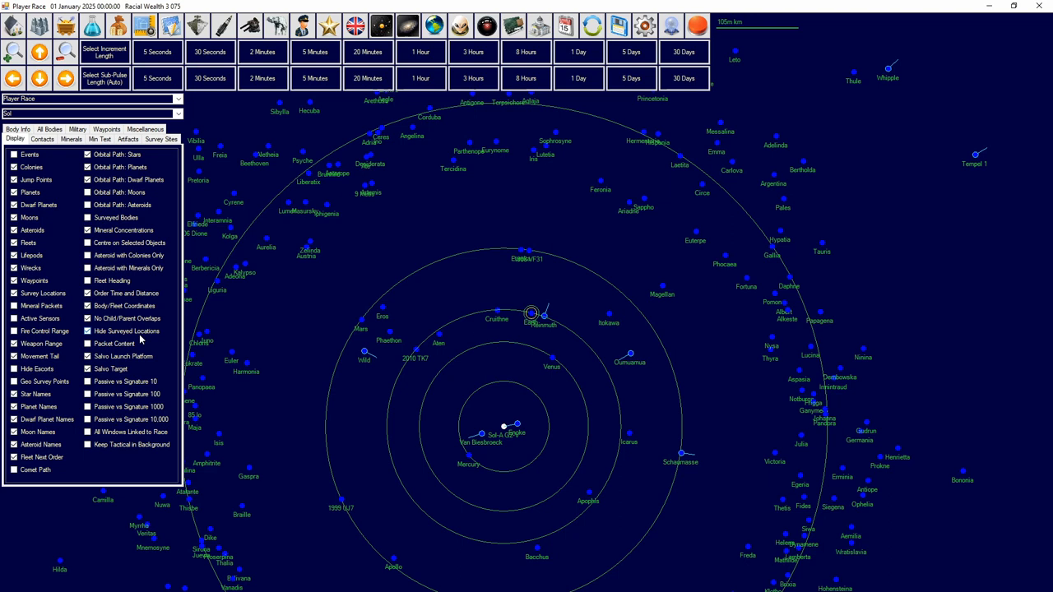
click(89, 331)
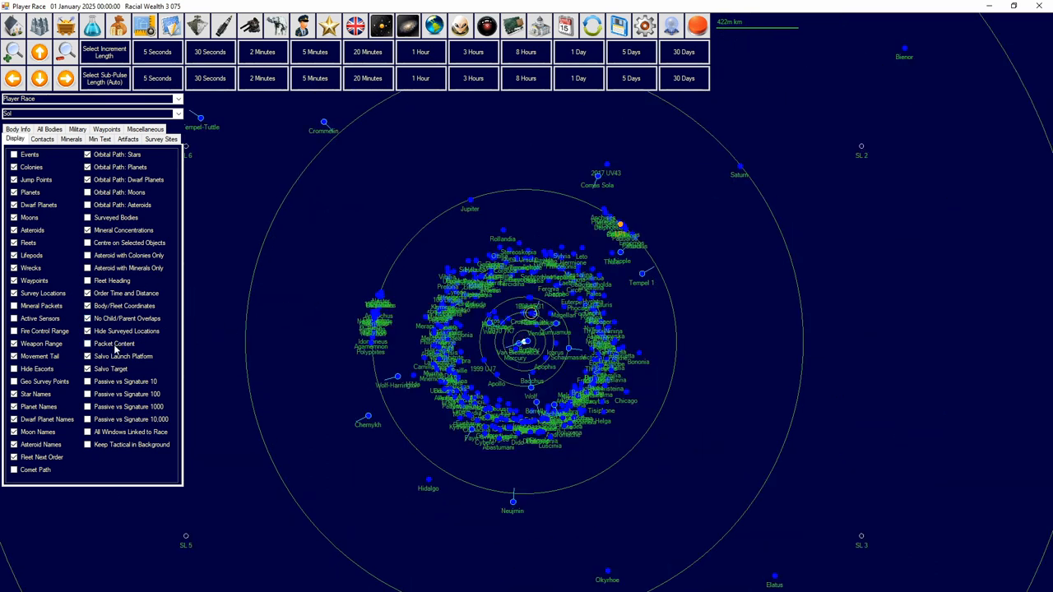
Step: Zoom to Earth, tick a Display option, and tick Keep Tactical in Background
scroll(down, 3)
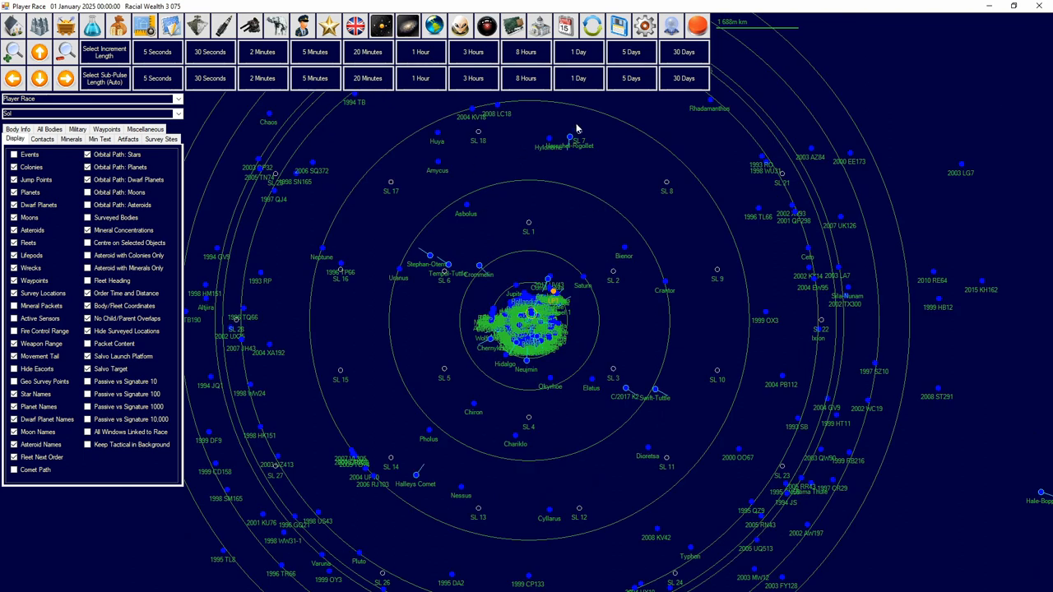
mouse_move(710, 253)
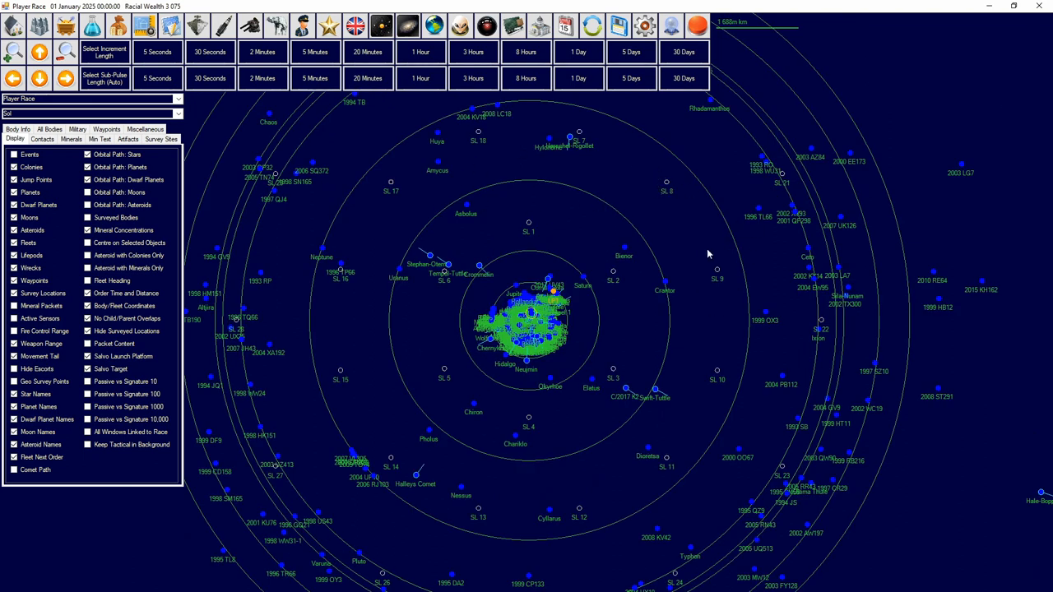
mouse_move(283, 264)
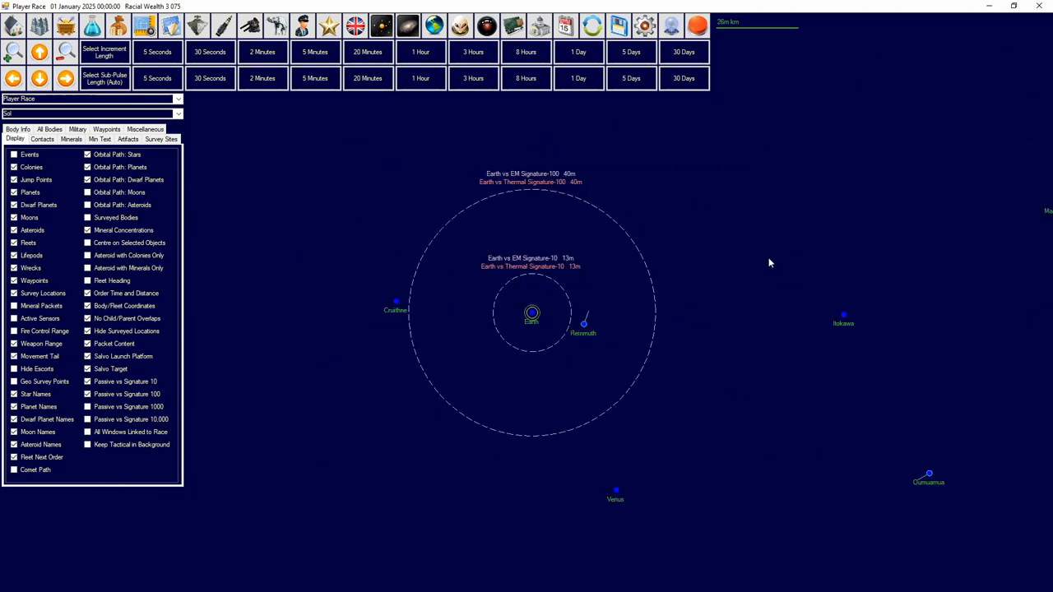
mouse_move(584, 125)
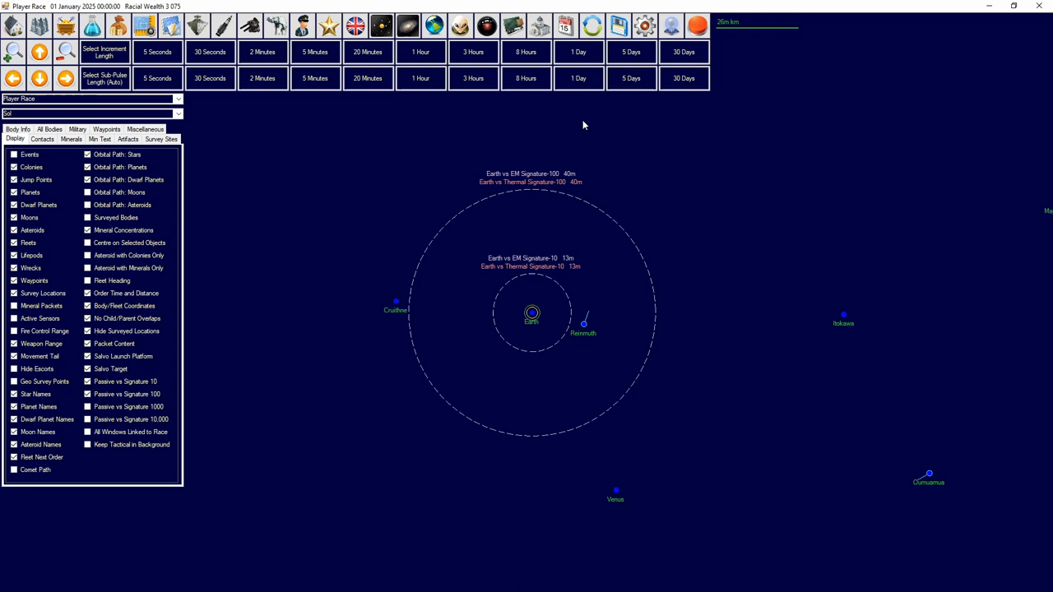
click(87, 394)
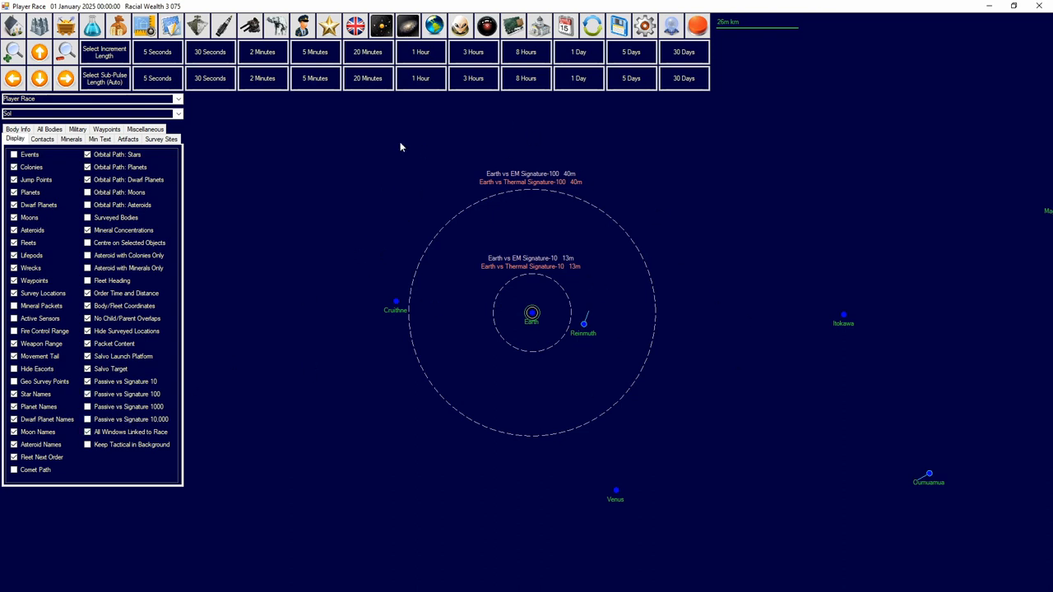
mouse_move(149, 374)
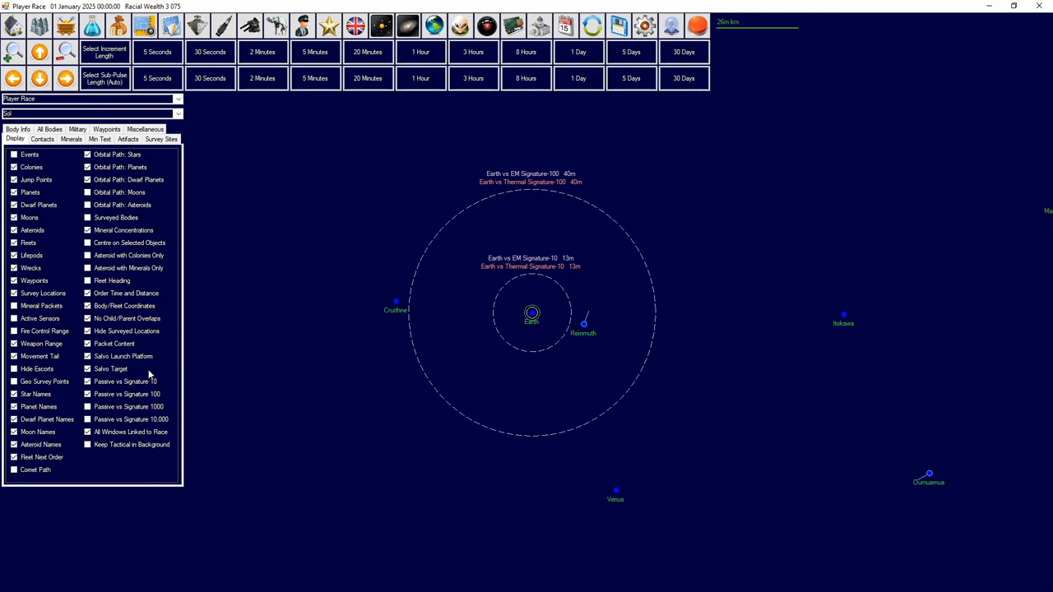
mouse_move(296, 258)
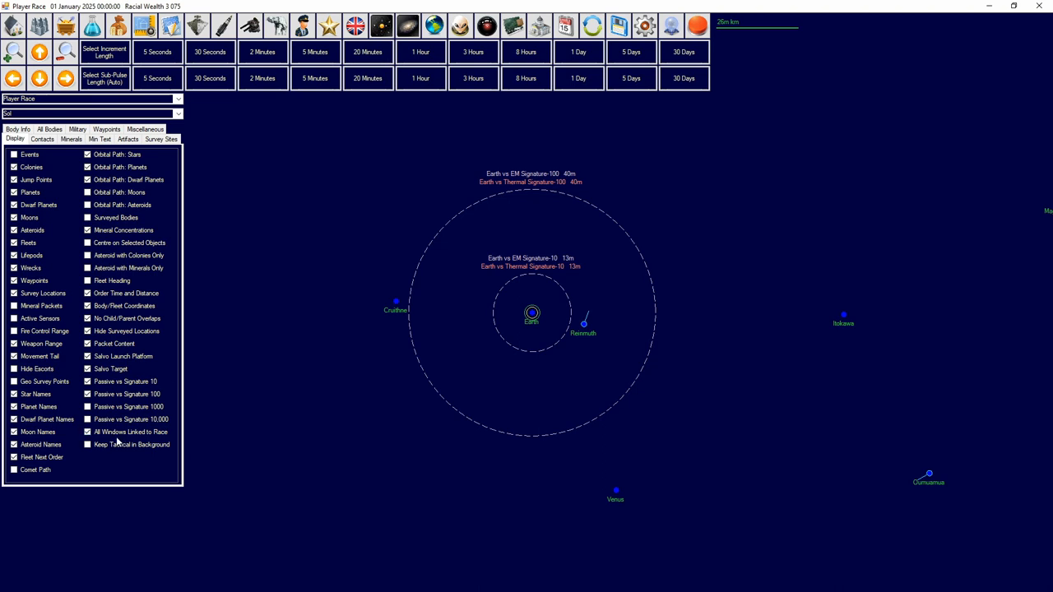
click(88, 445)
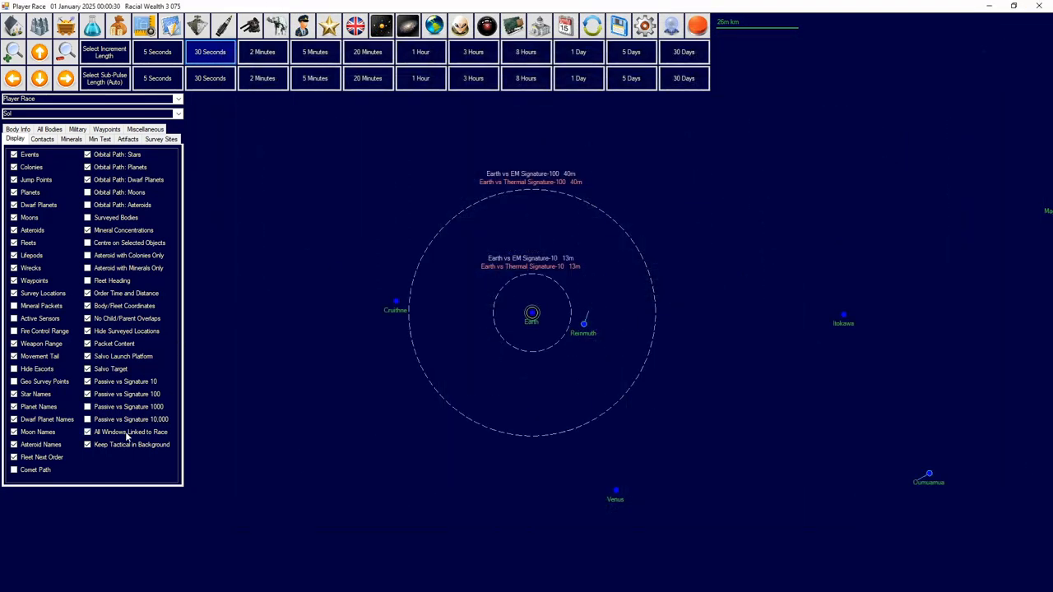
Step: Advance the game clock five days to 6 January 2025
click(631, 52)
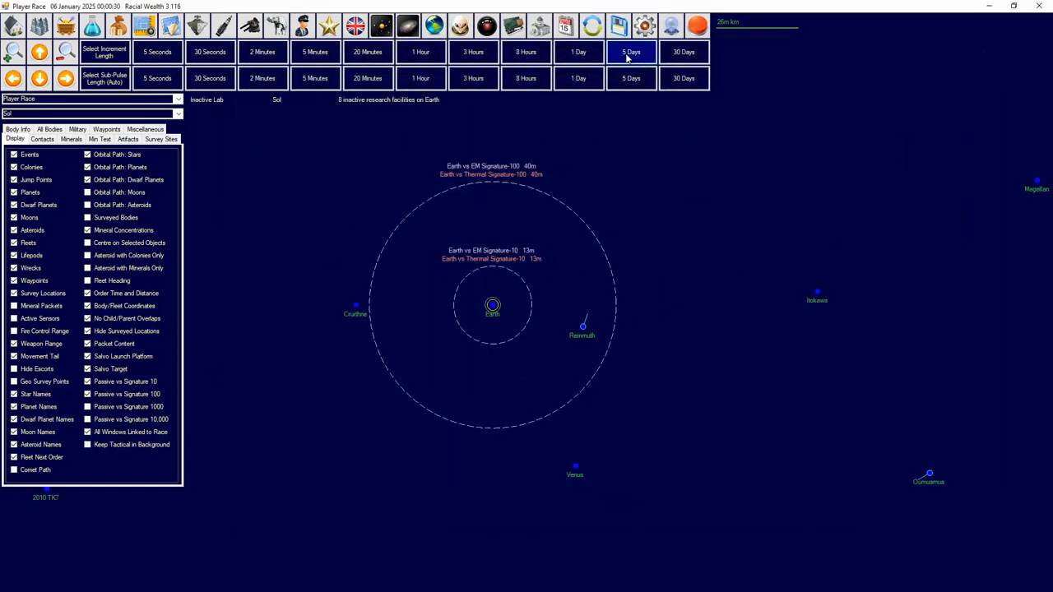
mouse_move(385, 212)
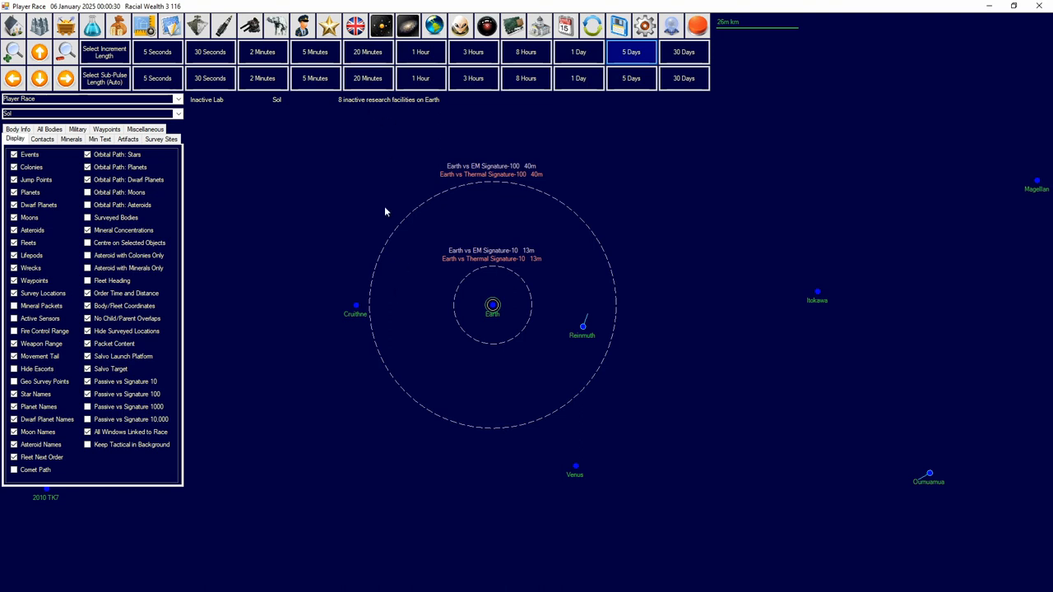
mouse_move(648, 194)
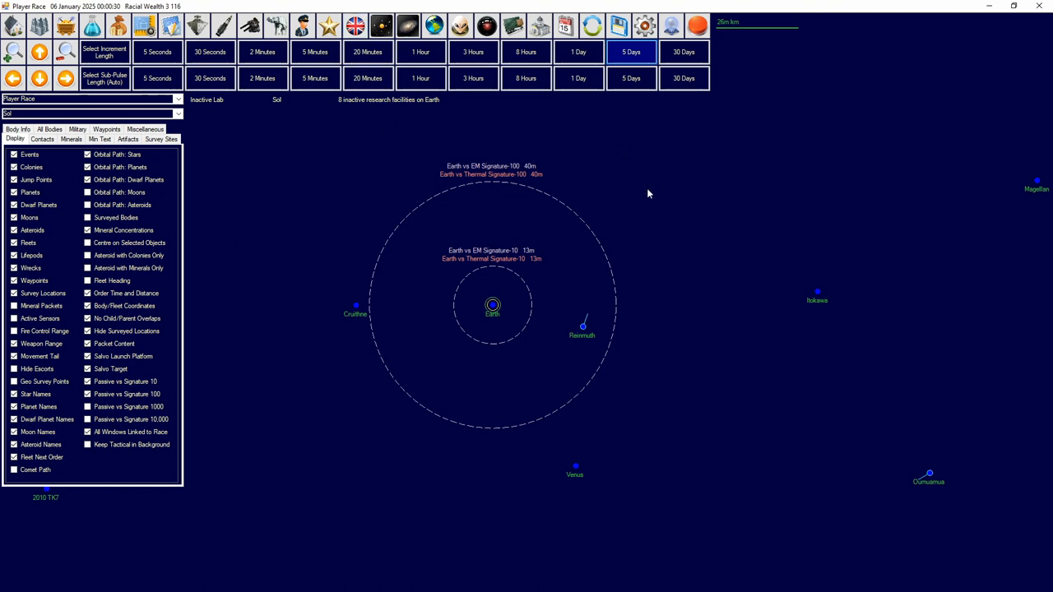
mouse_move(461, 134)
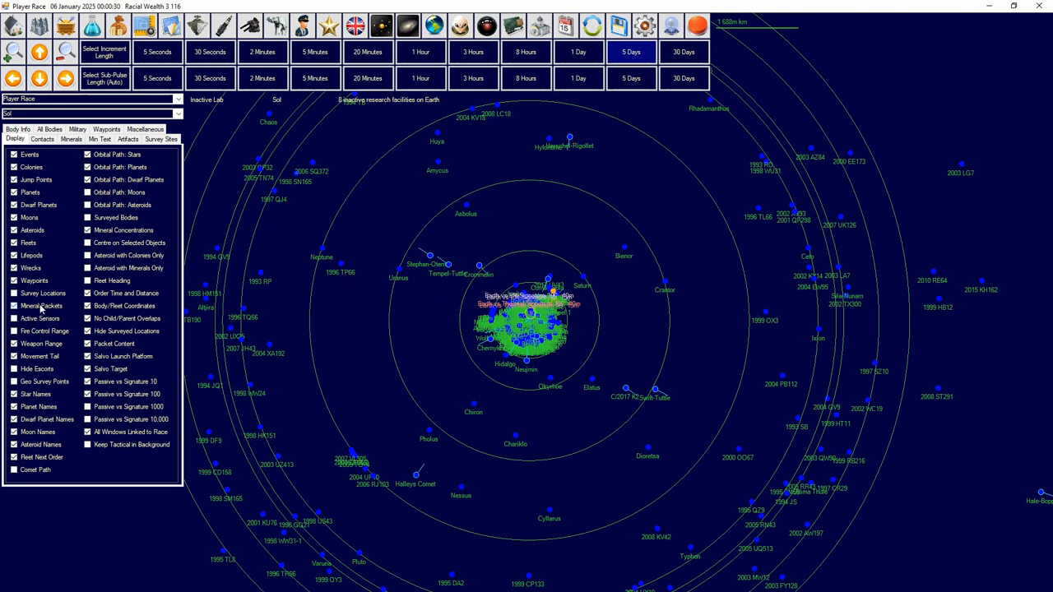
Step: Tick Mineral Packets, the option below it, and Comet Path in the Display tab
click(14, 305)
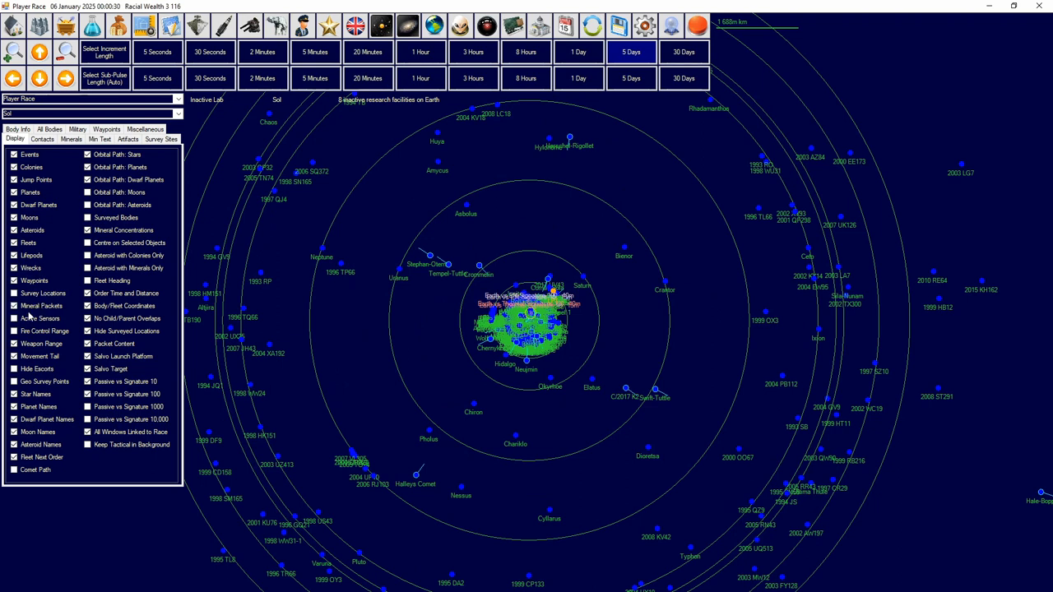
click(14, 318)
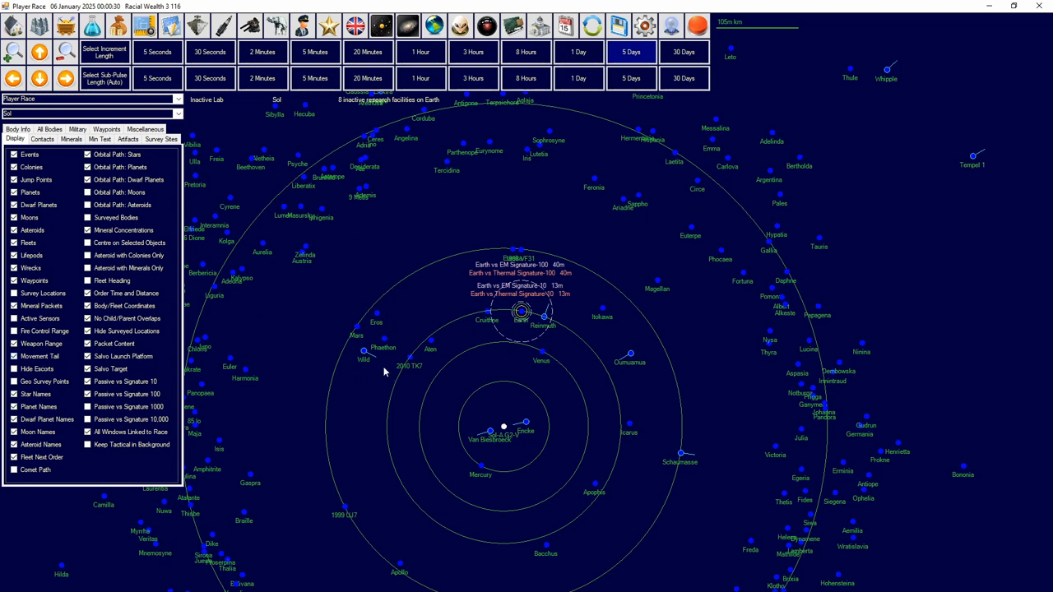
mouse_move(50, 363)
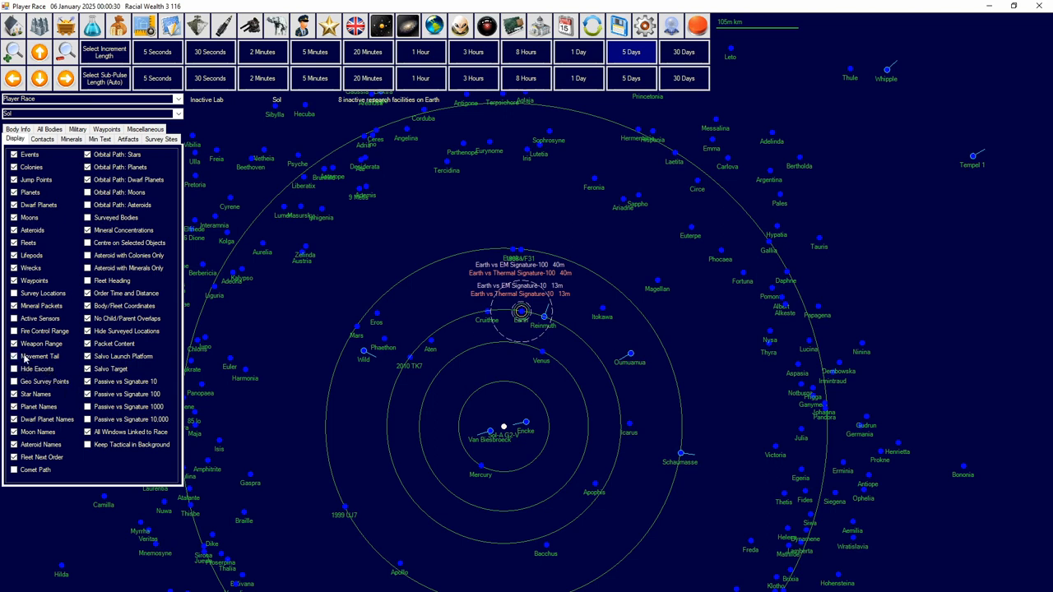
mouse_move(60, 395)
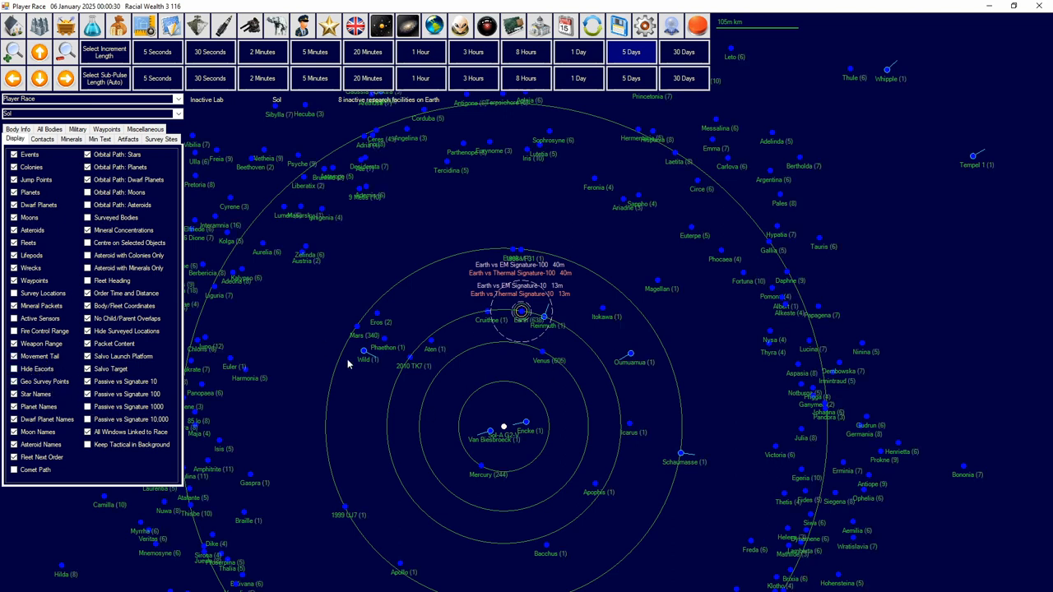
mouse_move(828, 254)
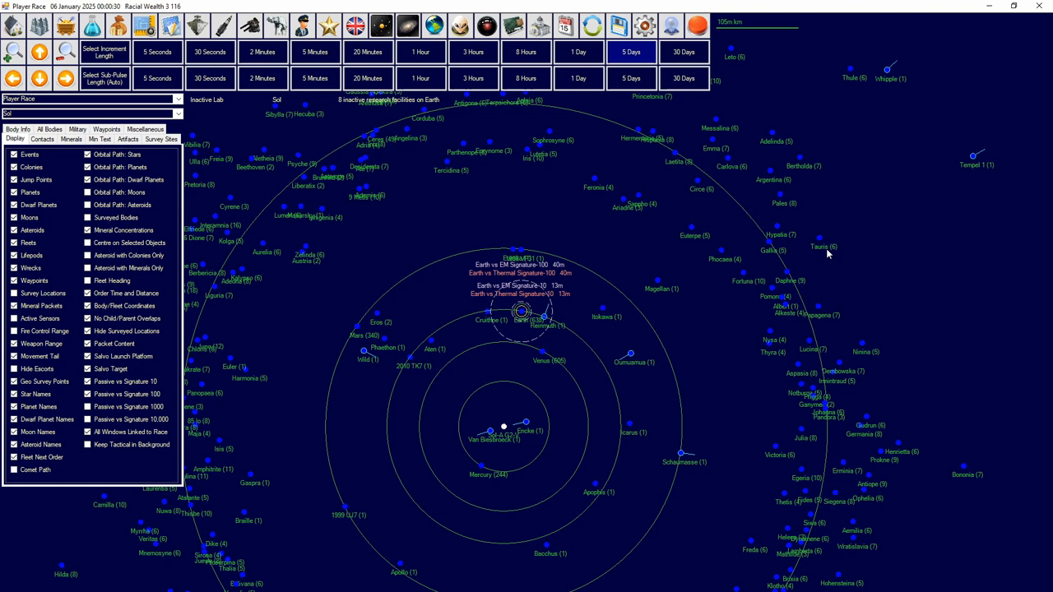
mouse_move(664, 193)
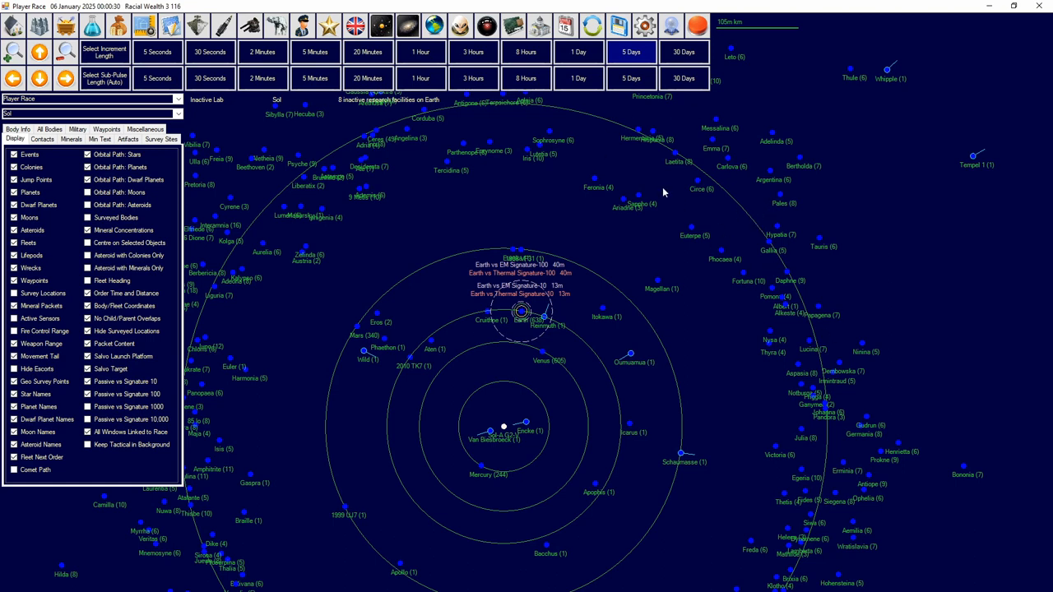
mouse_move(723, 167)
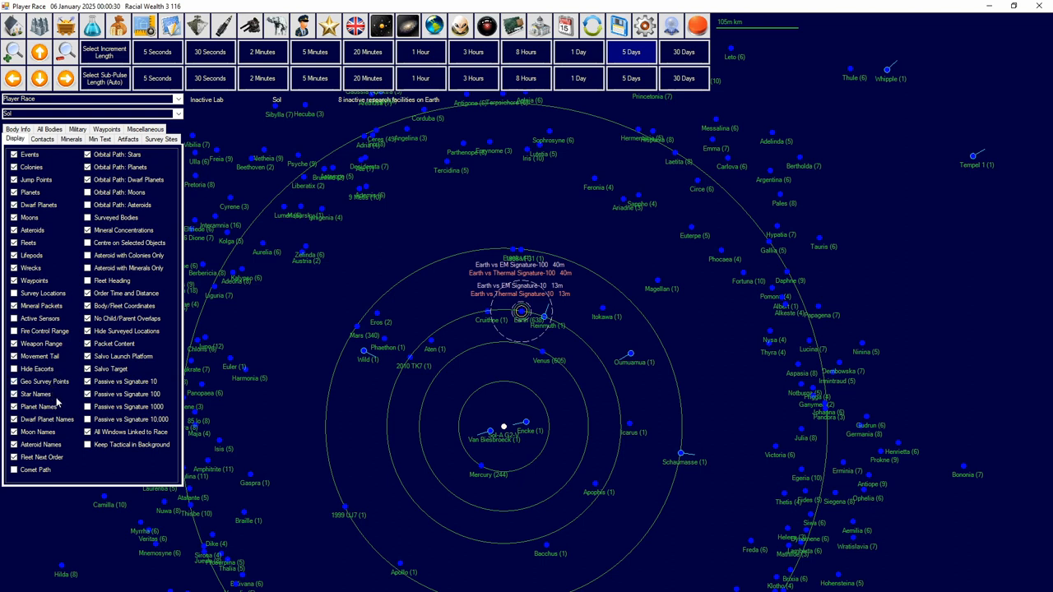
click(13, 393)
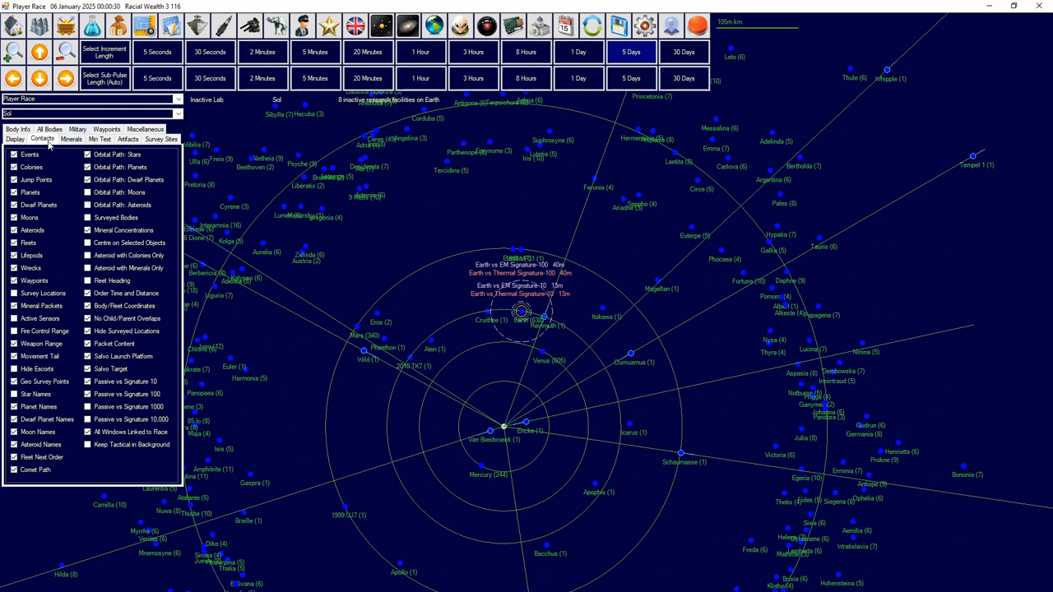
Step: On the Contacts tab, hide civilian contacts and then show them again
click(43, 139)
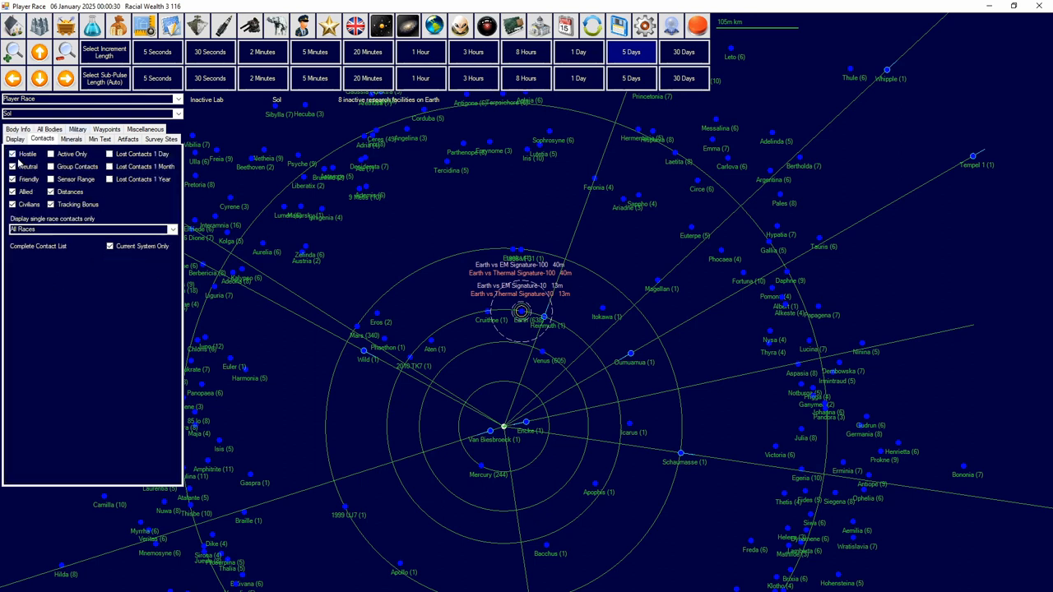
click(12, 204)
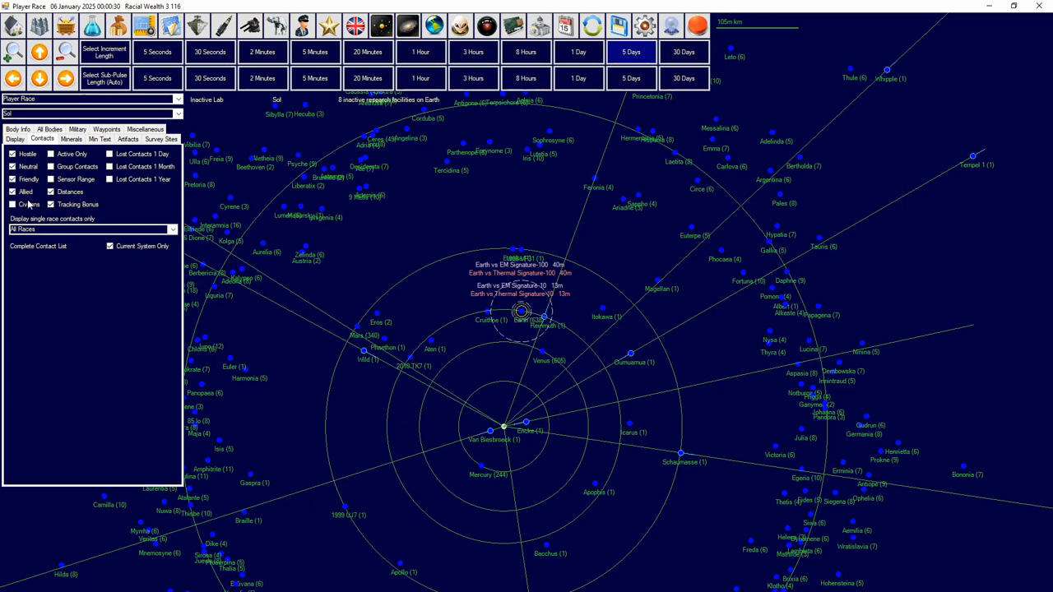
click(13, 204)
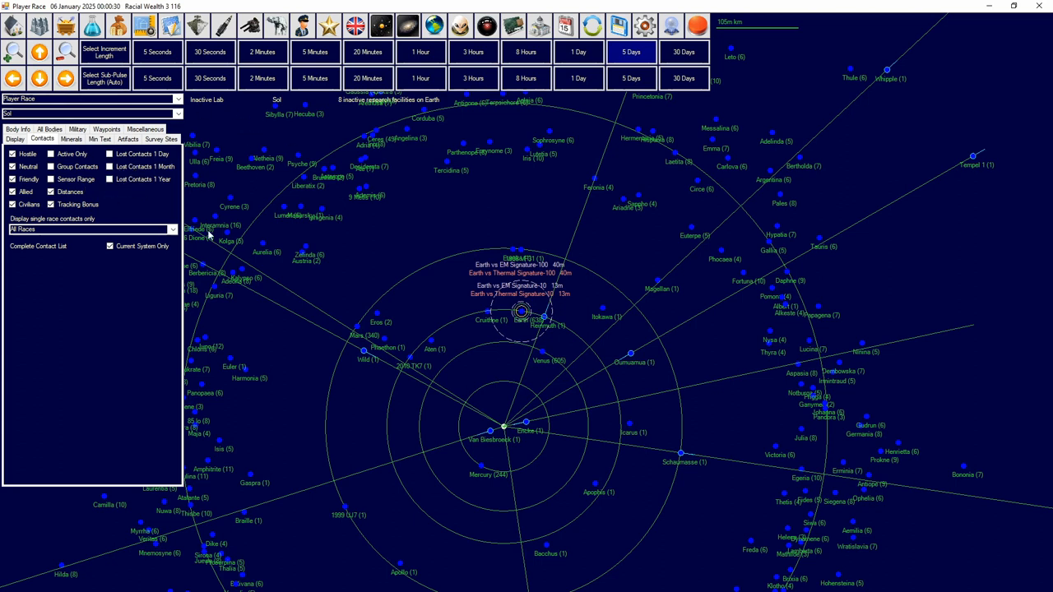
mouse_move(564, 257)
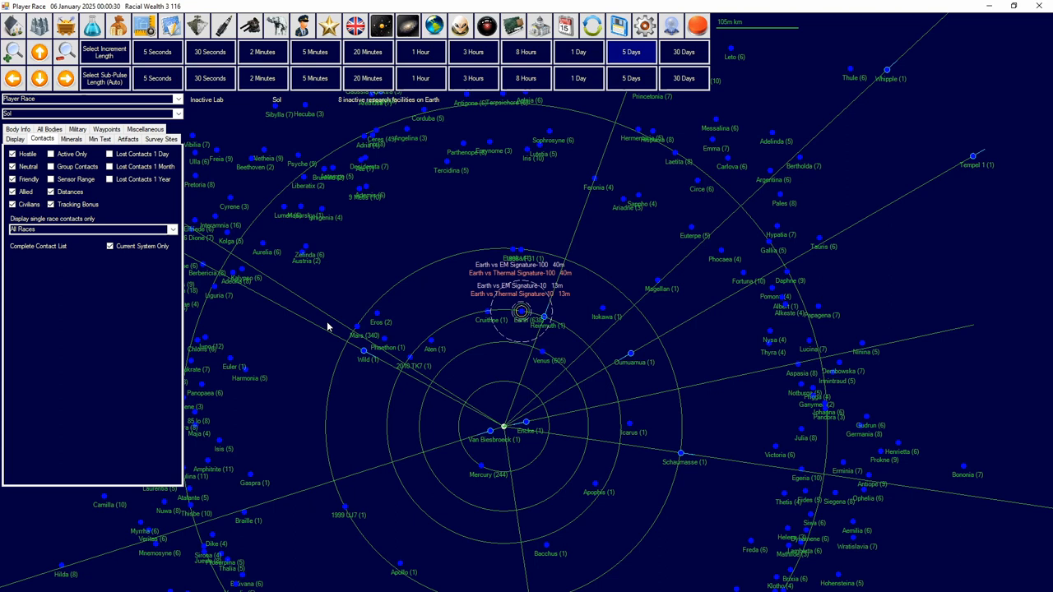
mouse_move(181, 214)
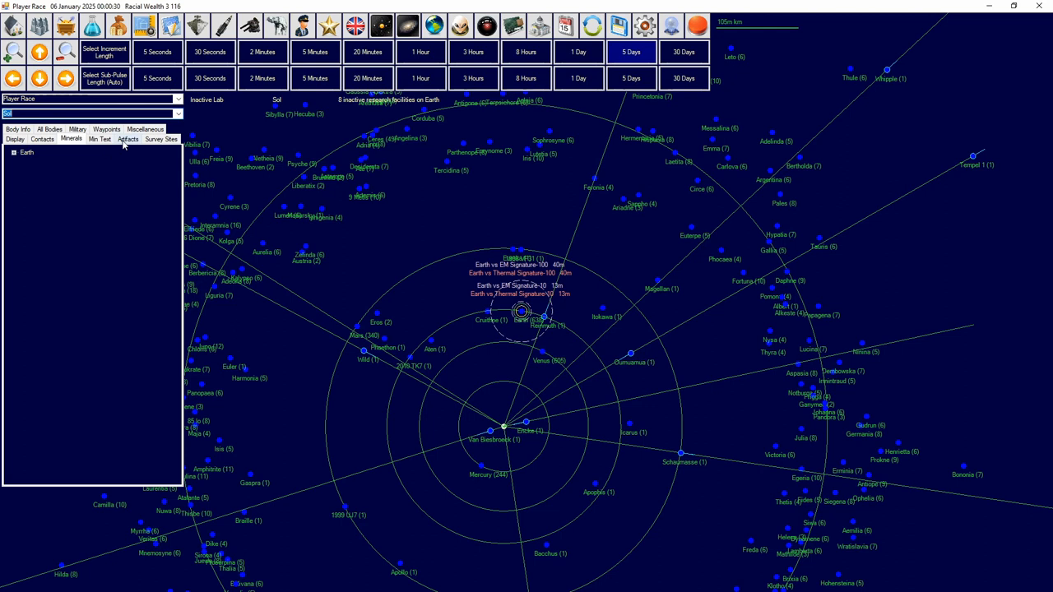
Step: Browse the Min Text, Artifacts and Survey Sites tabs, ending on Cruithne's Body Info
click(70, 138)
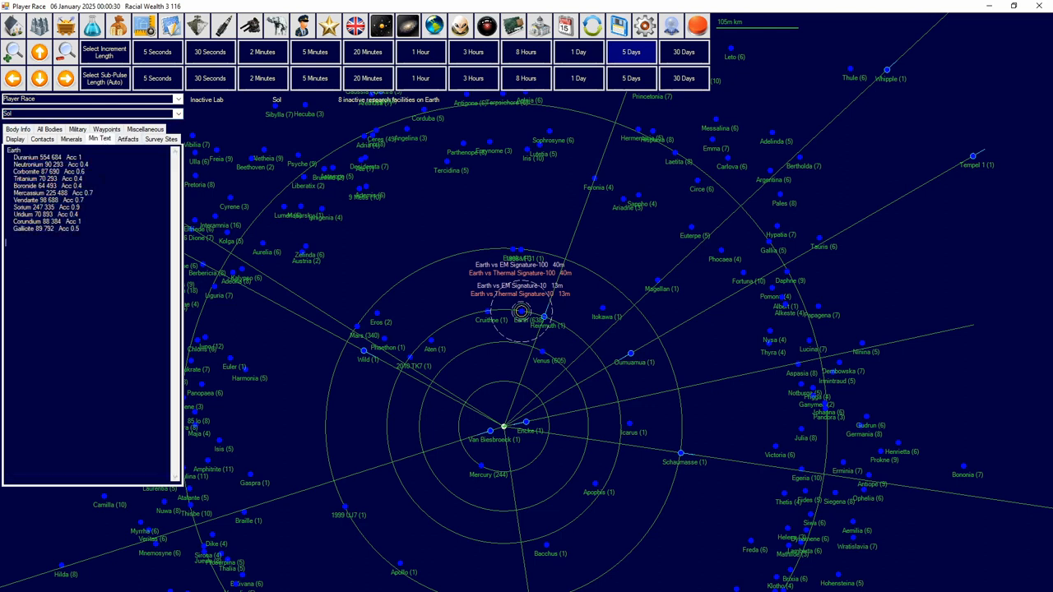
click(128, 139)
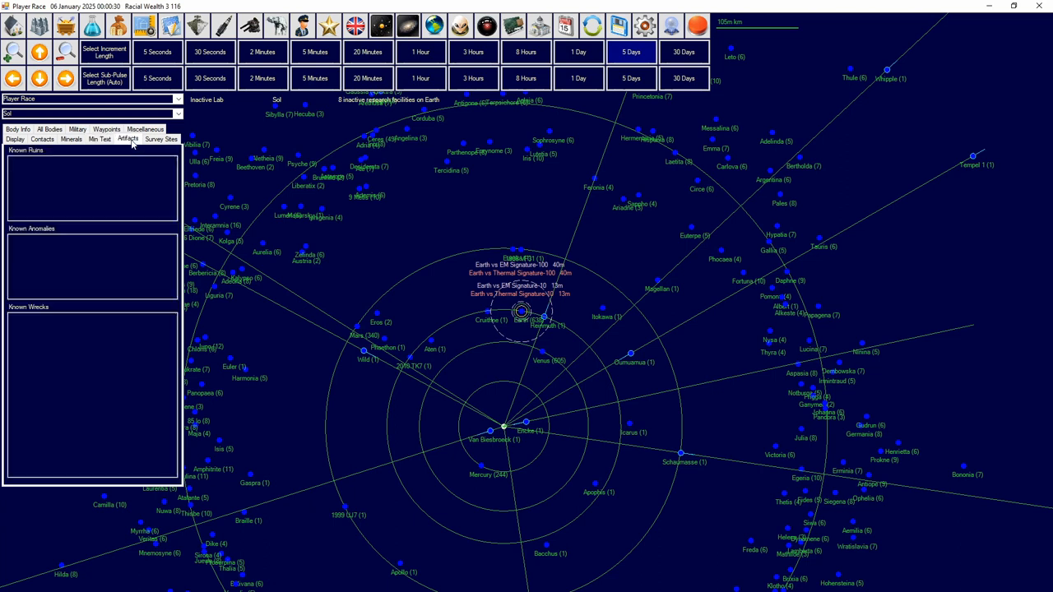
mouse_move(44, 194)
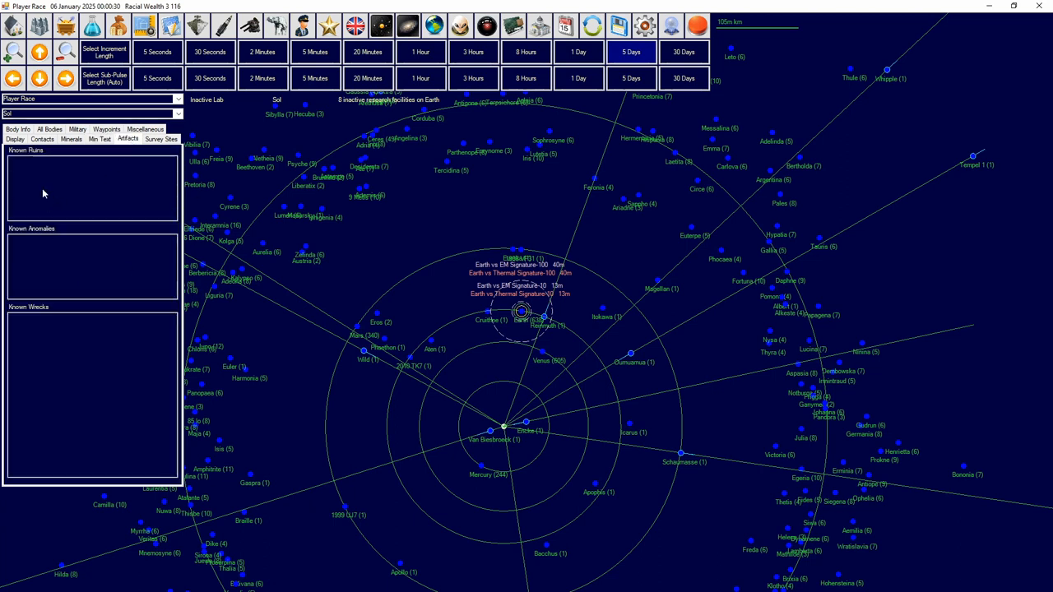
mouse_move(126, 377)
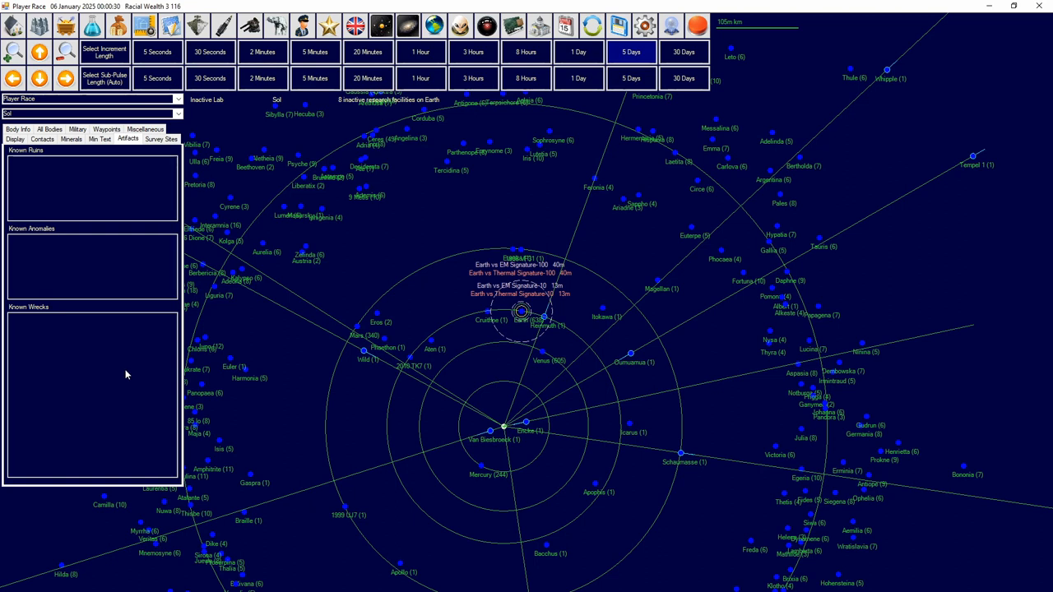
click(157, 138)
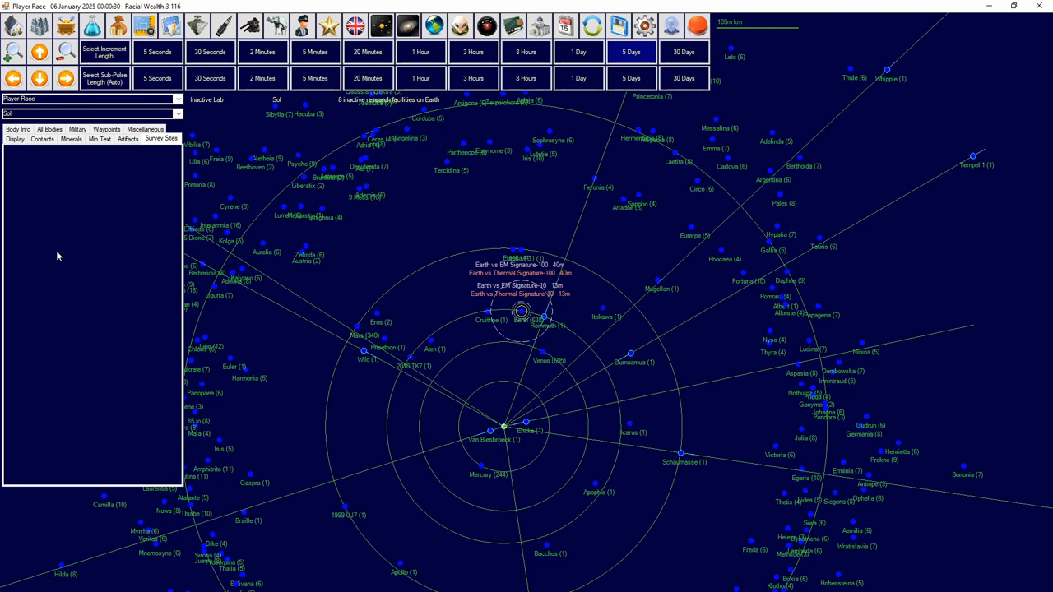
click(127, 138)
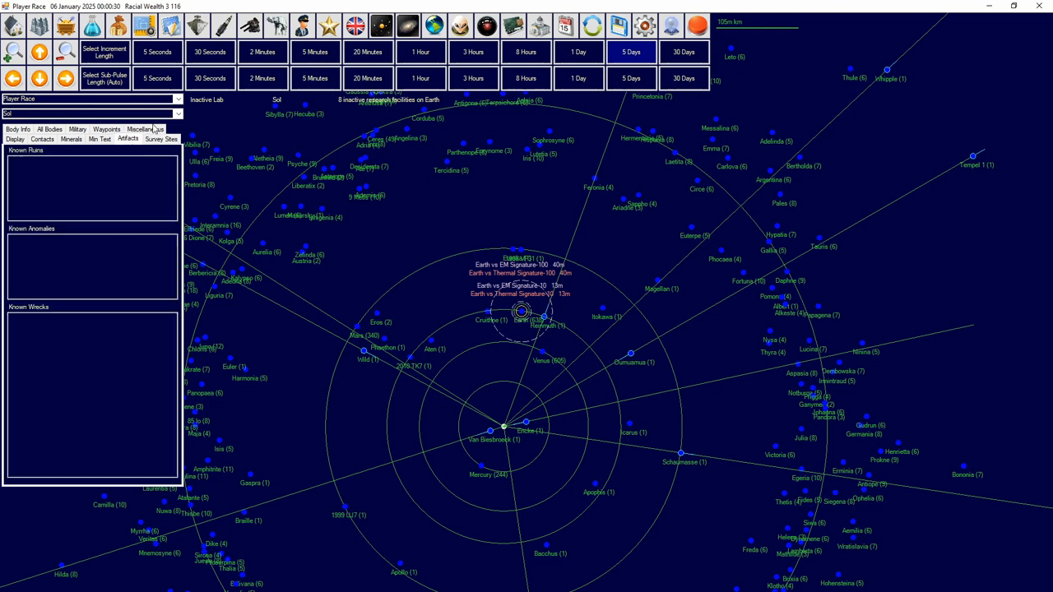
click(17, 139)
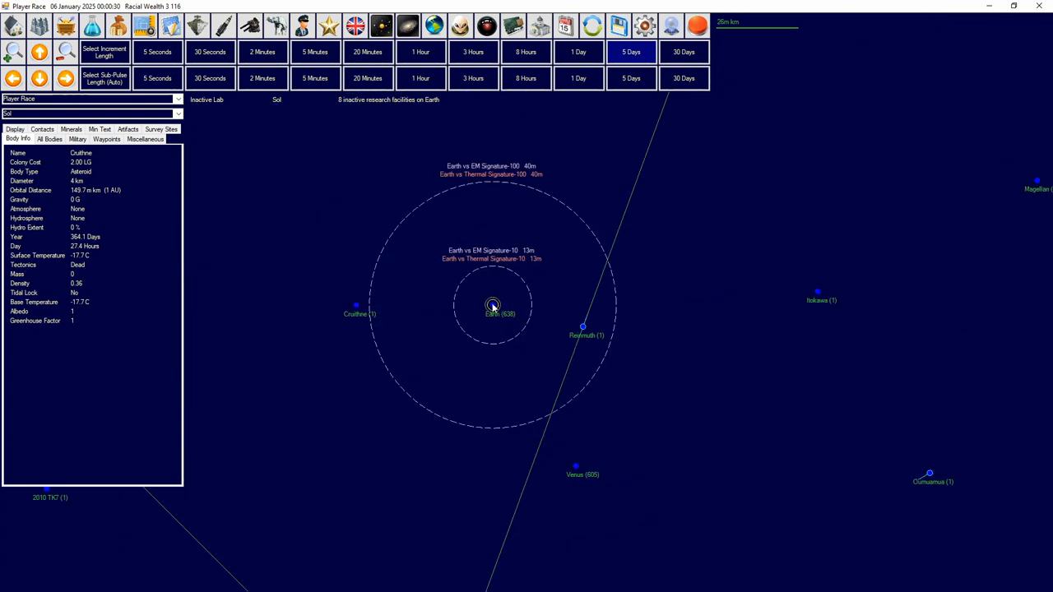
Step: Show Earth's physical details, then list all Sol bodies and the navy's fleets
click(495, 305)
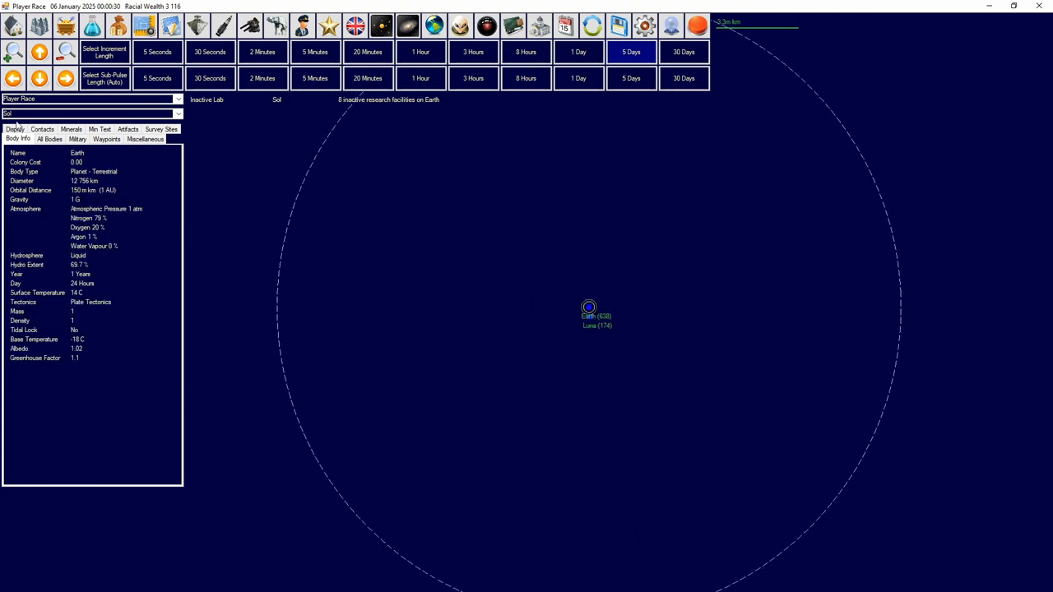
click(51, 138)
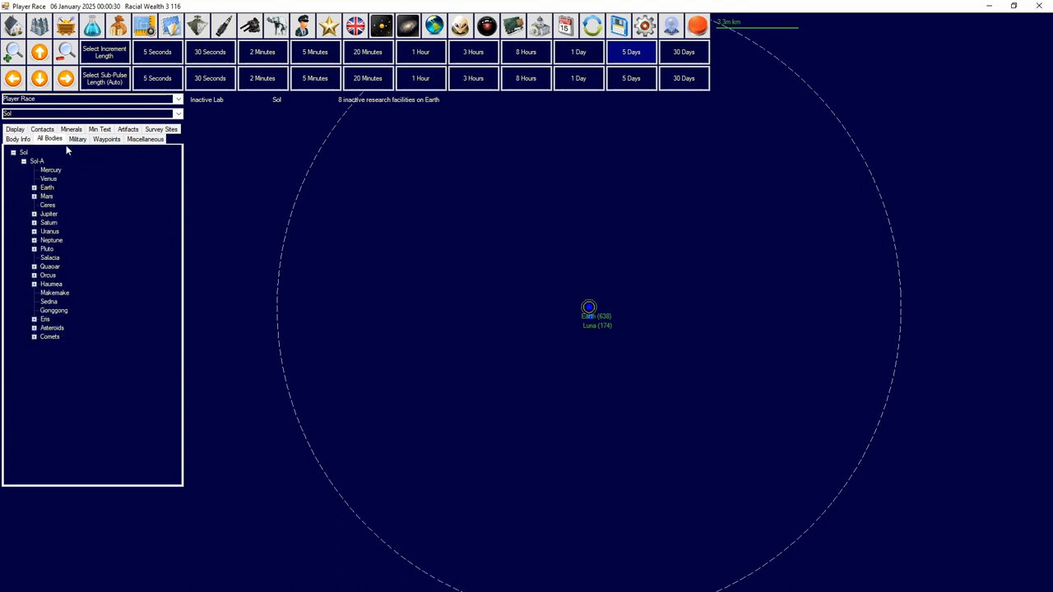
click(78, 138)
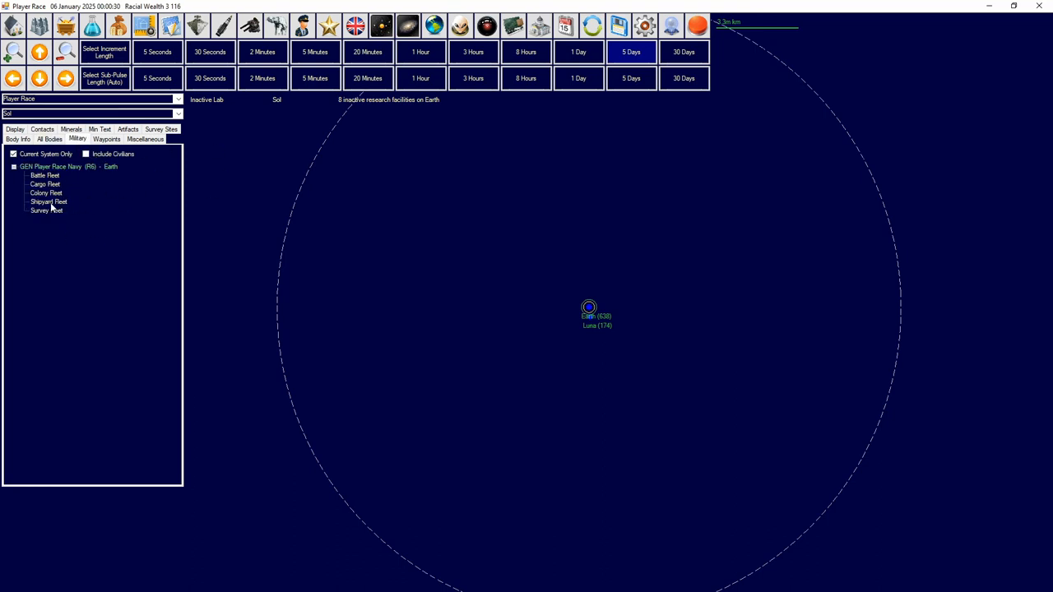
Step: Select Shipyard Fleet, toggle Current System Only off and on, then view waypoints
click(48, 202)
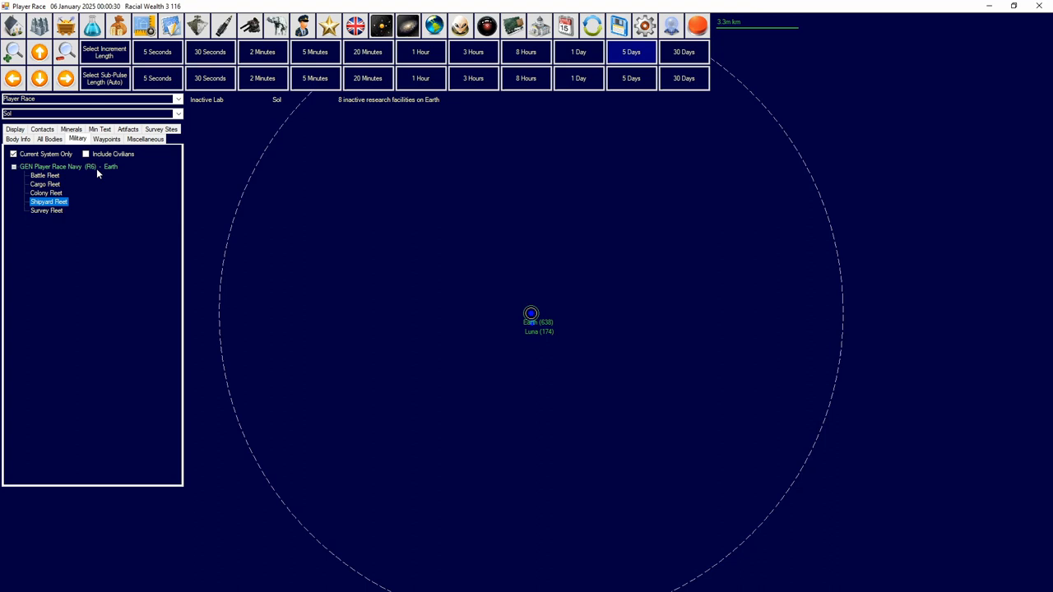
click(13, 154)
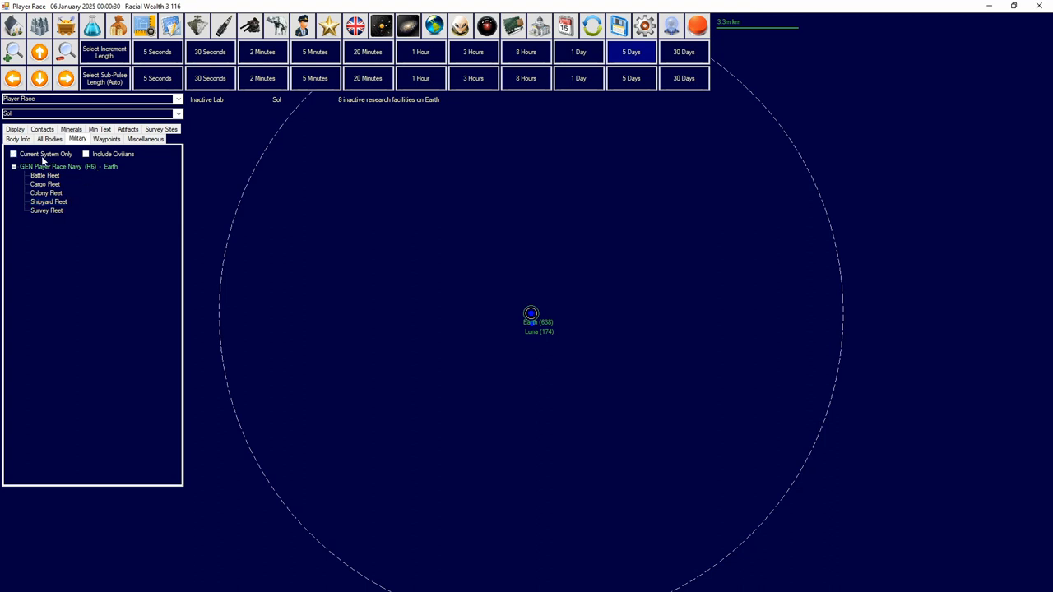
click(13, 154)
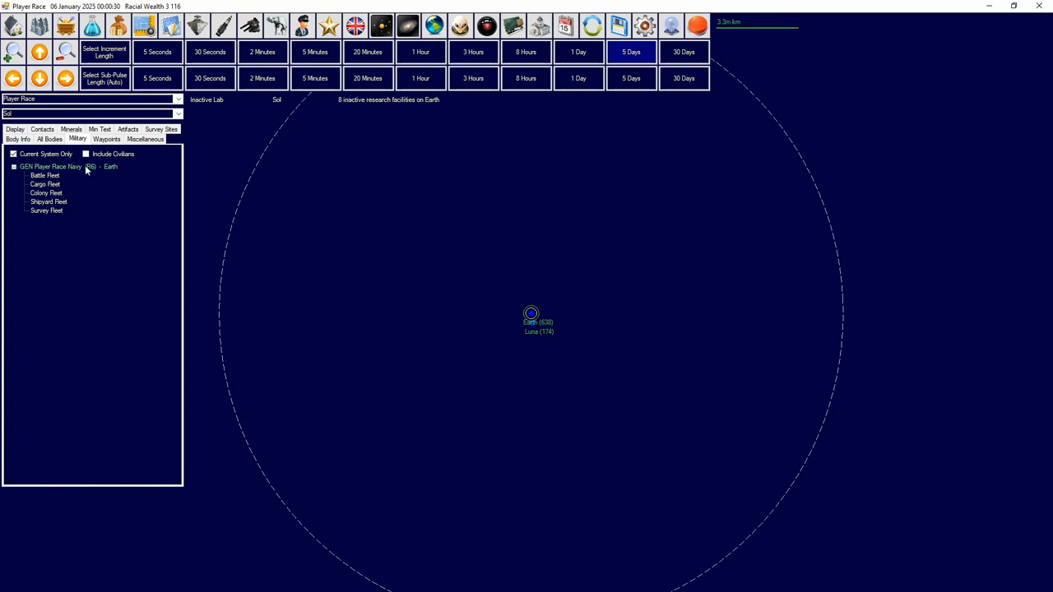
click(106, 138)
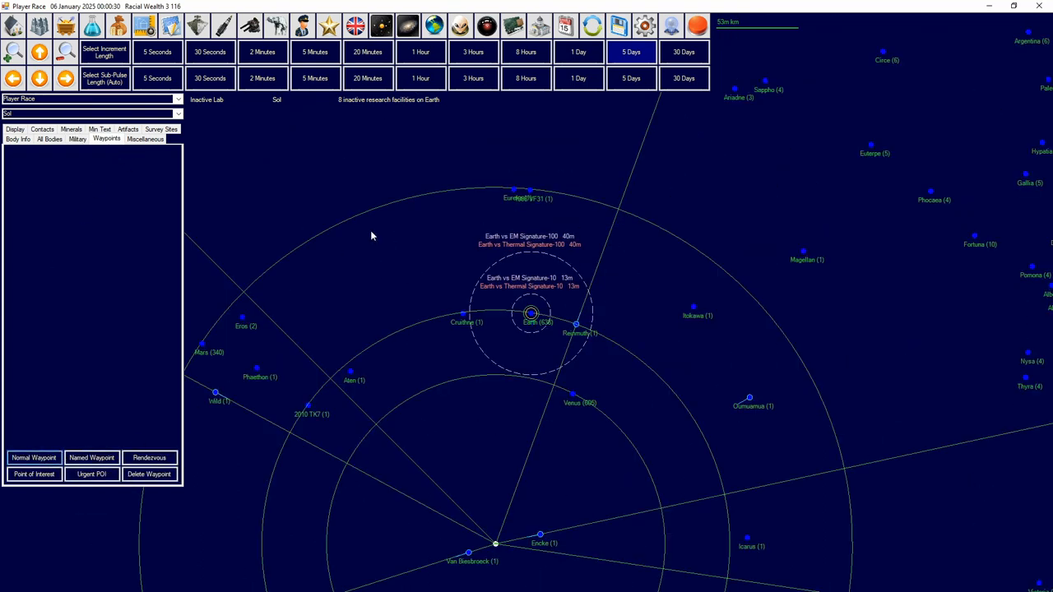
Step: Place several waypoints, including a point of interest, on the Sol map near Earth
click(370, 231)
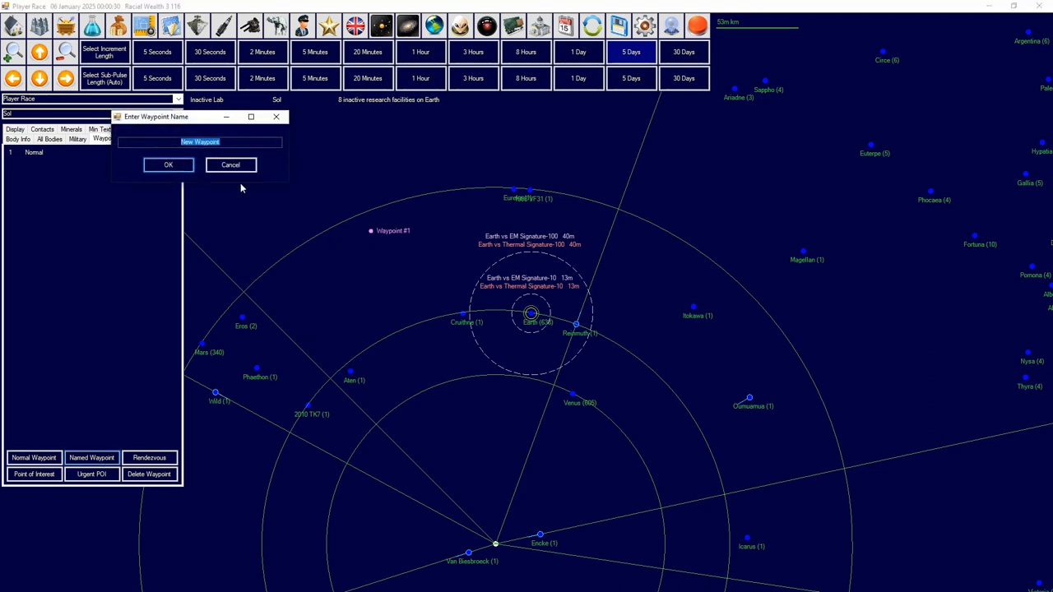
click(168, 164)
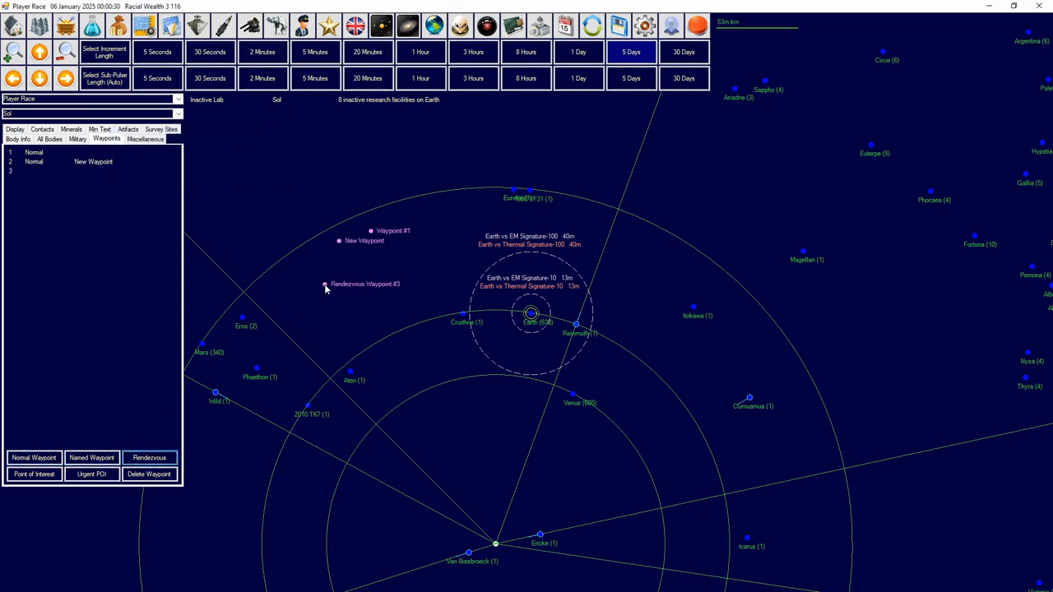
click(34, 474)
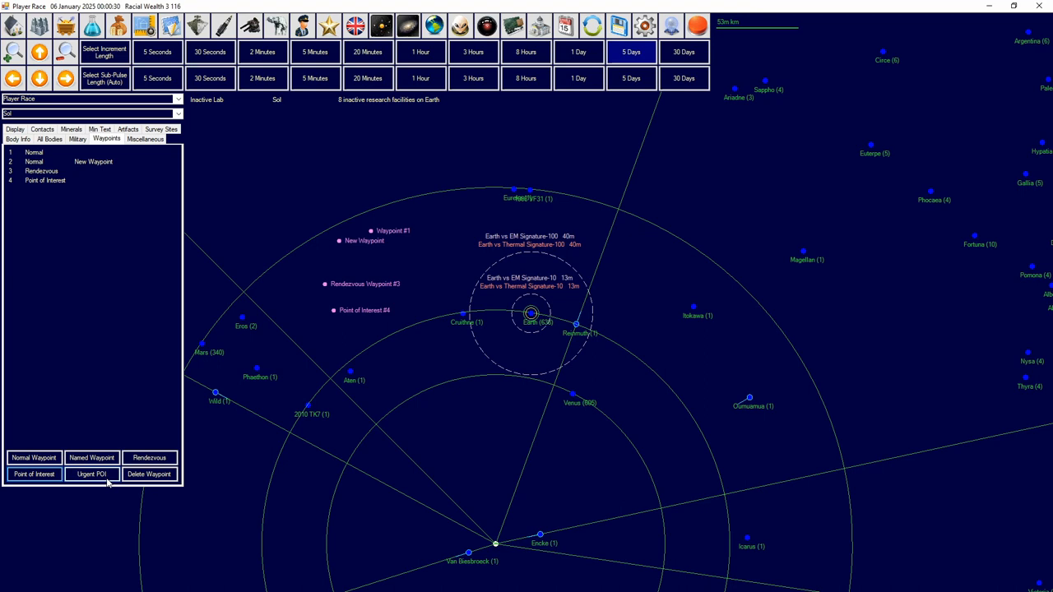
Step: Select the Urgent POI waypoint (waypoint 5) and show the Miscellaneous options
click(91, 474)
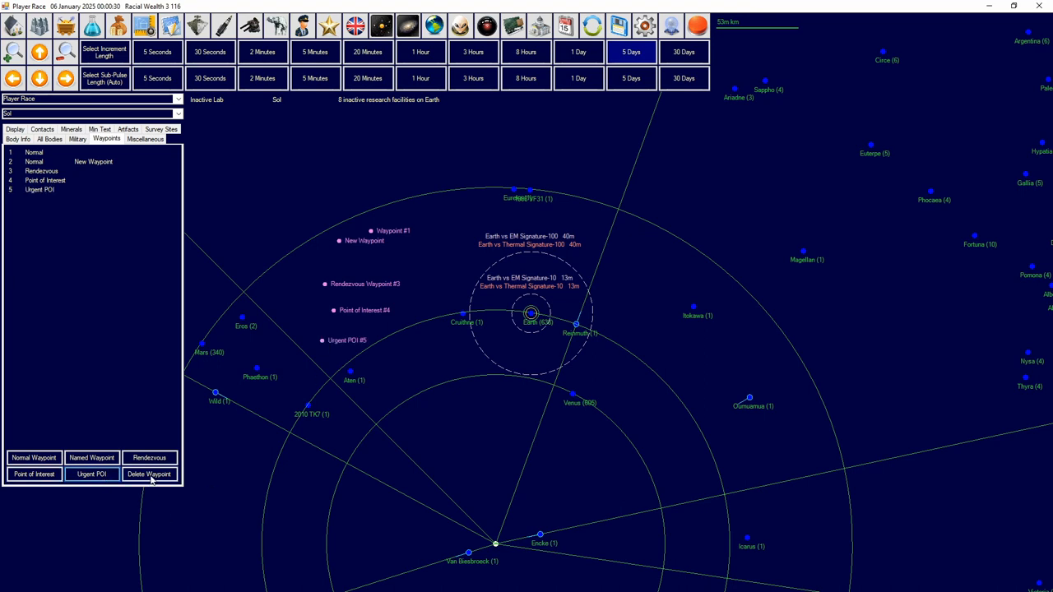
click(39, 189)
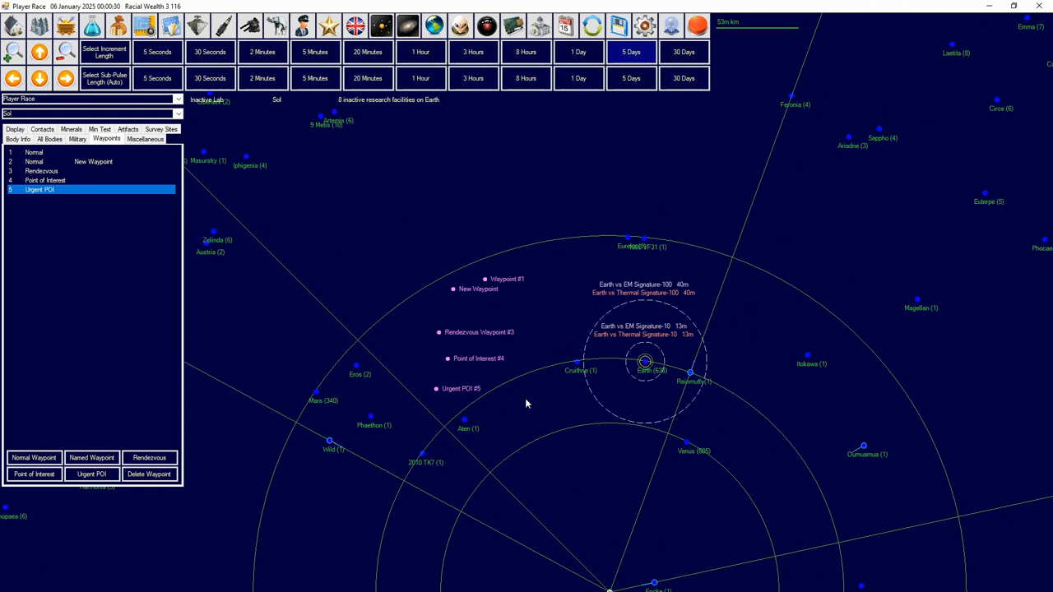
mouse_move(395, 371)
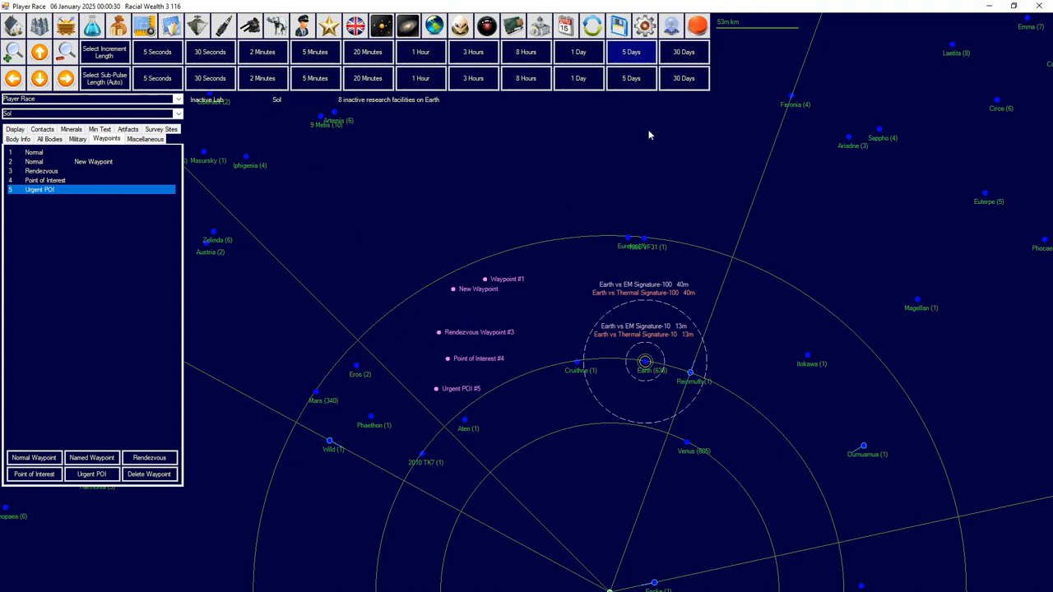
mouse_move(516, 285)
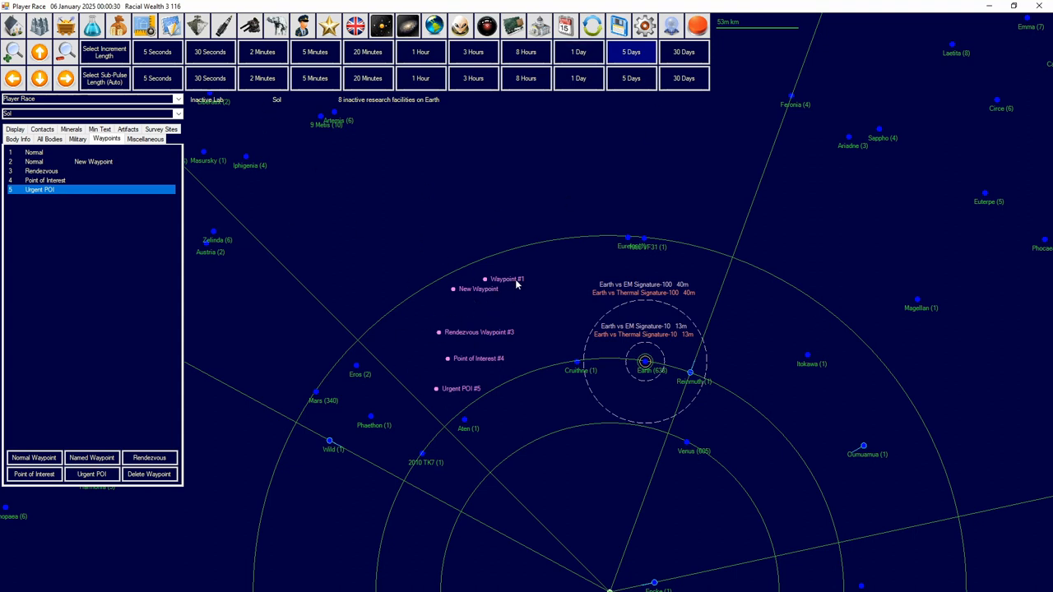
mouse_move(447, 304)
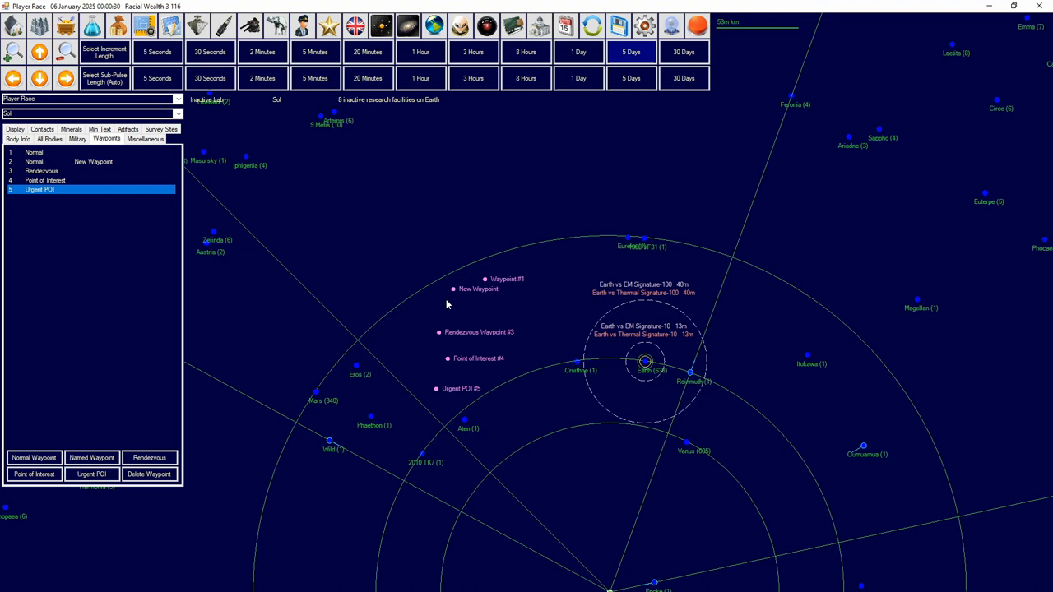
mouse_move(366, 283)
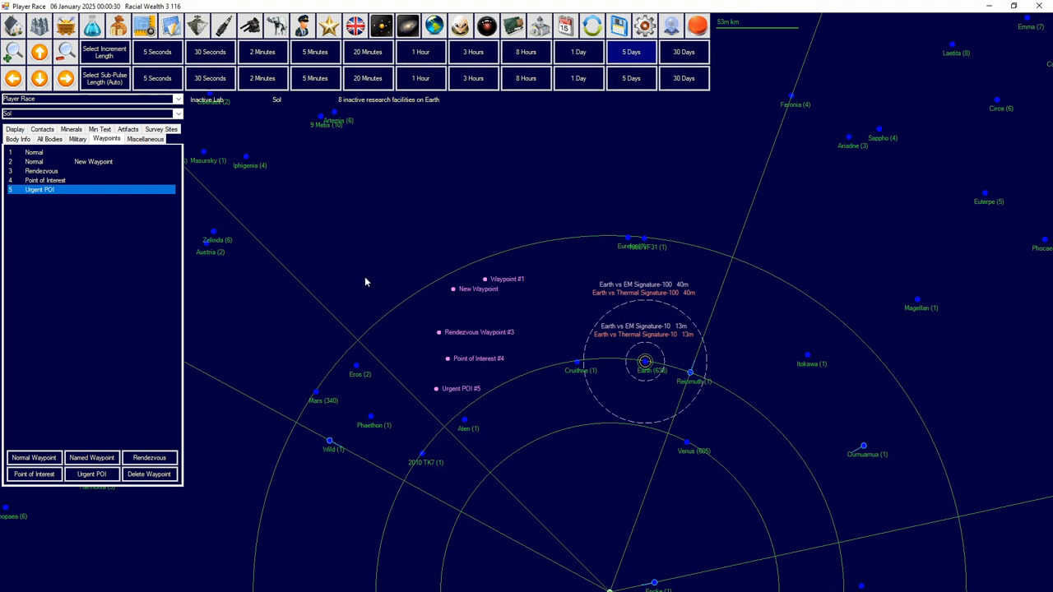
mouse_move(442, 358)
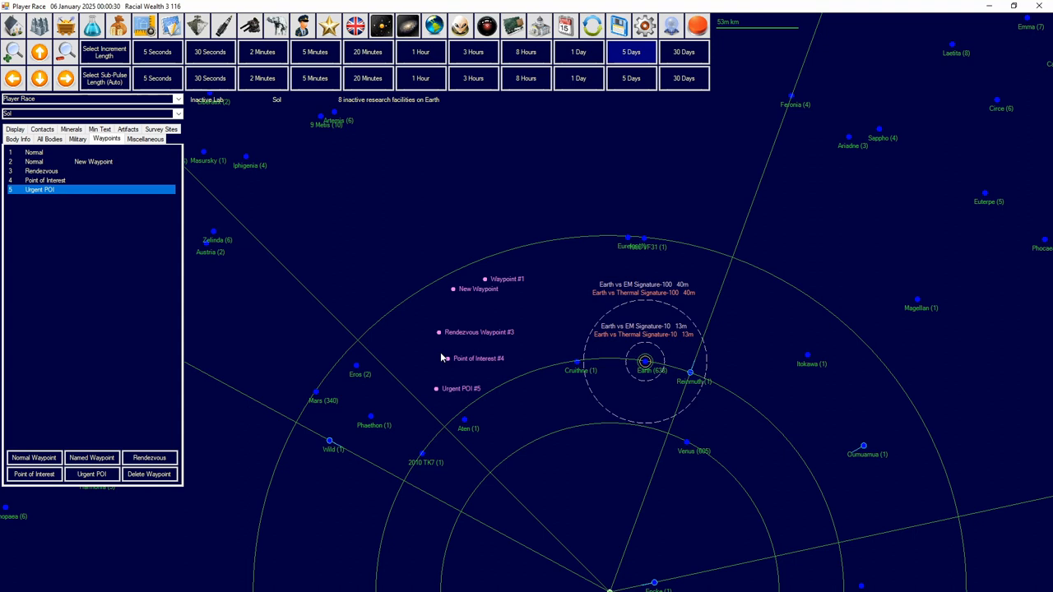
click(145, 138)
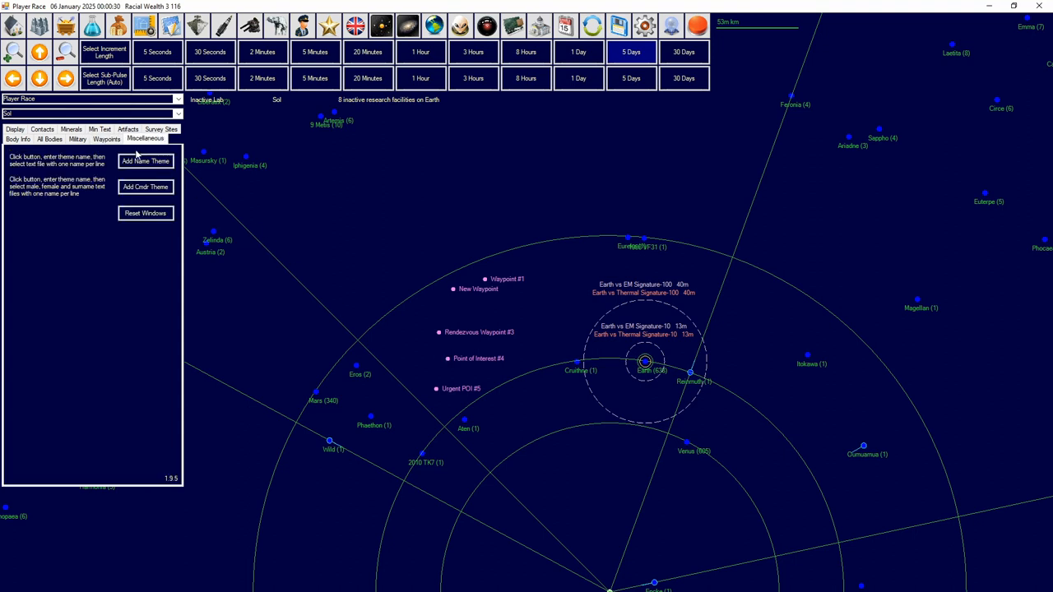
Step: Try adding a naming theme, cancel the name prompt and file picker, then show Earth's Body Info
click(145, 161)
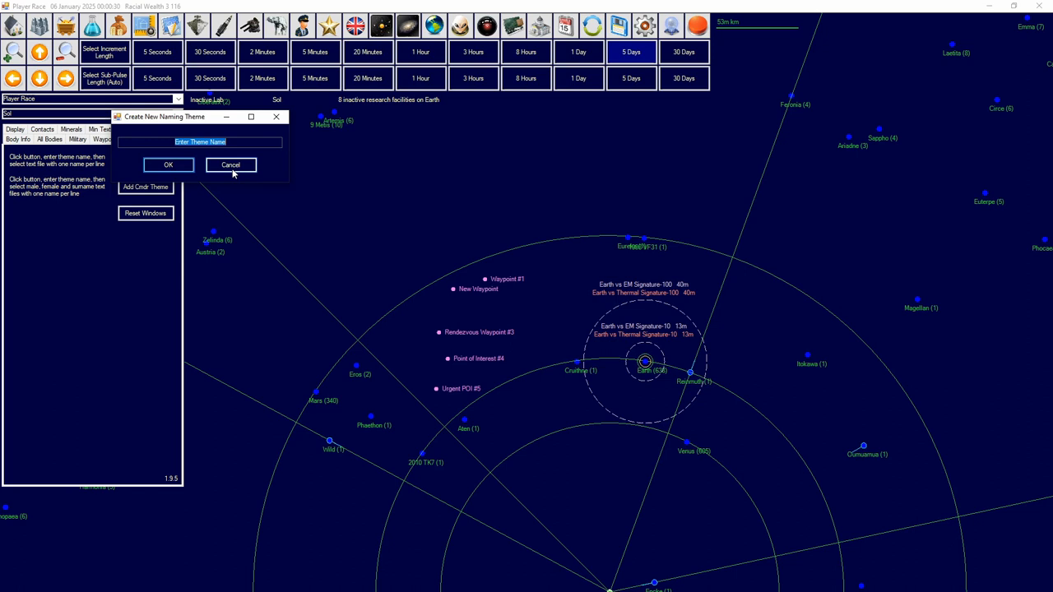
click(146, 187)
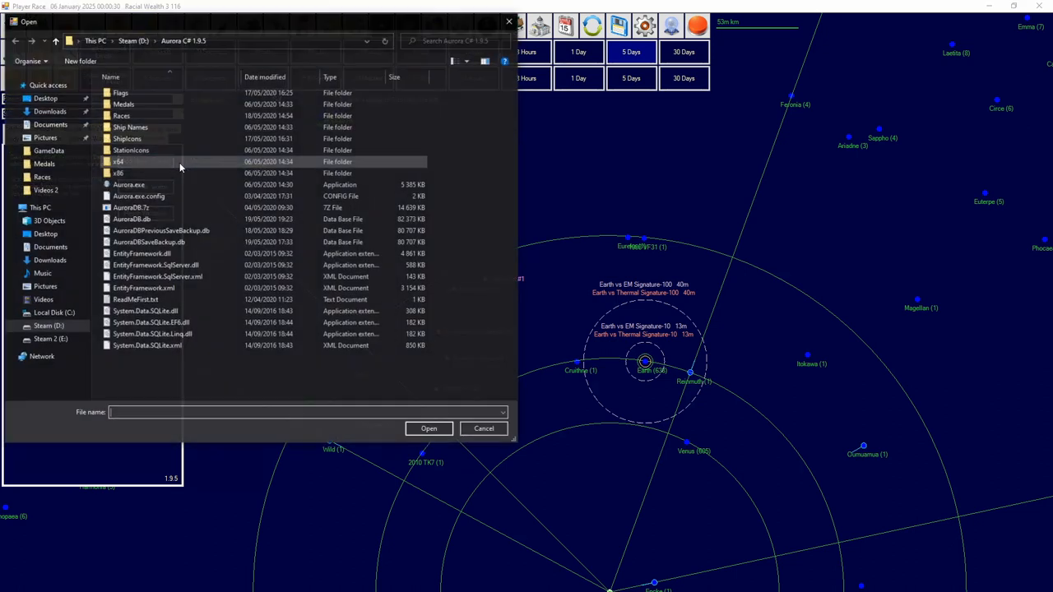
click(127, 138)
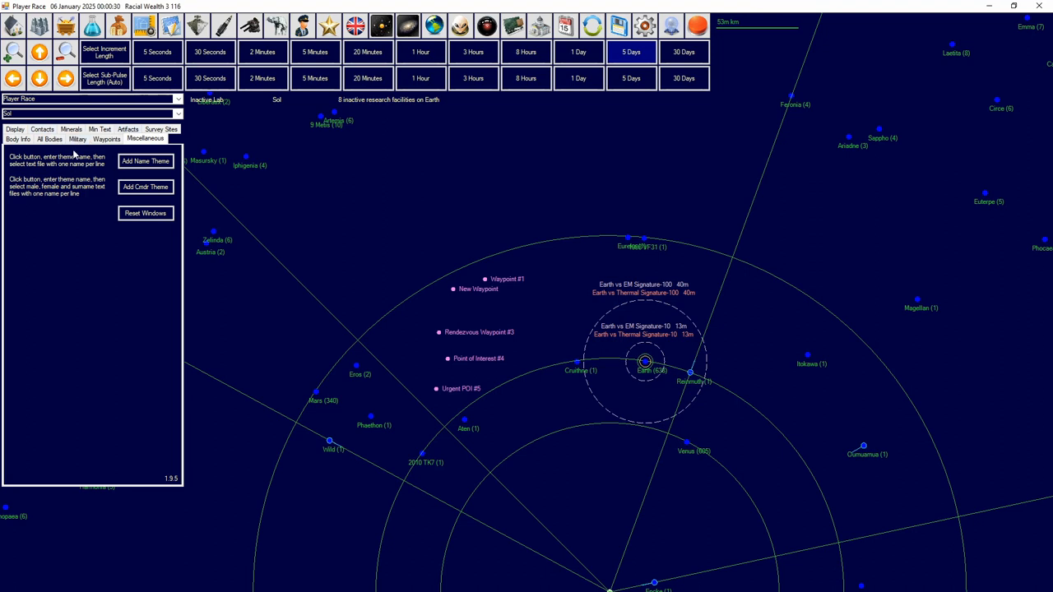
click(17, 138)
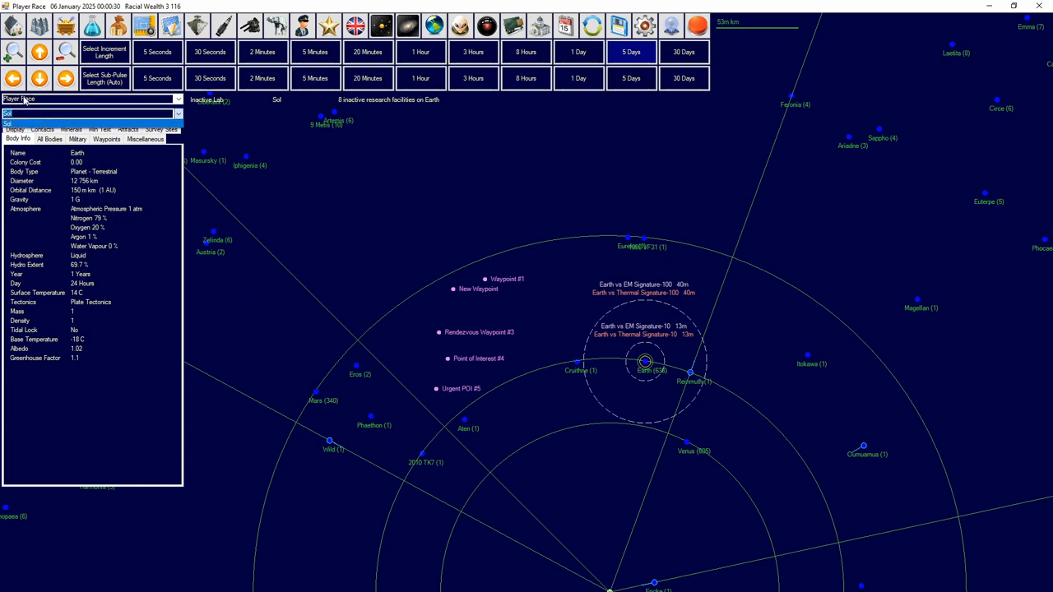
Step: Keep Player Race selected and open Earth's Economics window on its Research tab
click(91, 109)
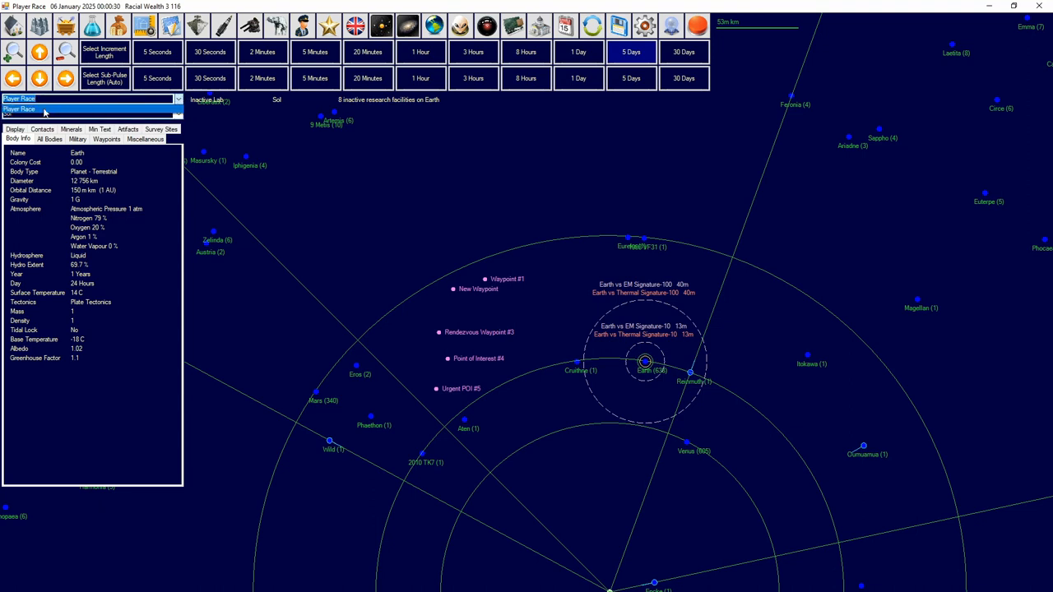
click(88, 114)
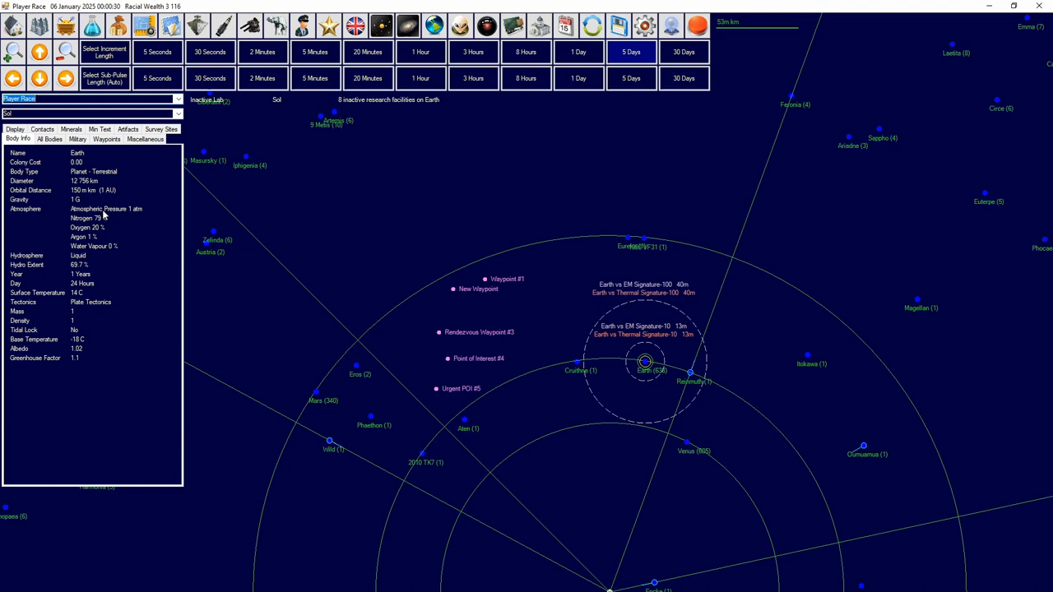
mouse_move(836, 11)
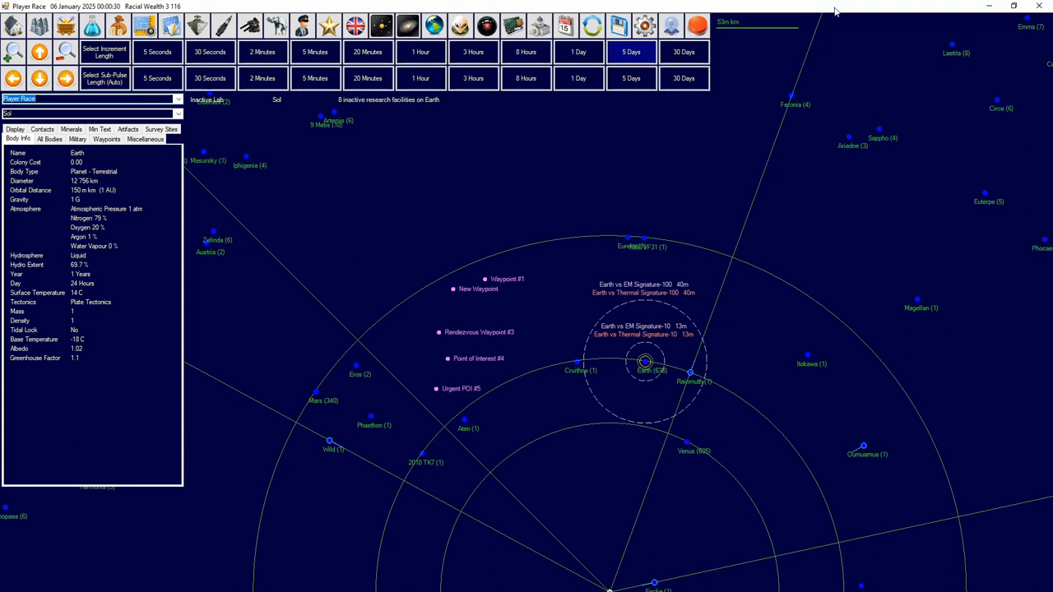
mouse_move(183, 194)
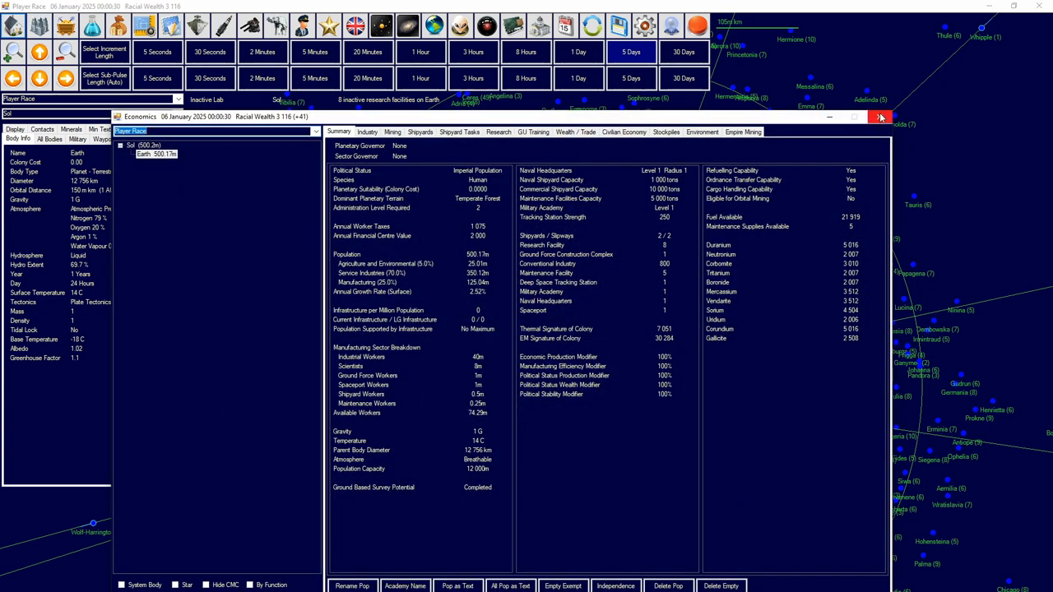
click(880, 116)
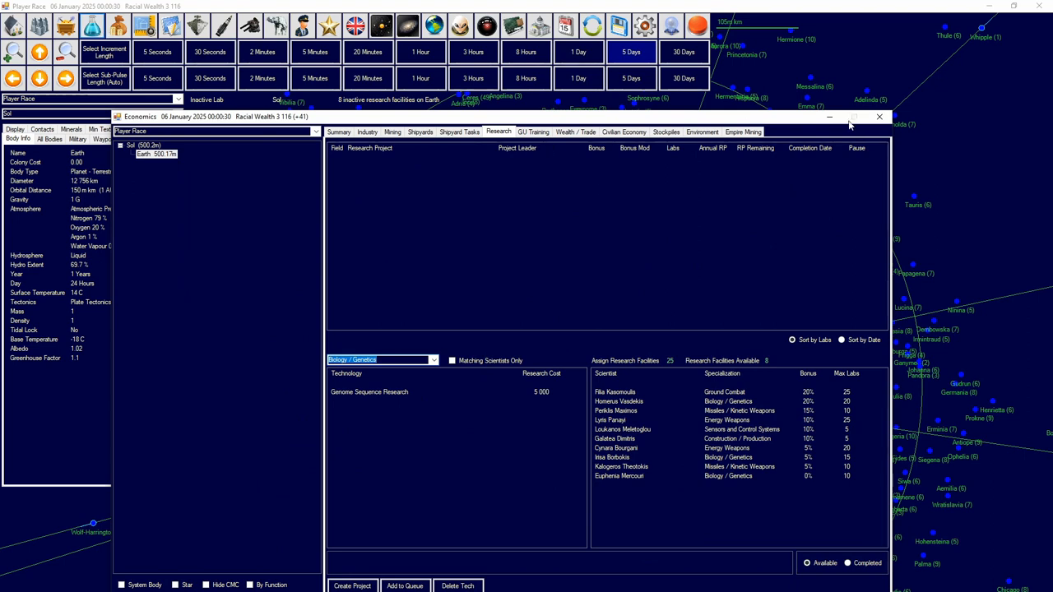
Step: View Earth's ground forces order of battle, then its shipyard tasks in Economics
click(393, 132)
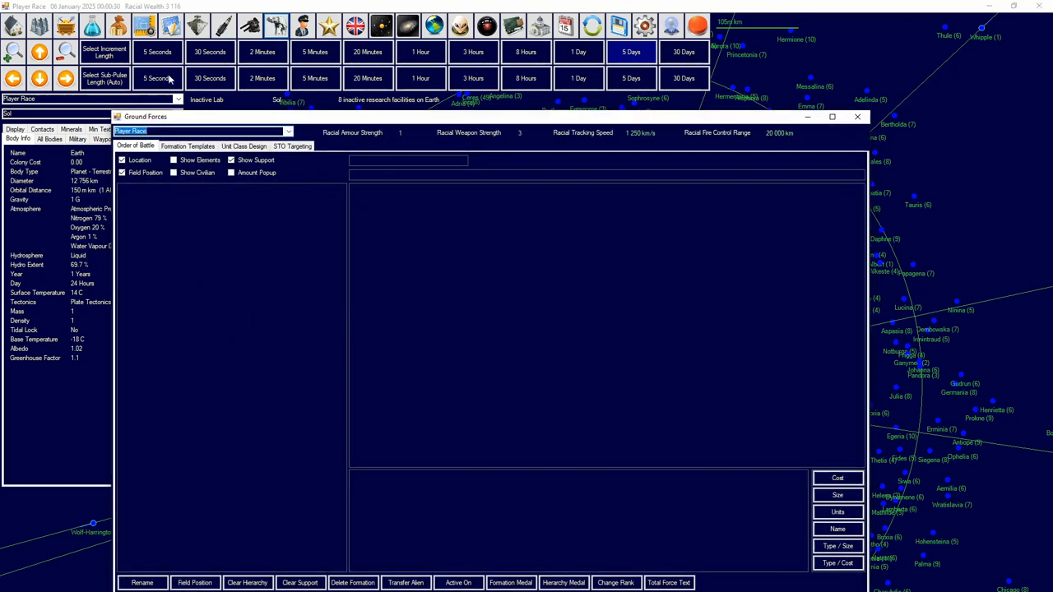
click(857, 116)
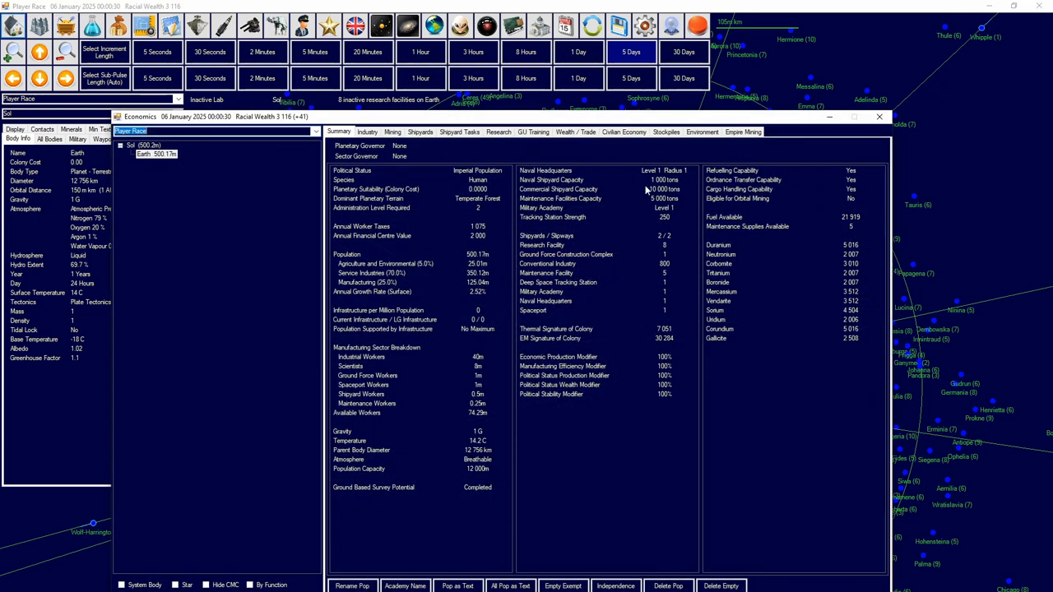
click(367, 132)
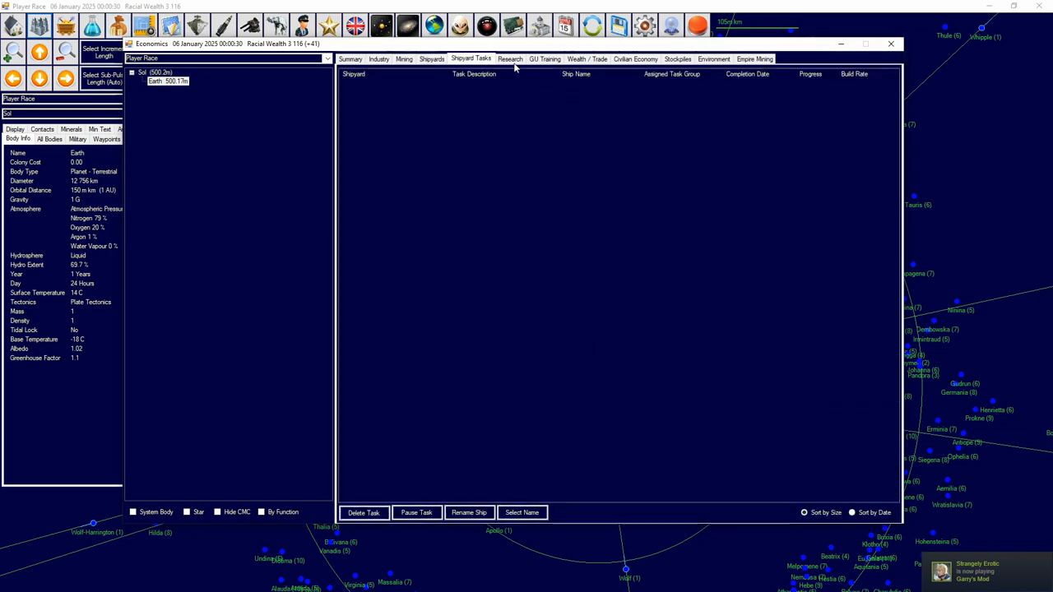
Step: Reopen Economics on research projects and start creating a new research project
click(892, 43)
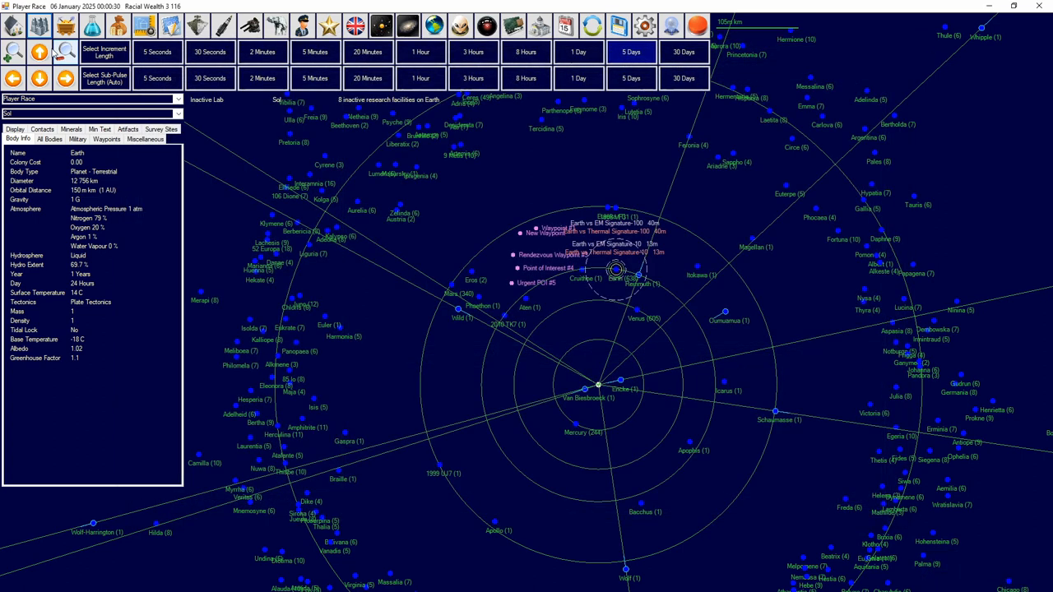
click(249, 26)
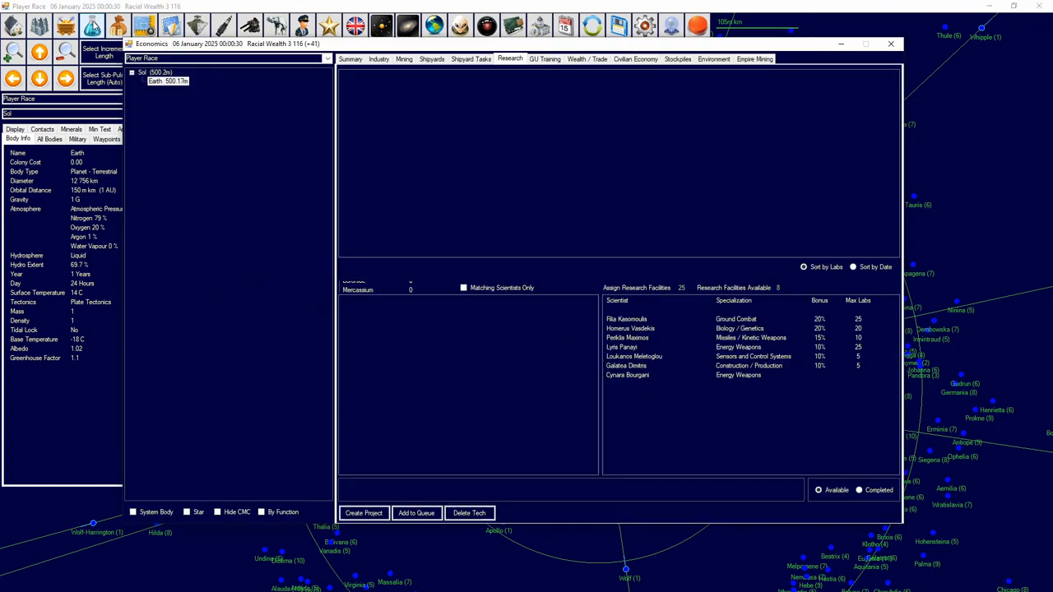
click(587, 58)
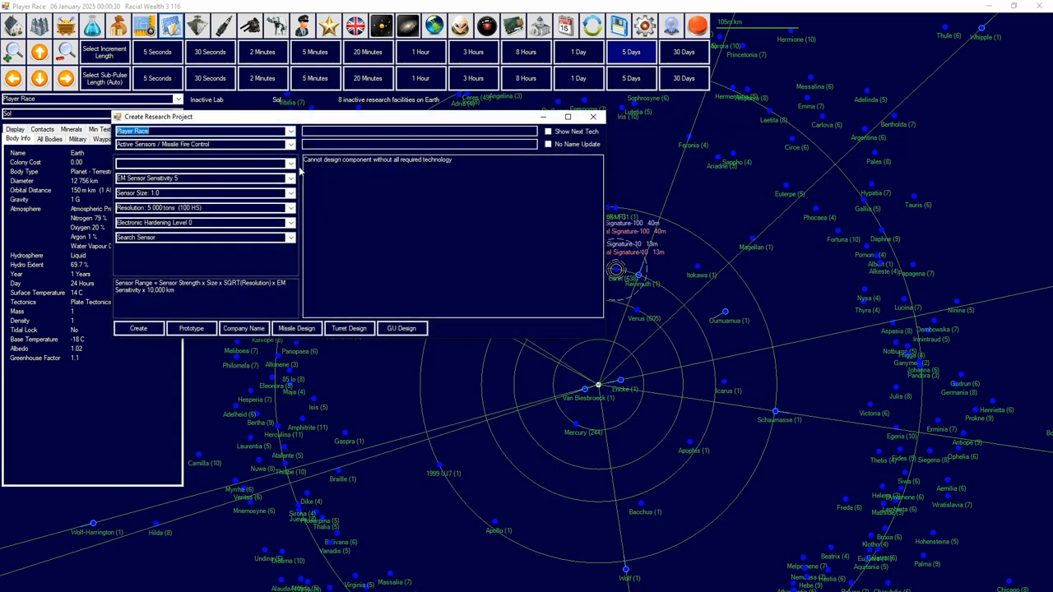
Step: Close the Create Research Project form, view the Player Race information, then close it
click(591, 116)
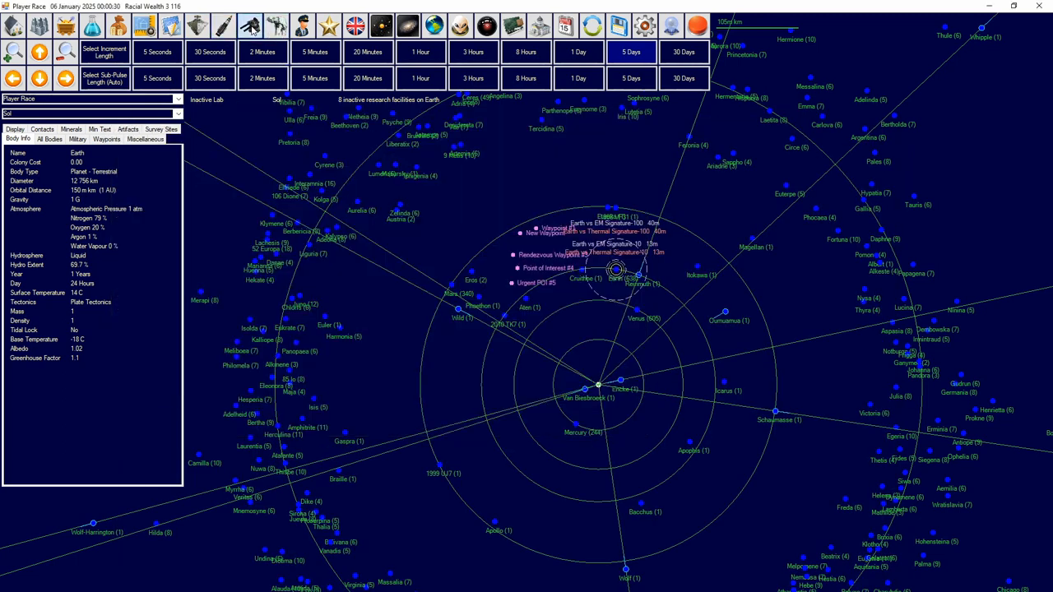
click(275, 26)
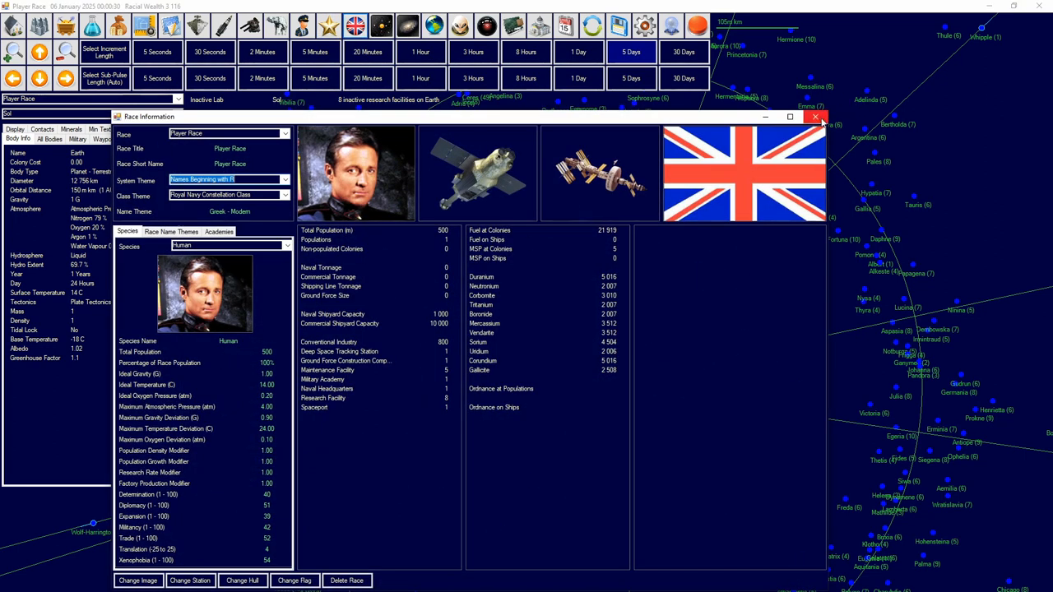
click(821, 116)
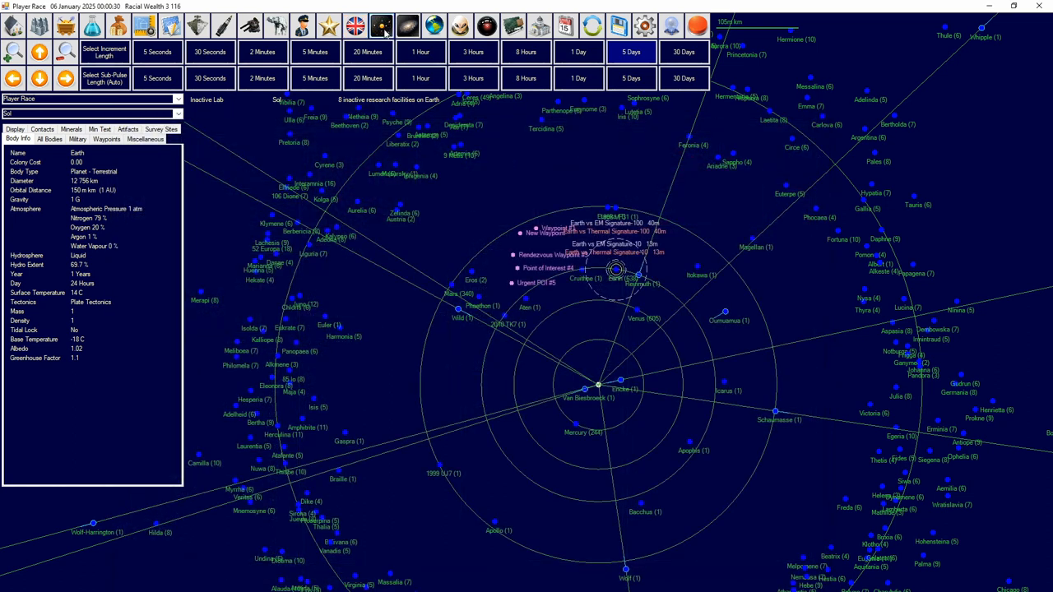
click(381, 26)
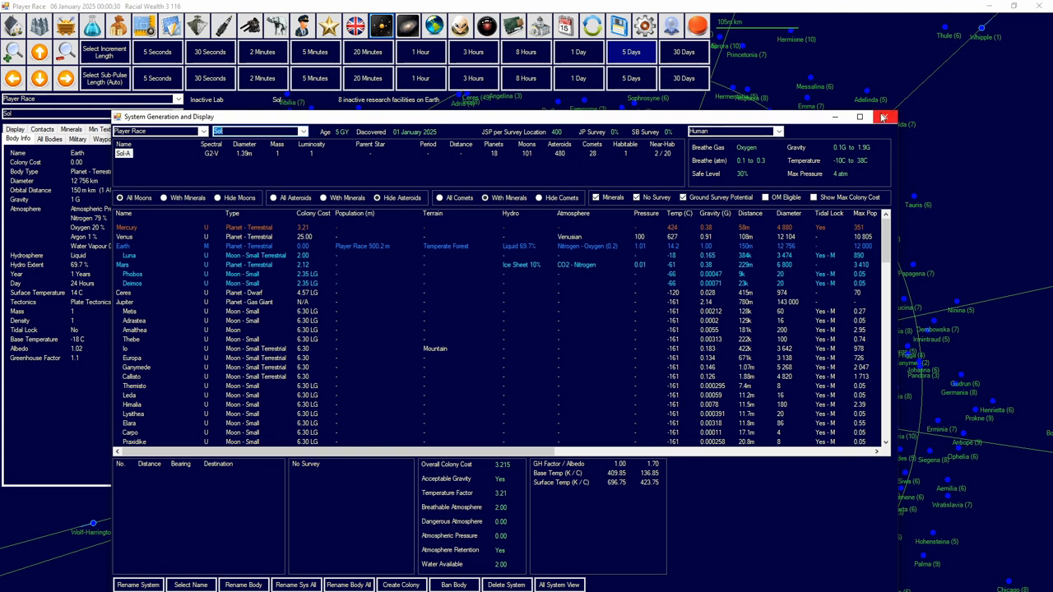
mouse_move(886, 116)
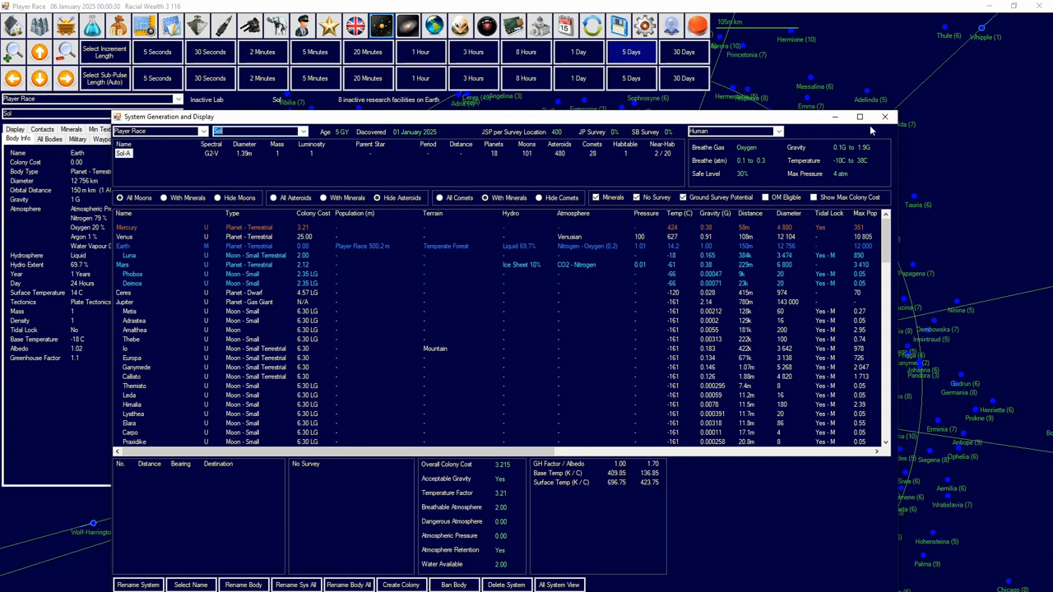
click(886, 116)
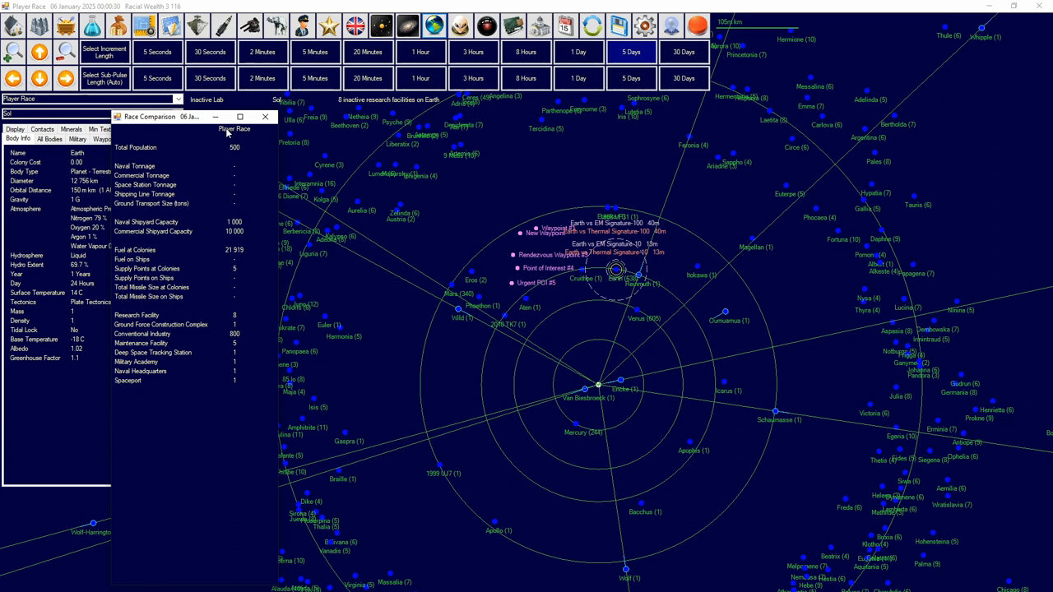
click(265, 116)
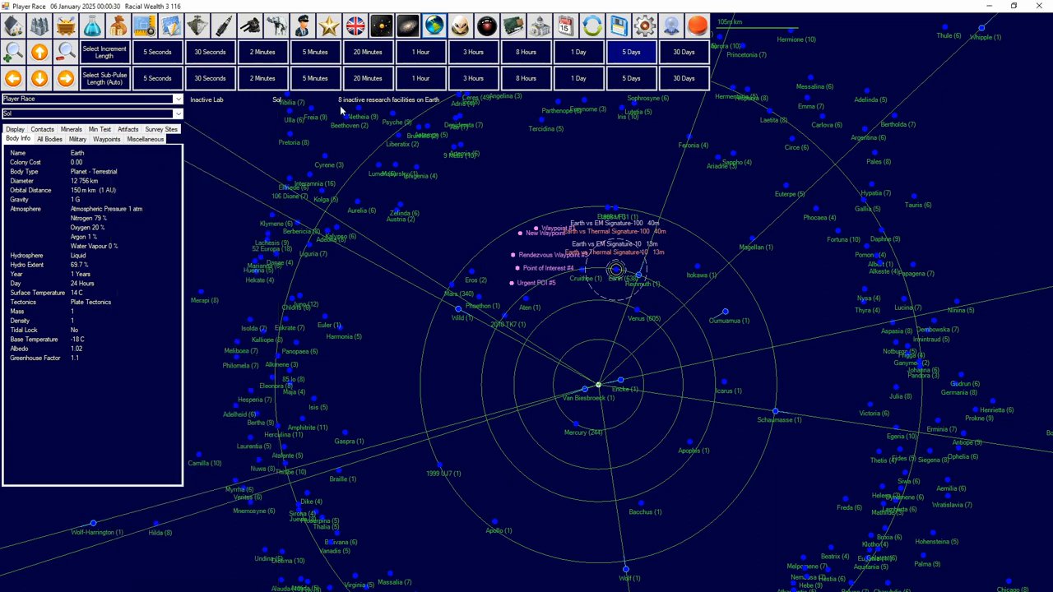
mouse_move(461, 25)
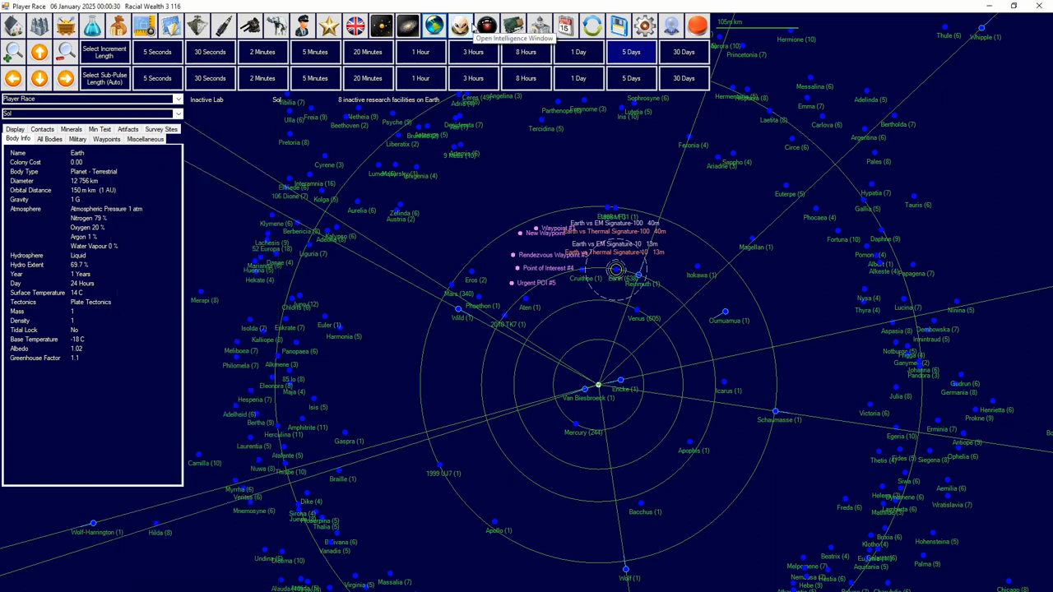
click(487, 26)
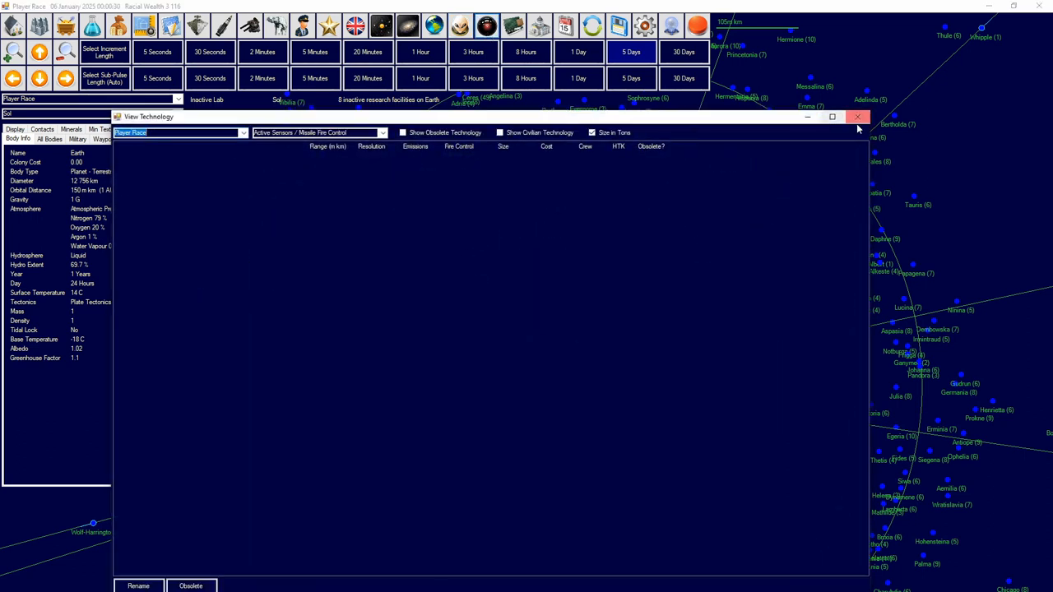
click(858, 116)
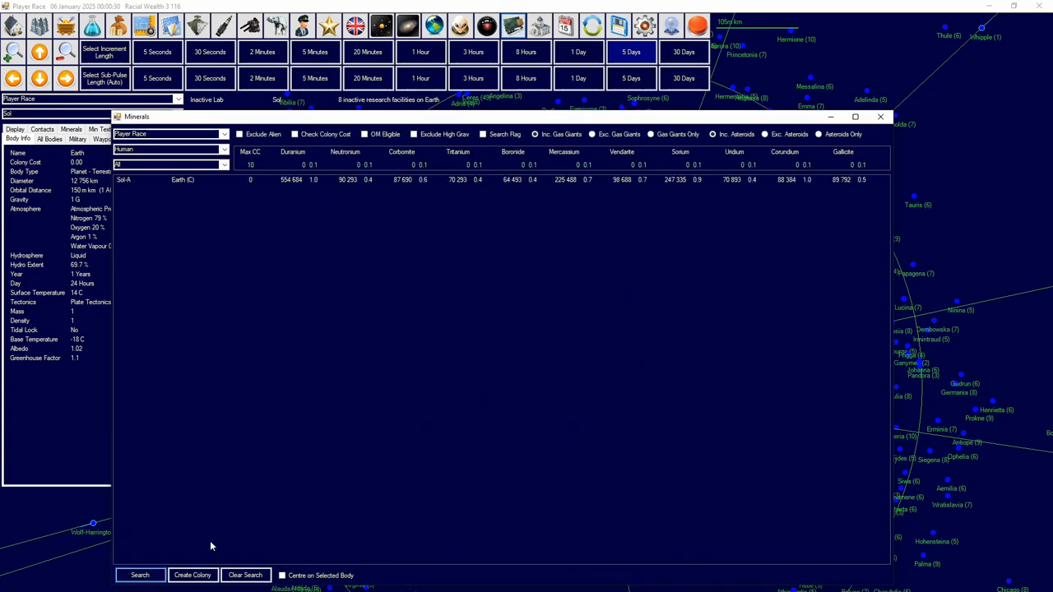
mouse_move(459, 103)
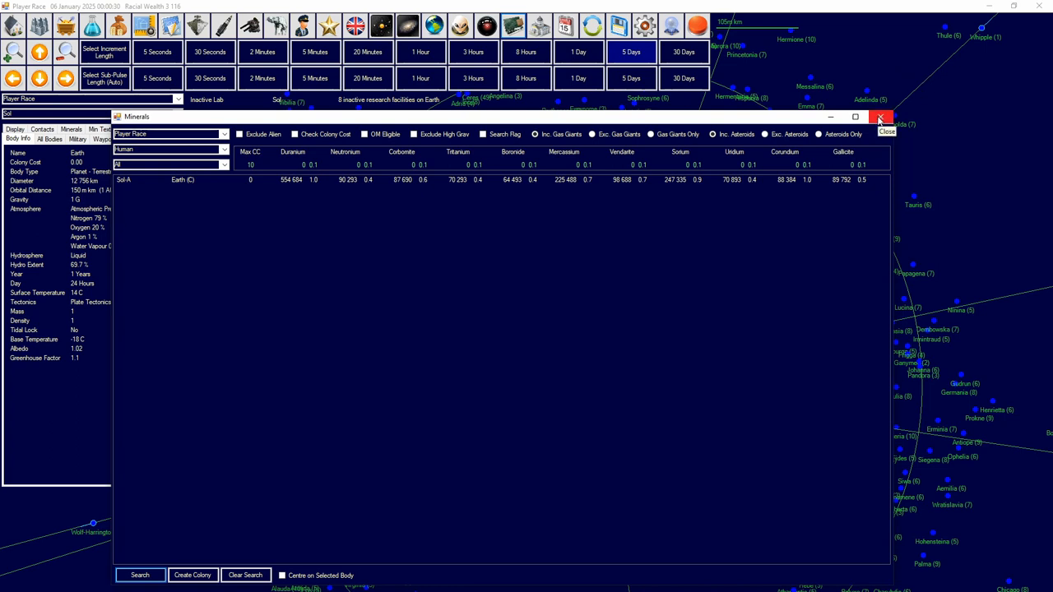
click(880, 116)
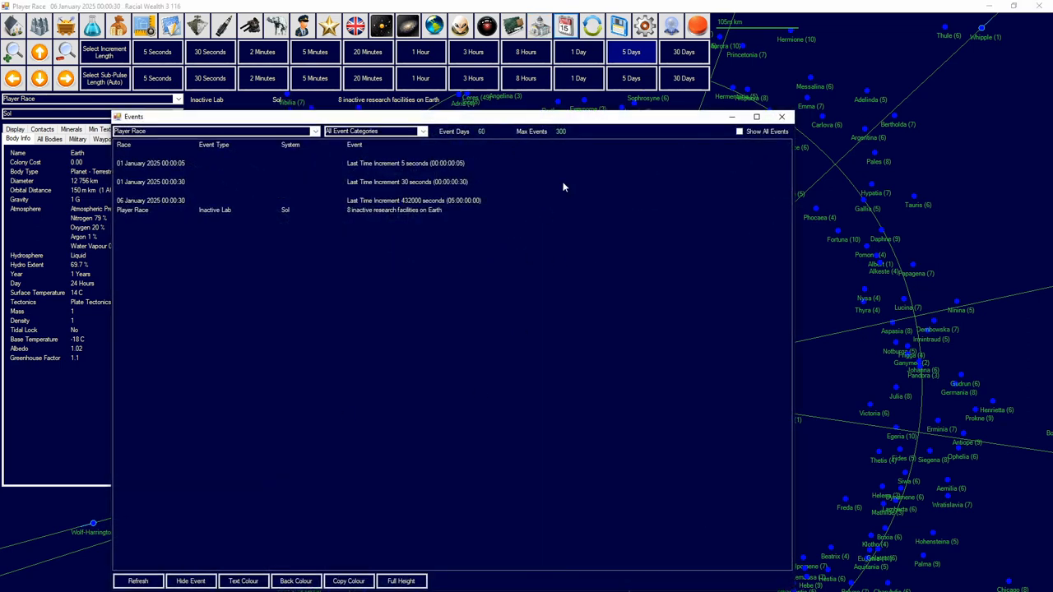
mouse_move(782, 117)
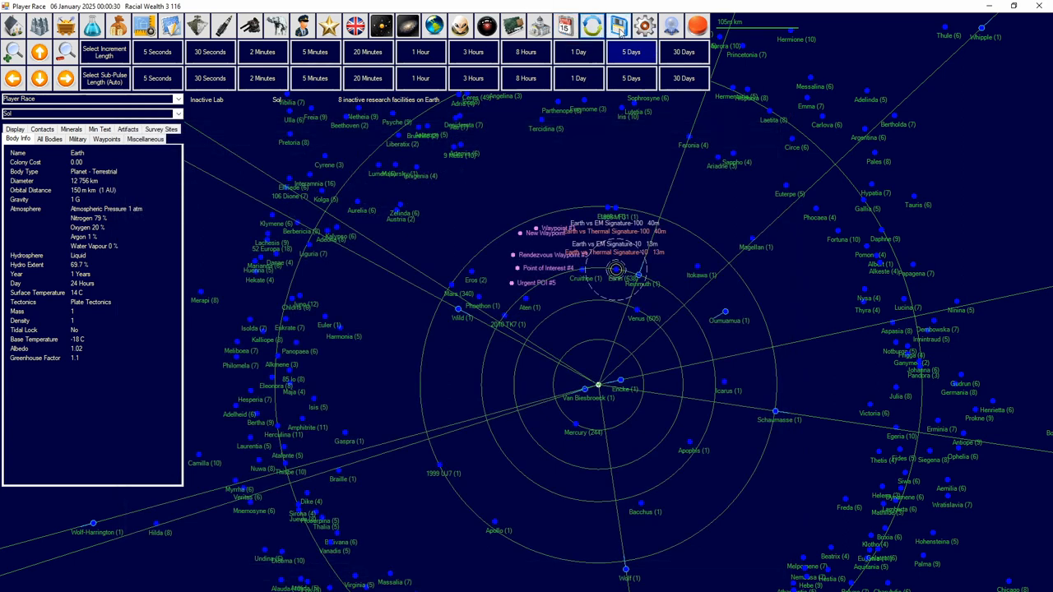
mouse_move(618, 27)
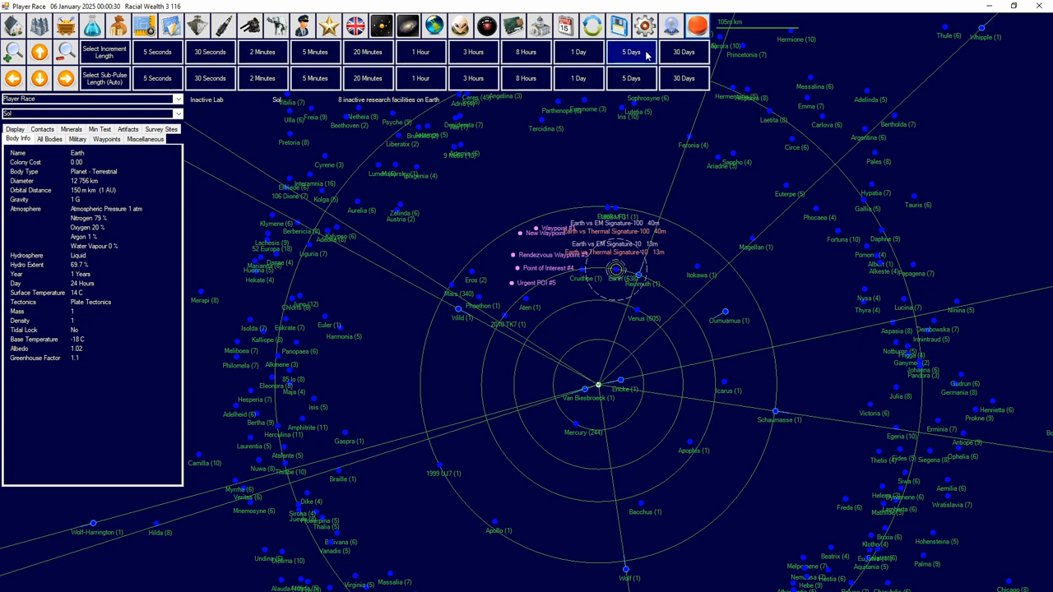
Step: Set sub-pulses to automatic and advance time 30 days to 27 January 2025
click(315, 52)
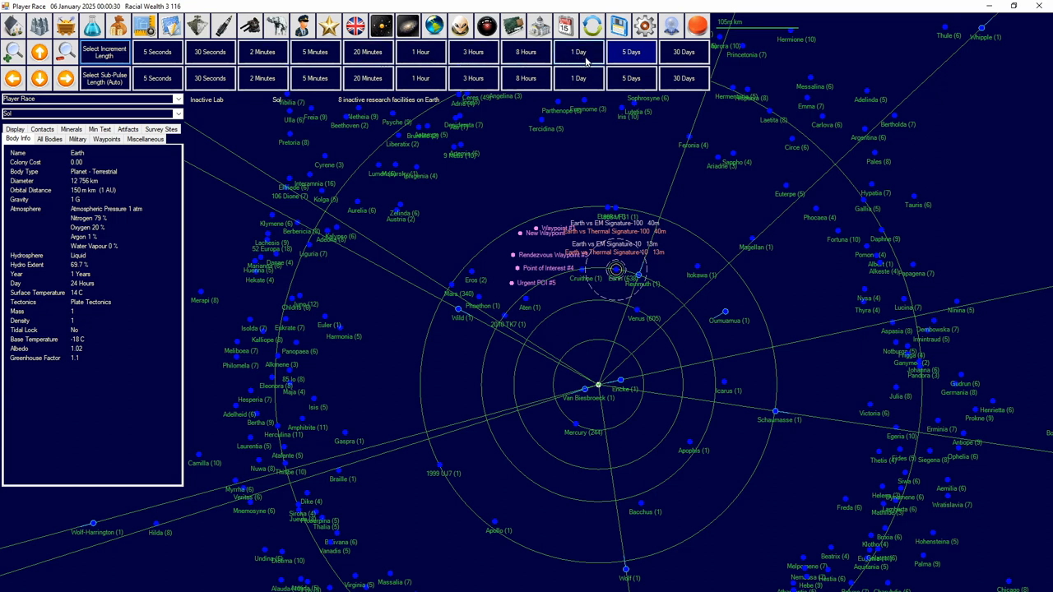
click(631, 51)
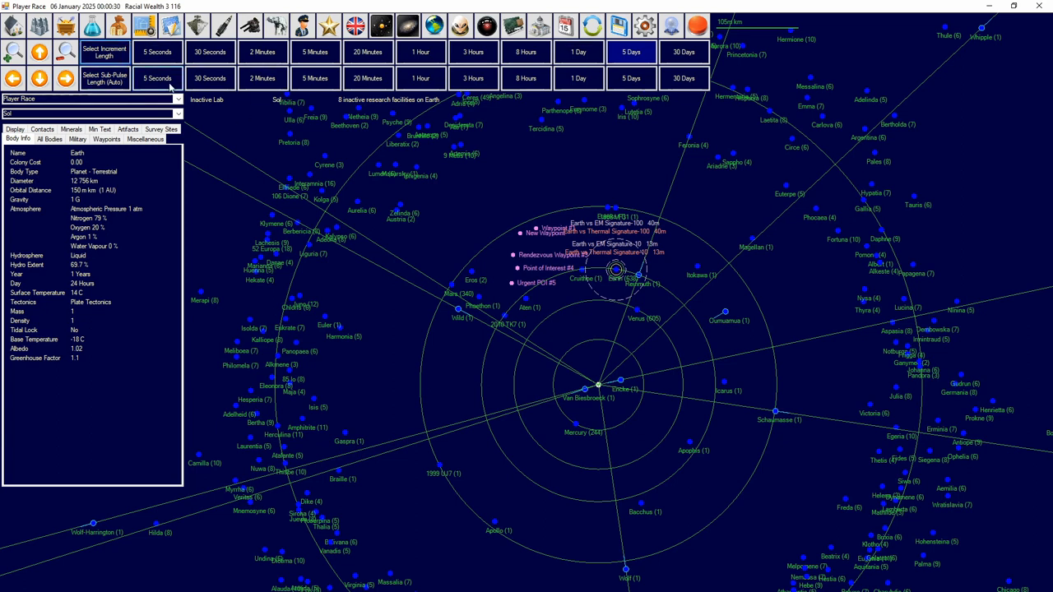
mouse_move(525, 52)
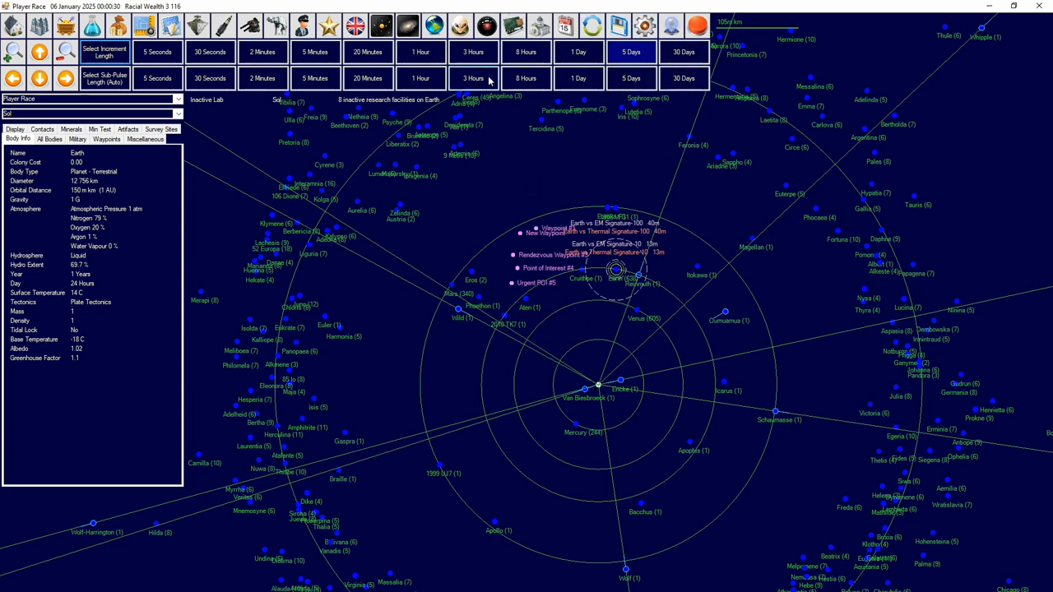
click(577, 77)
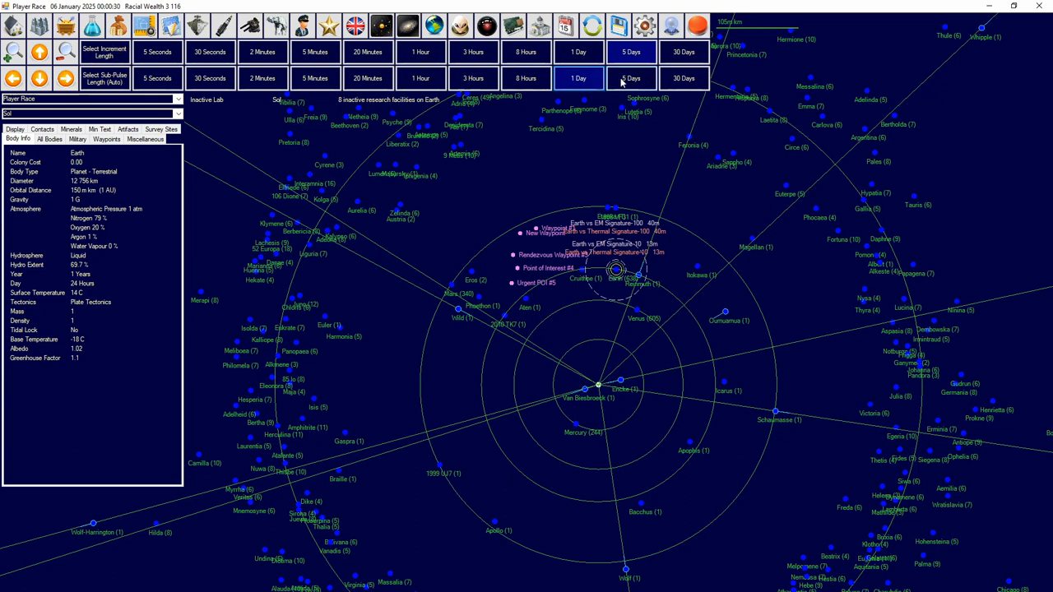
click(631, 78)
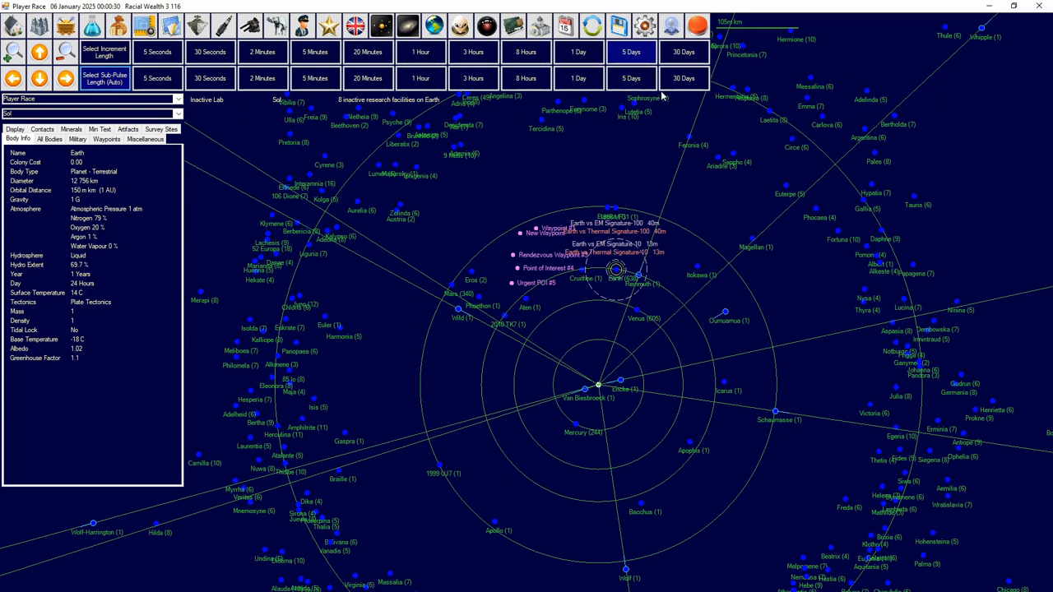
click(684, 52)
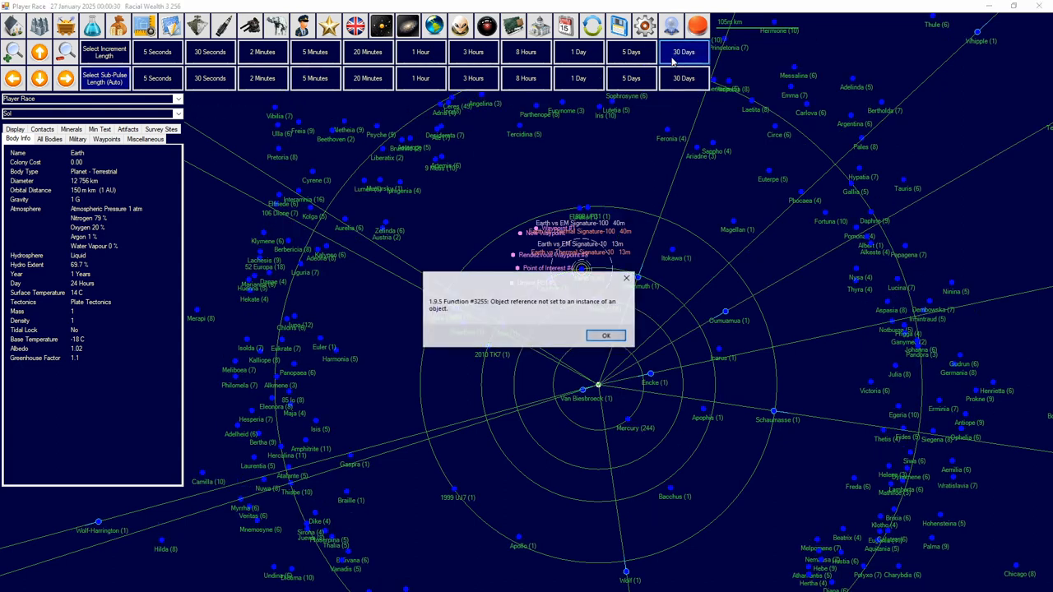
Step: Dismiss the error, show Miscellaneous options, advance five days to 1 February 2025, and dismiss the new error
click(605, 334)
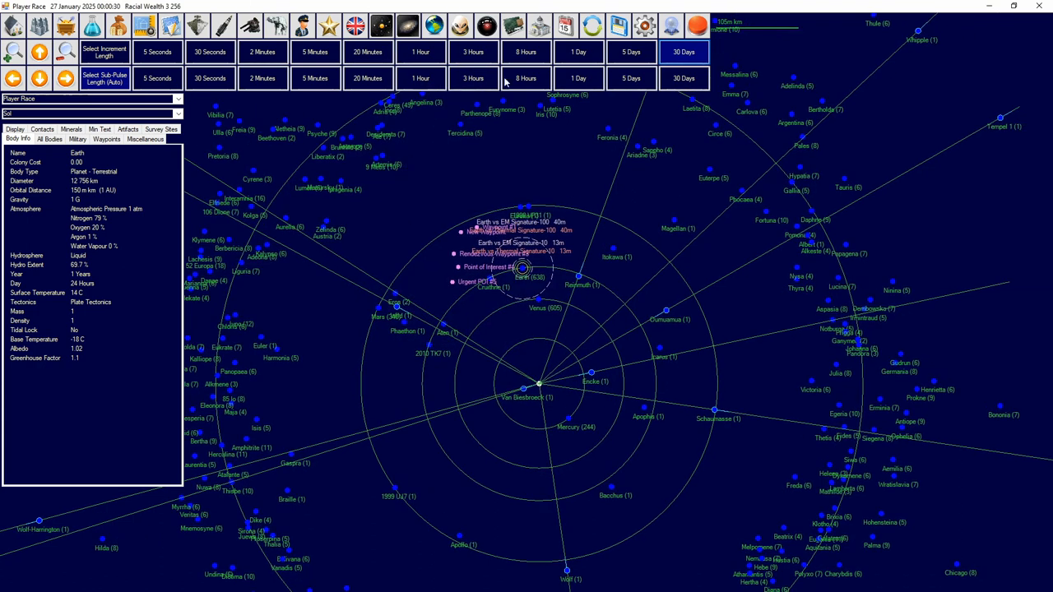
click(145, 138)
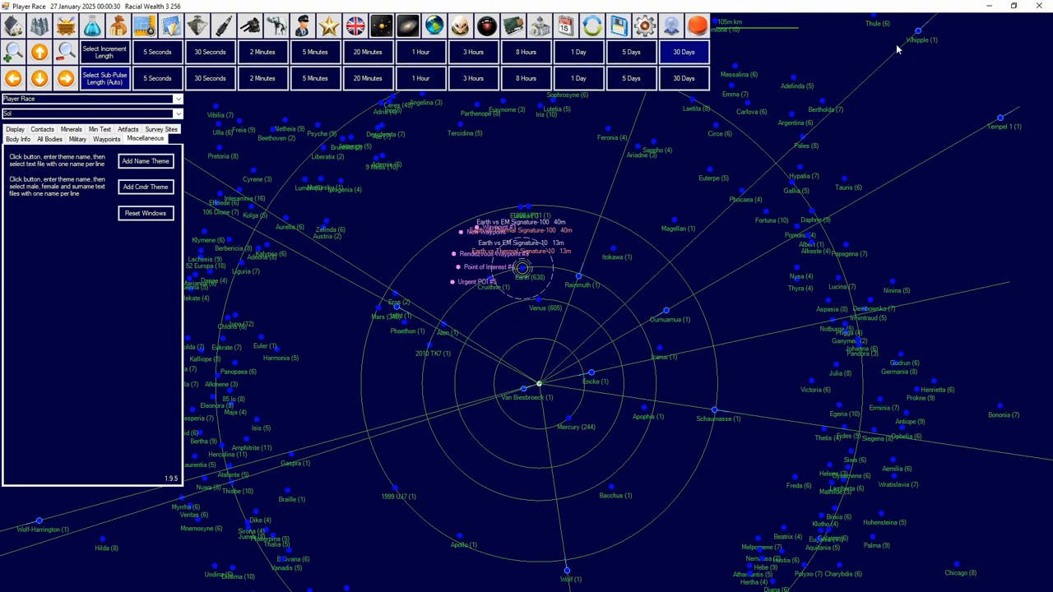
mouse_move(288, 111)
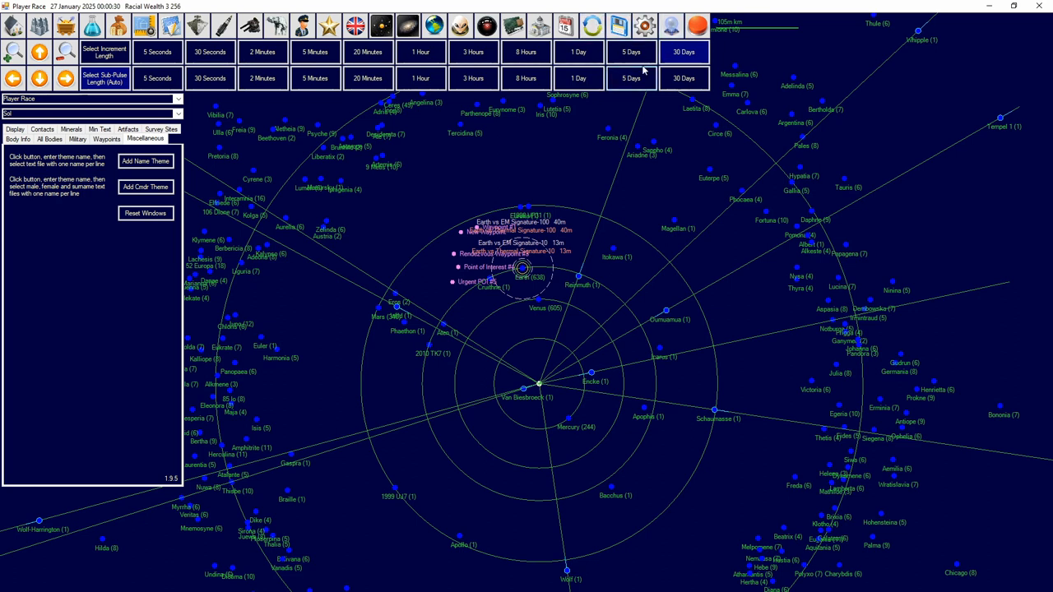
click(631, 52)
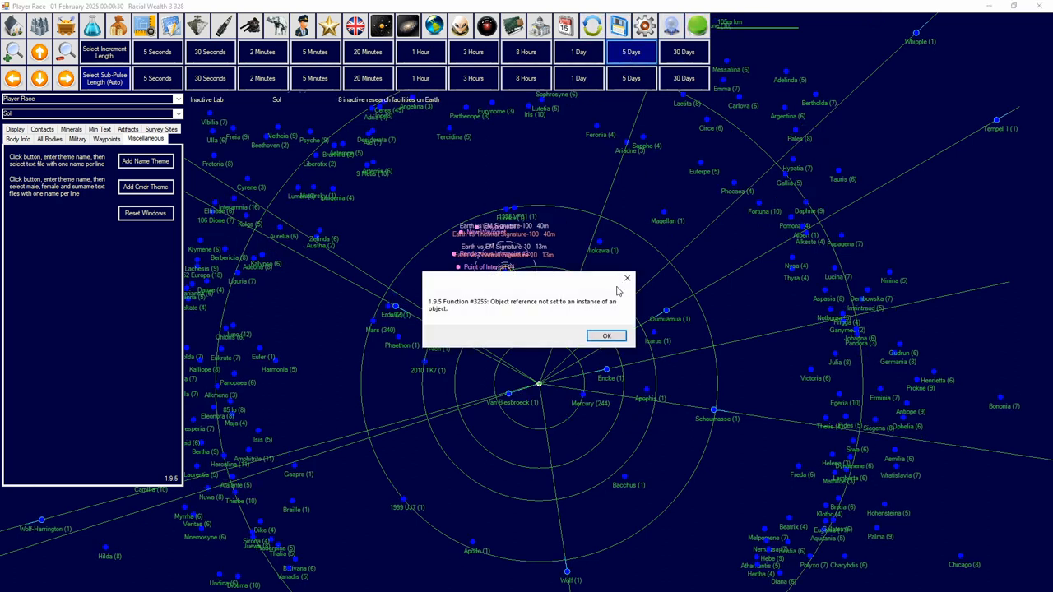
click(607, 336)
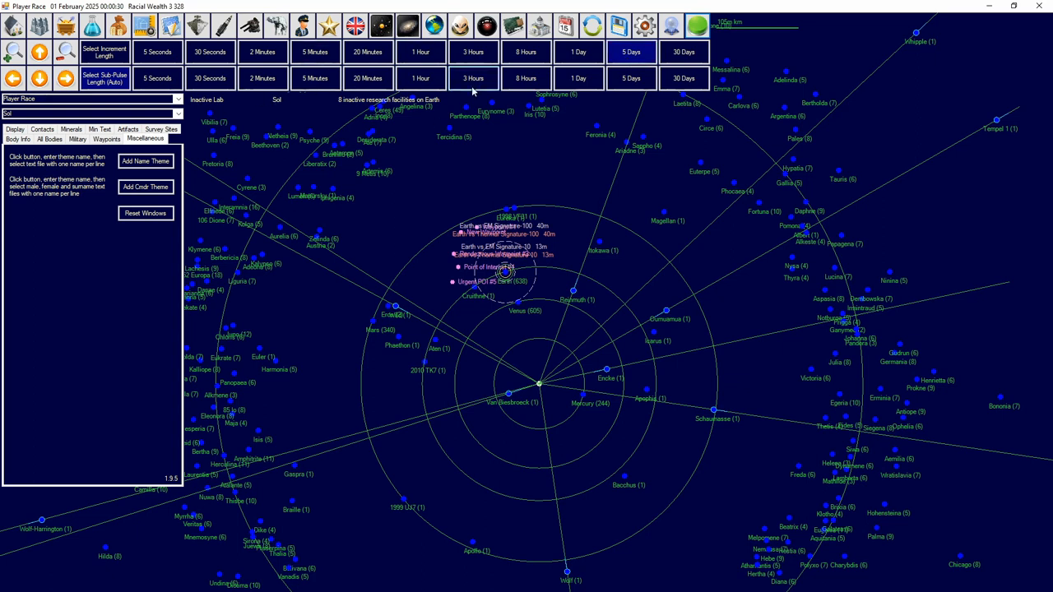
click(631, 52)
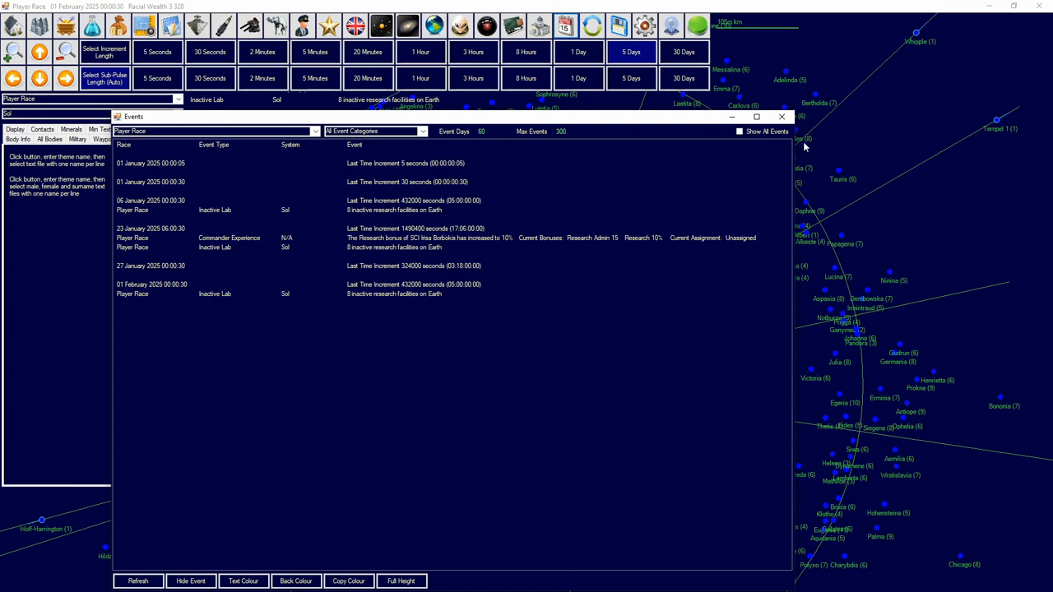
click(781, 116)
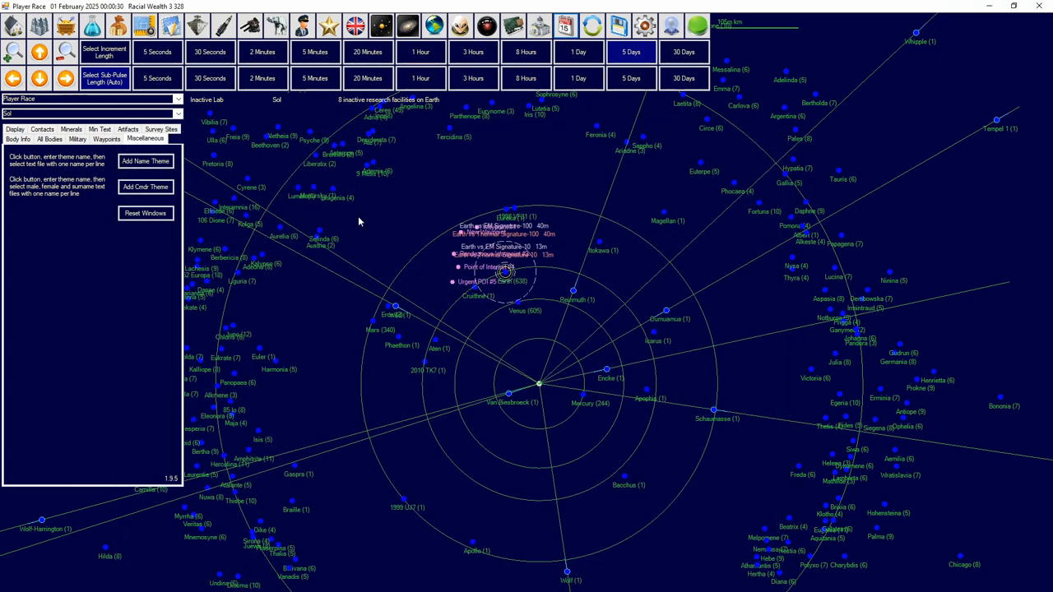